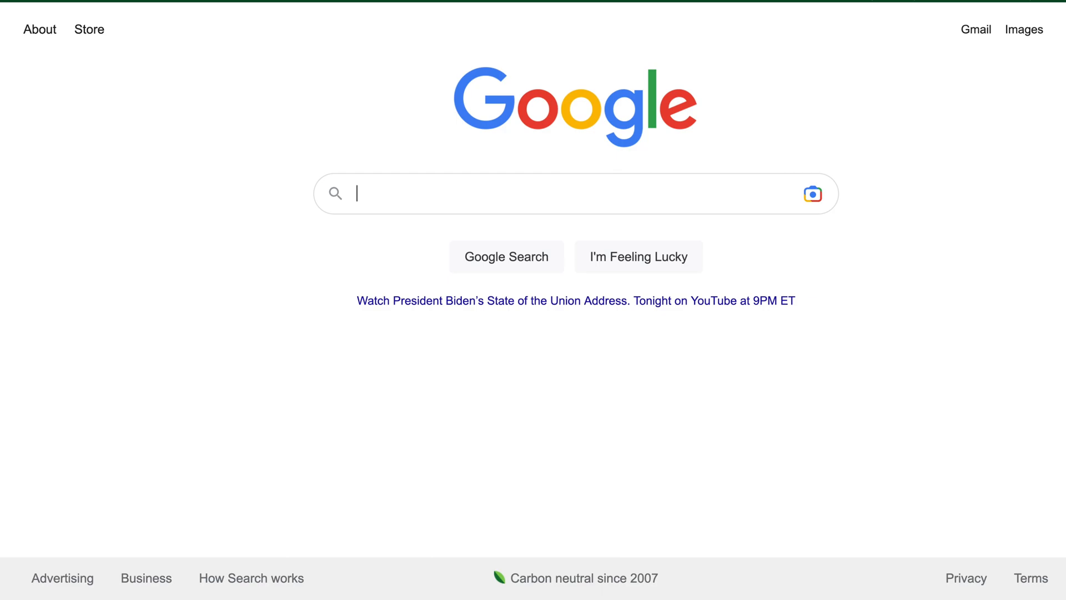
Search Google for 'posit cloud' via the suggestion offered for 'po'
type("po")
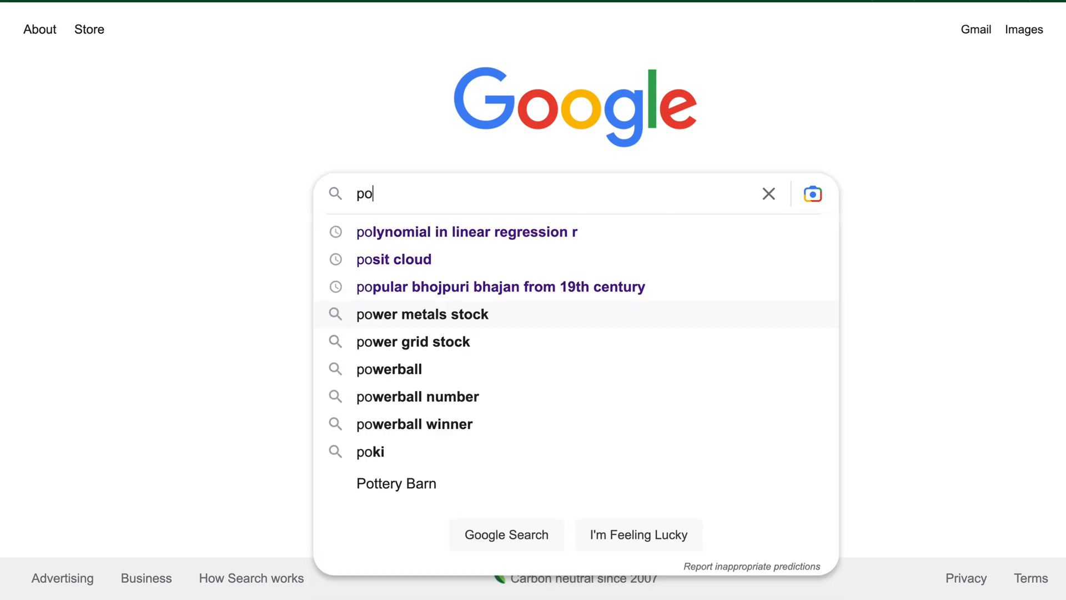
left_click(393, 260)
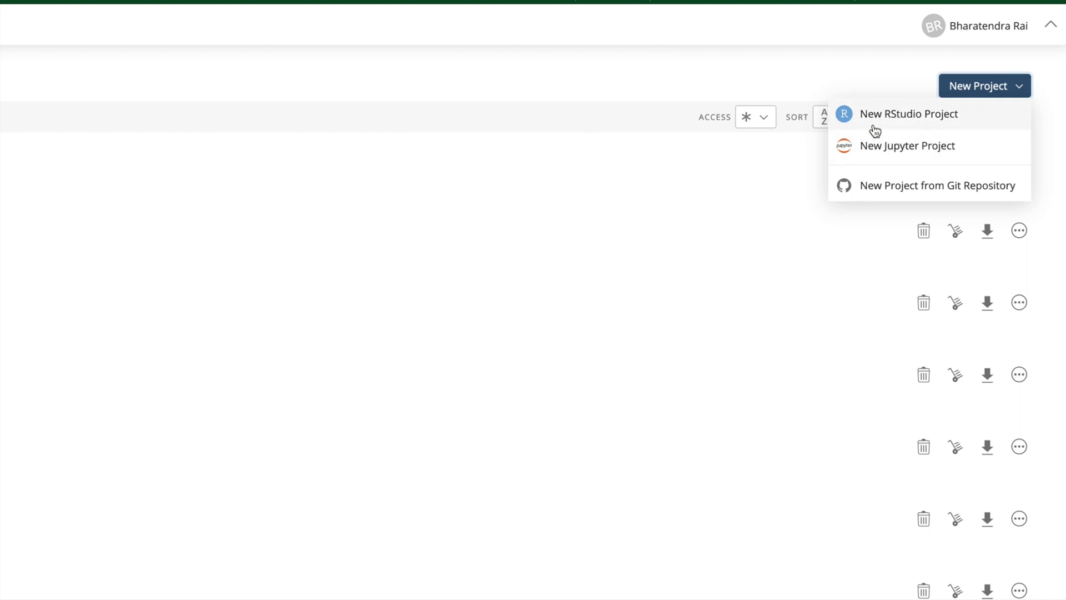
Create a new RStudio project and set Appearance to Tomorrow Night Blue theme with 24-point font
left_click(908, 113)
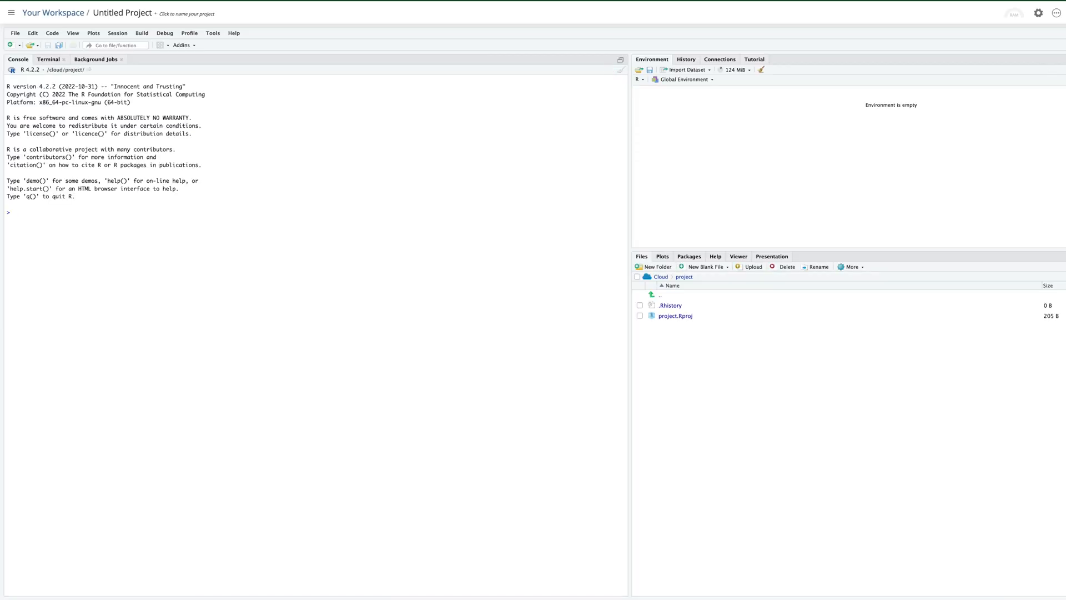
left_click(213, 32)
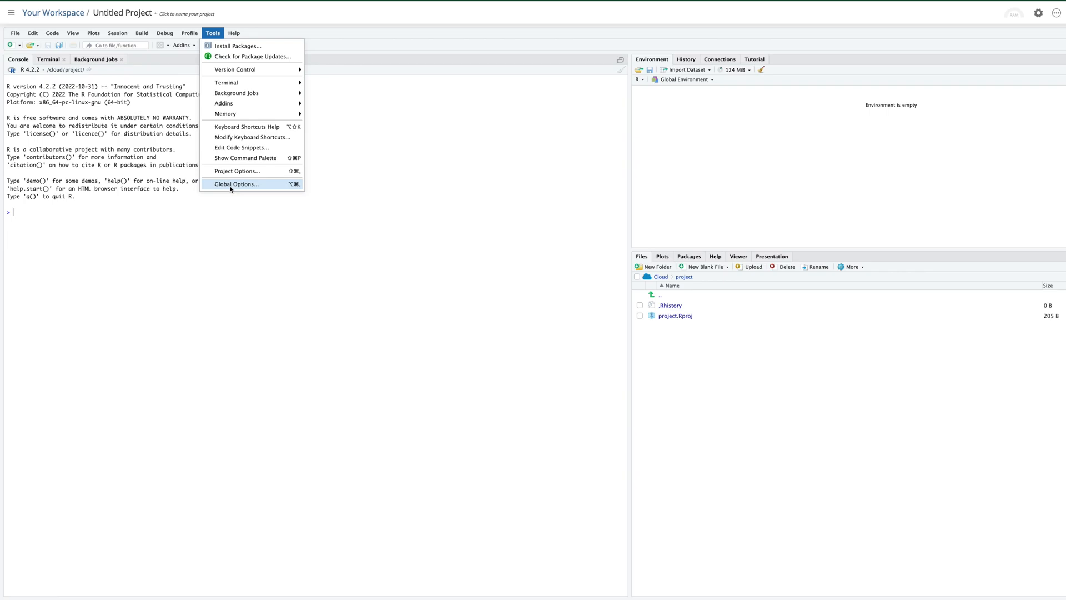
left_click(235, 184)
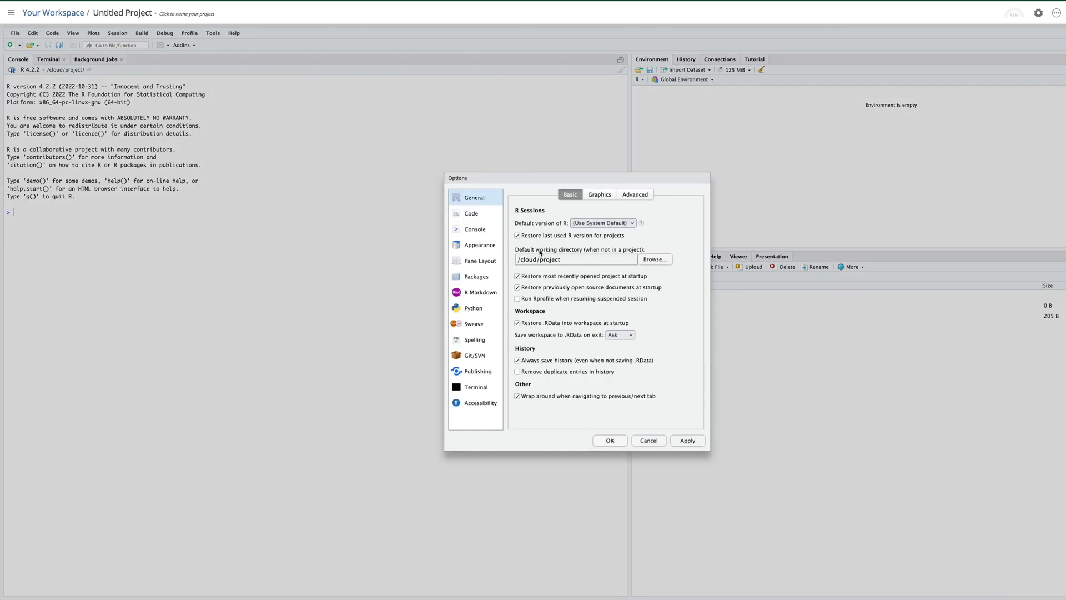
left_click(480, 244)
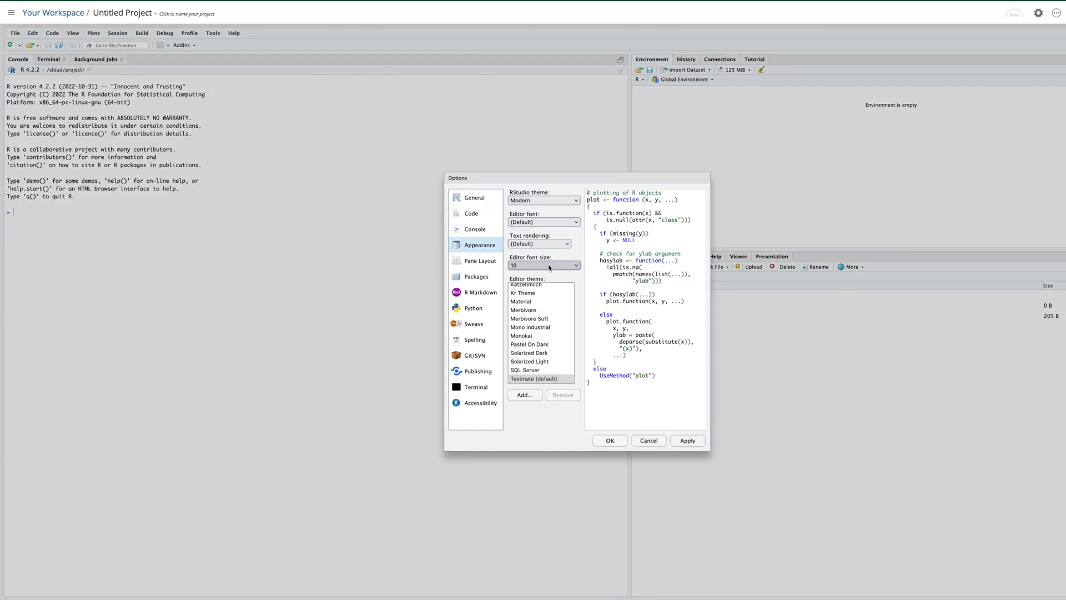
left_click(544, 266)
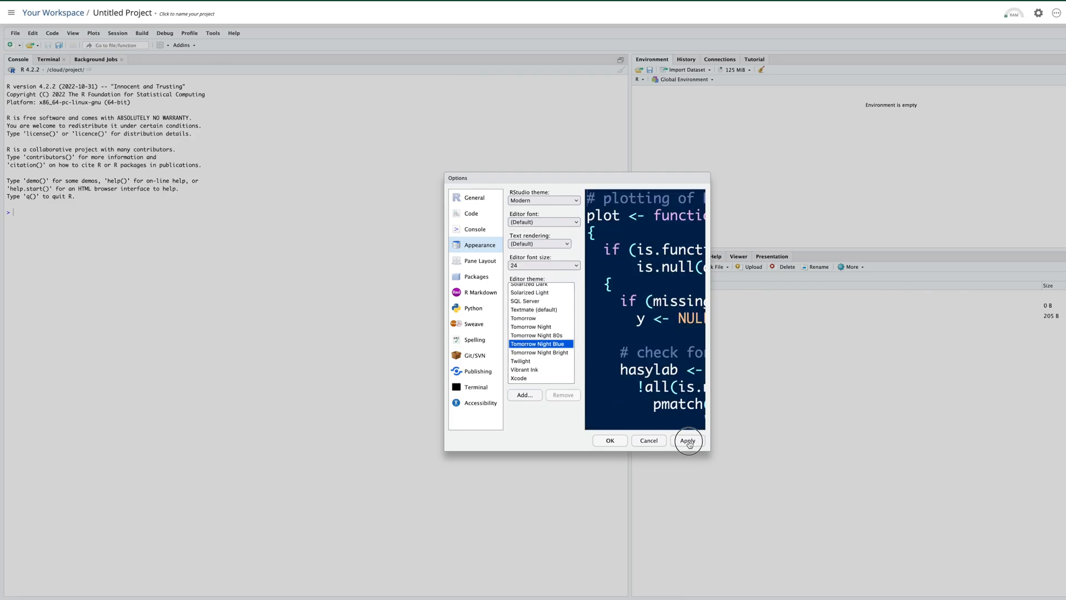
left_click(687, 440)
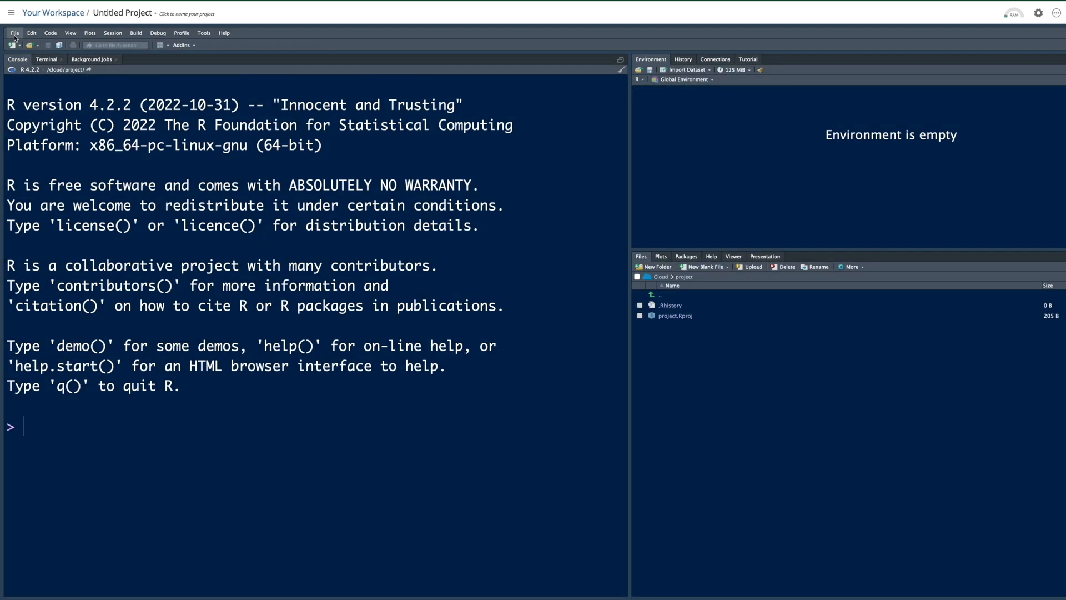
Start an R script loading BasketballAnalyzeR, run it, and select the missing package name in the error
left_click(13, 32)
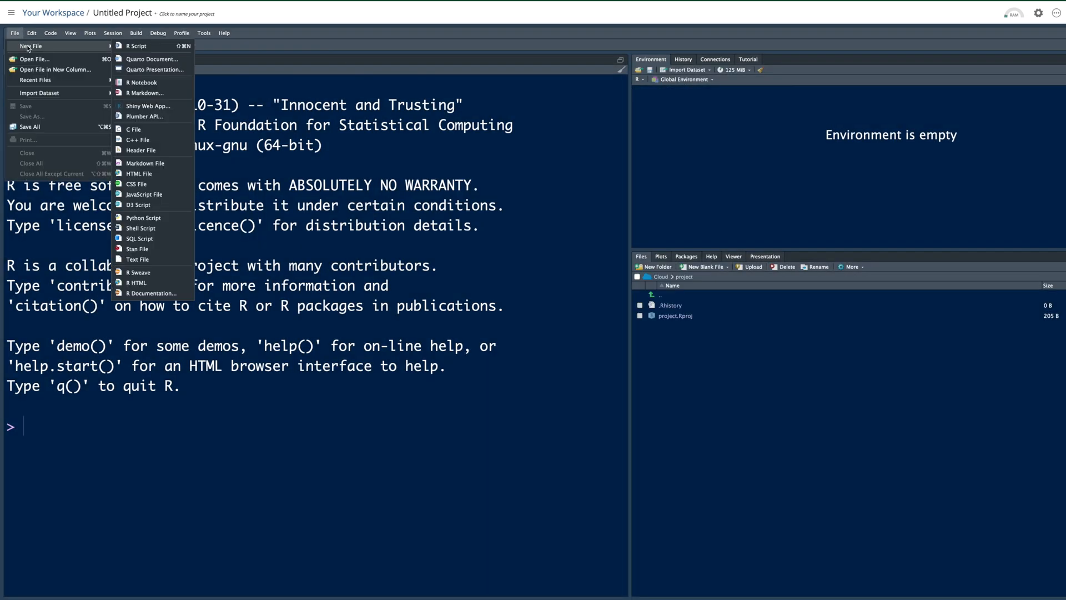
mouse_move(134, 46)
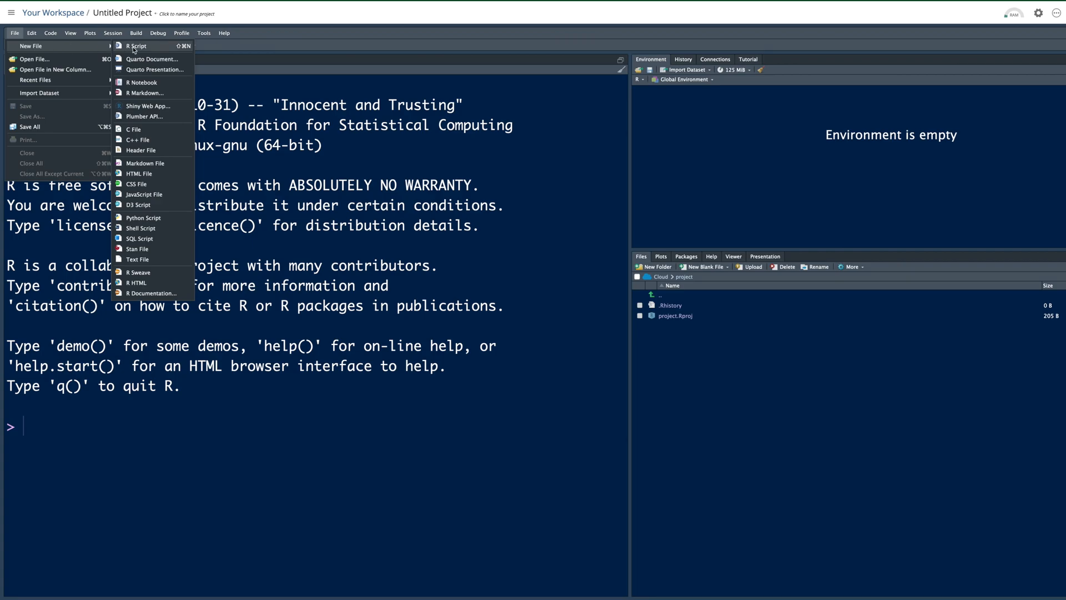
left_click(133, 46)
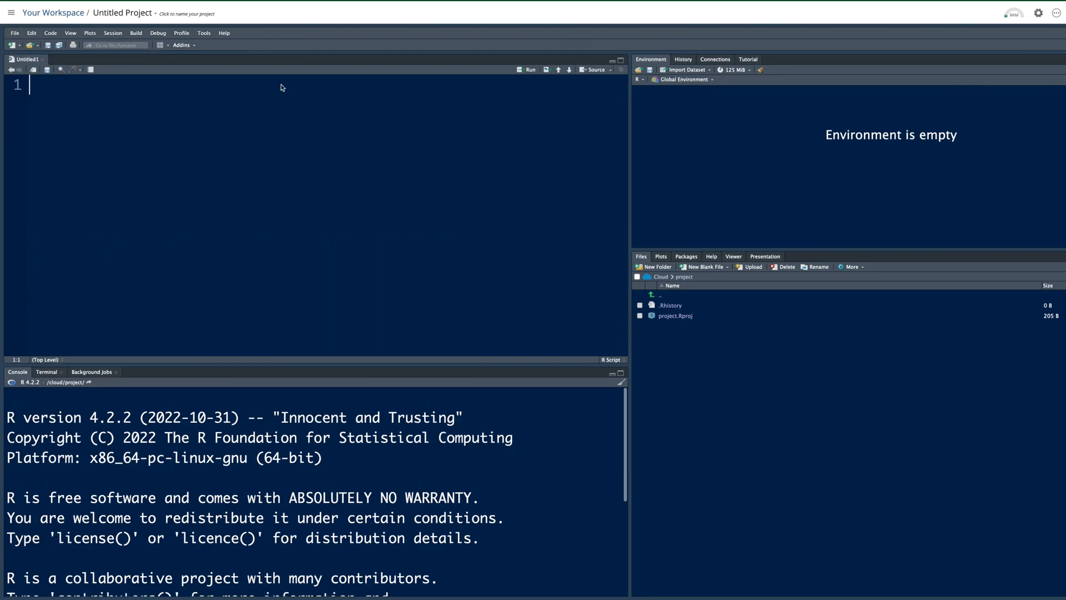
mouse_move(279, 125)
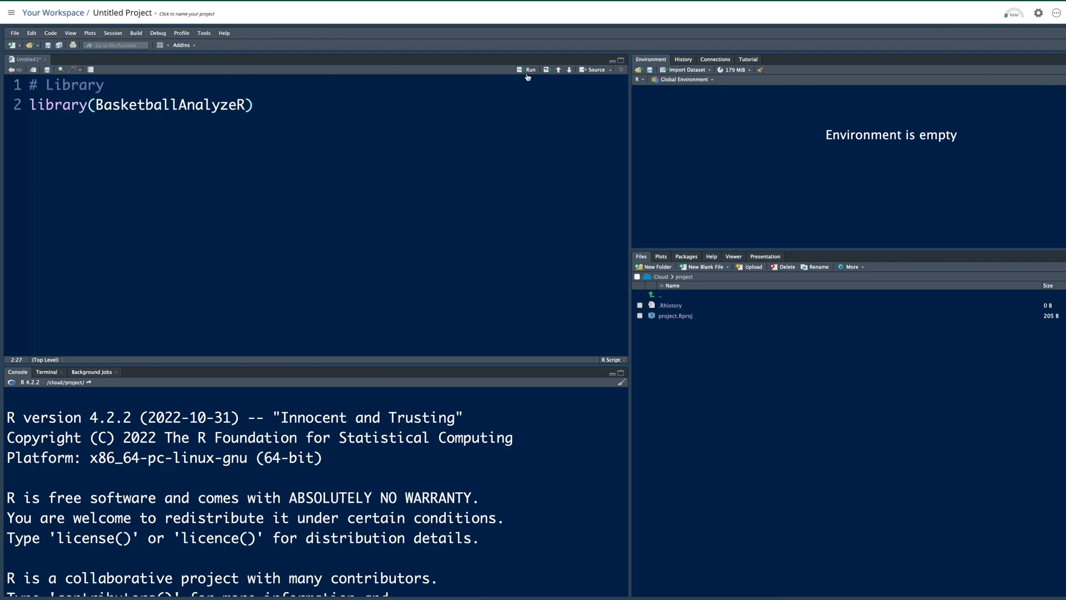
left_click(526, 69)
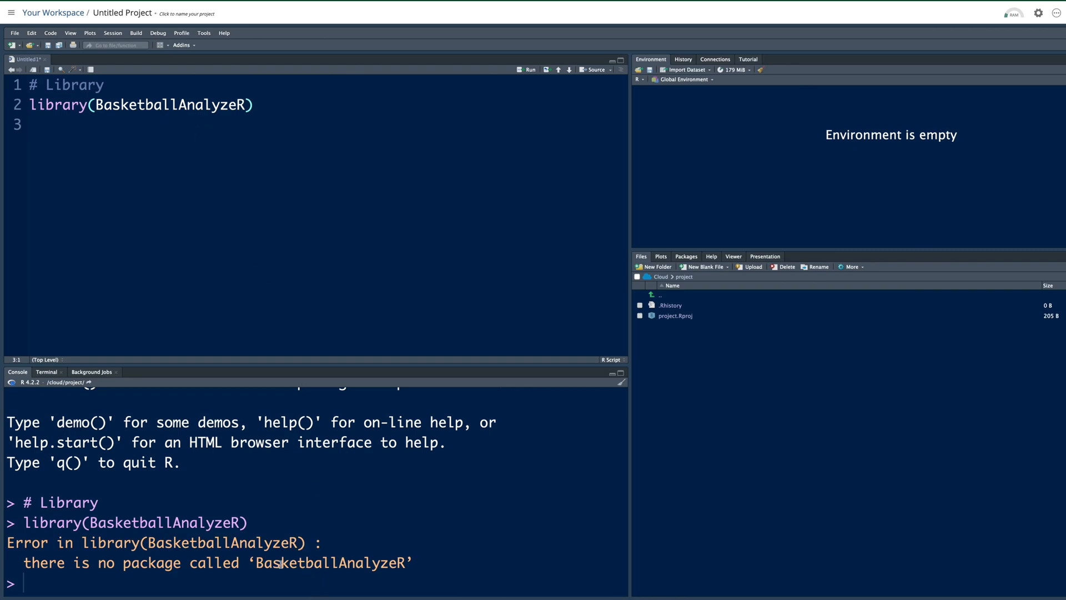
double_click(331, 562)
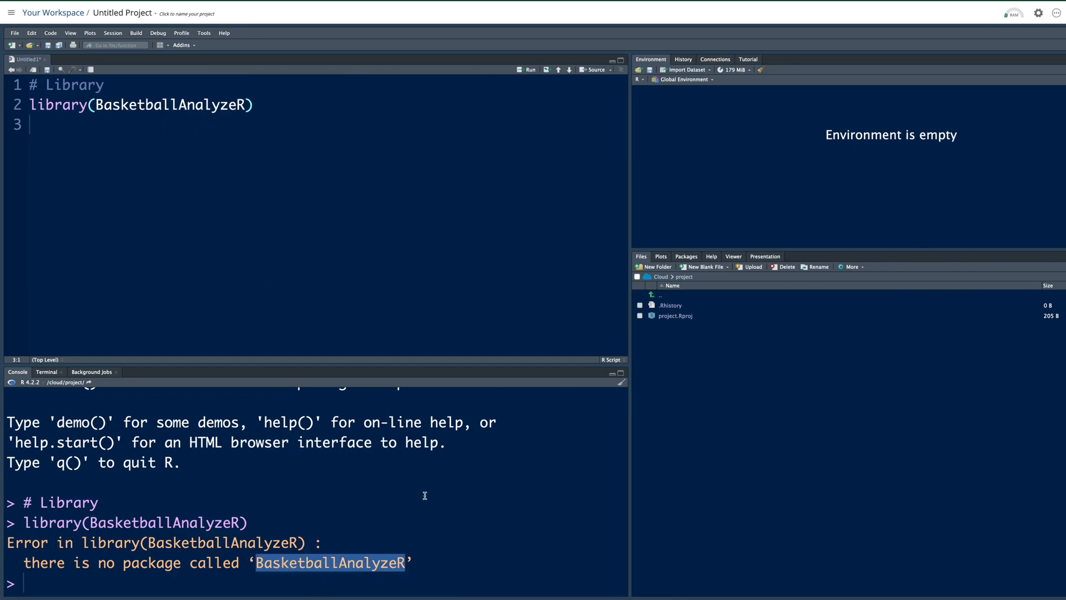
mouse_move(746, 257)
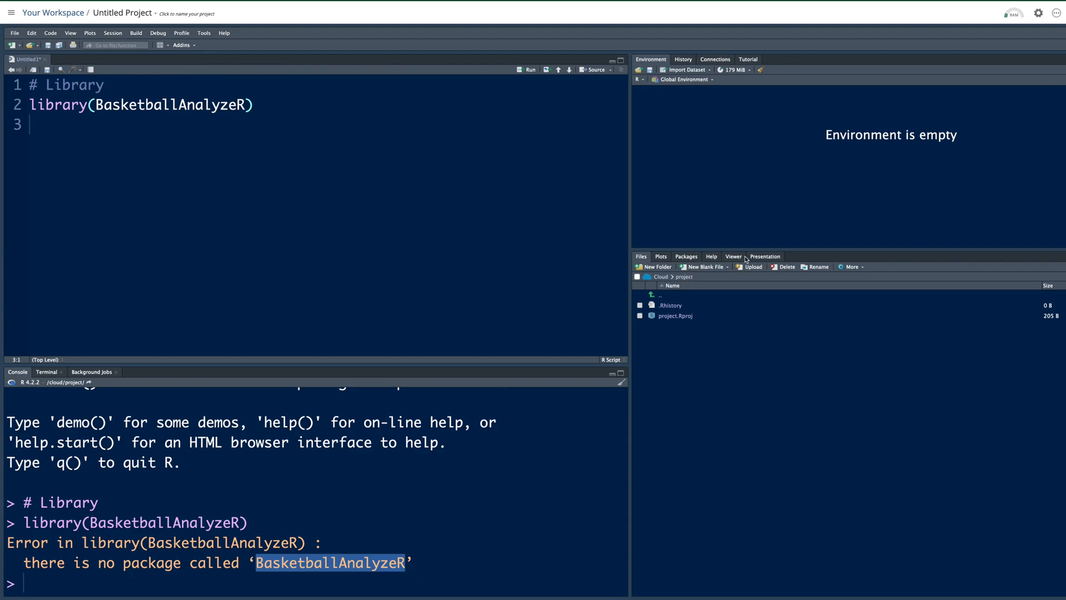
Install the BasketballAnalyzeR package from the Packages pane
left_click(686, 256)
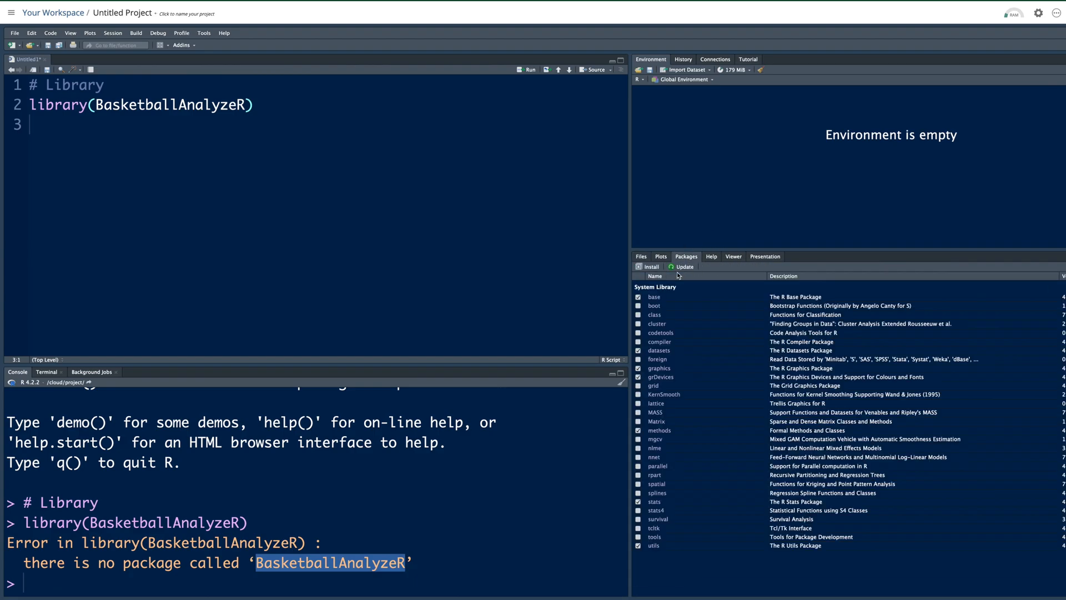
left_click(649, 266)
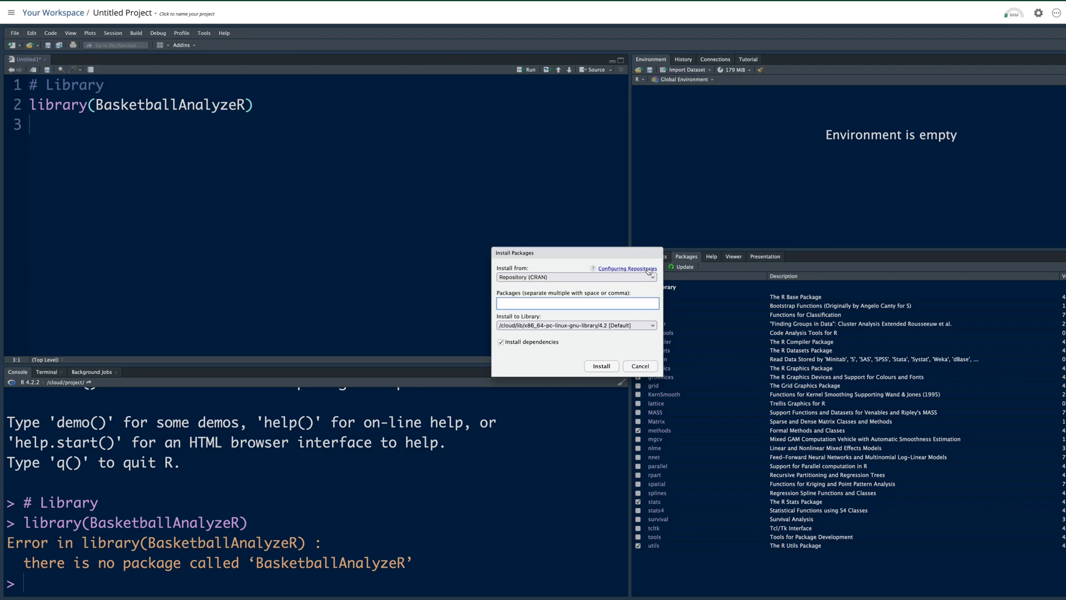
type("basket")
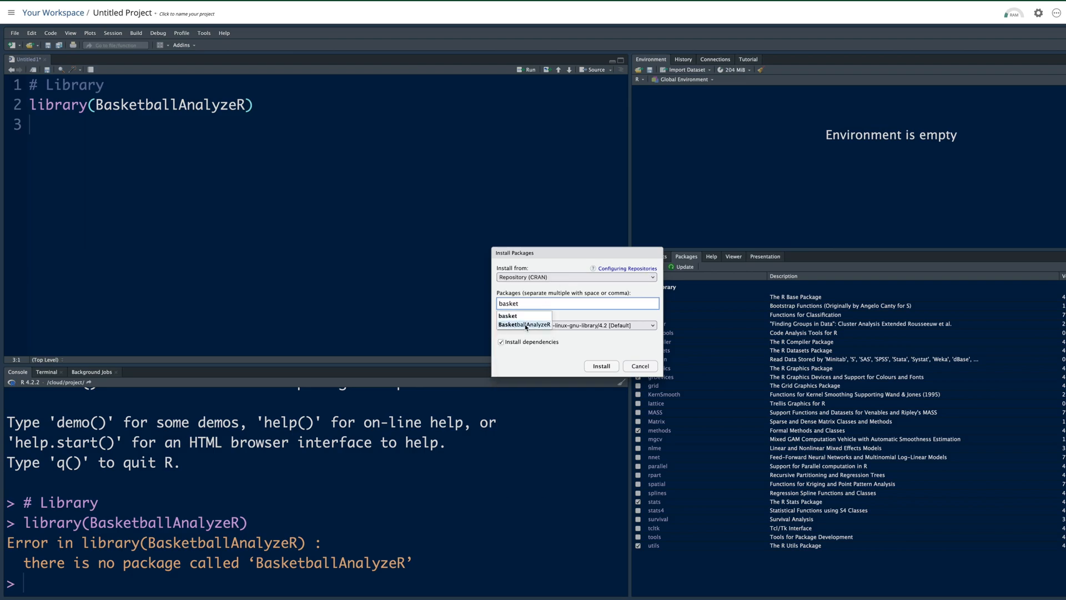
left_click(524, 324)
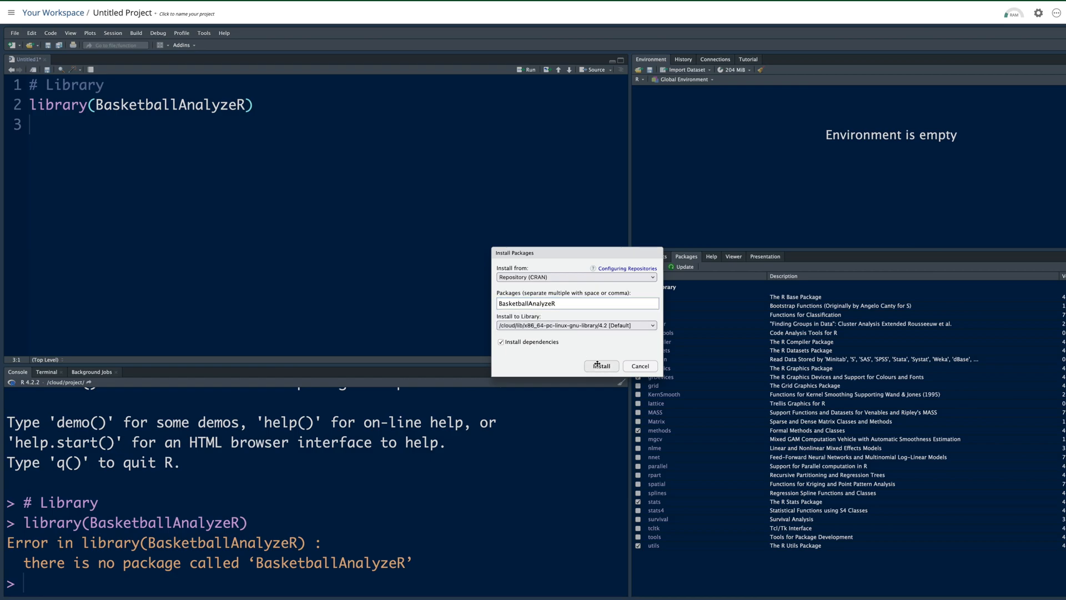
left_click(601, 367)
type("T")
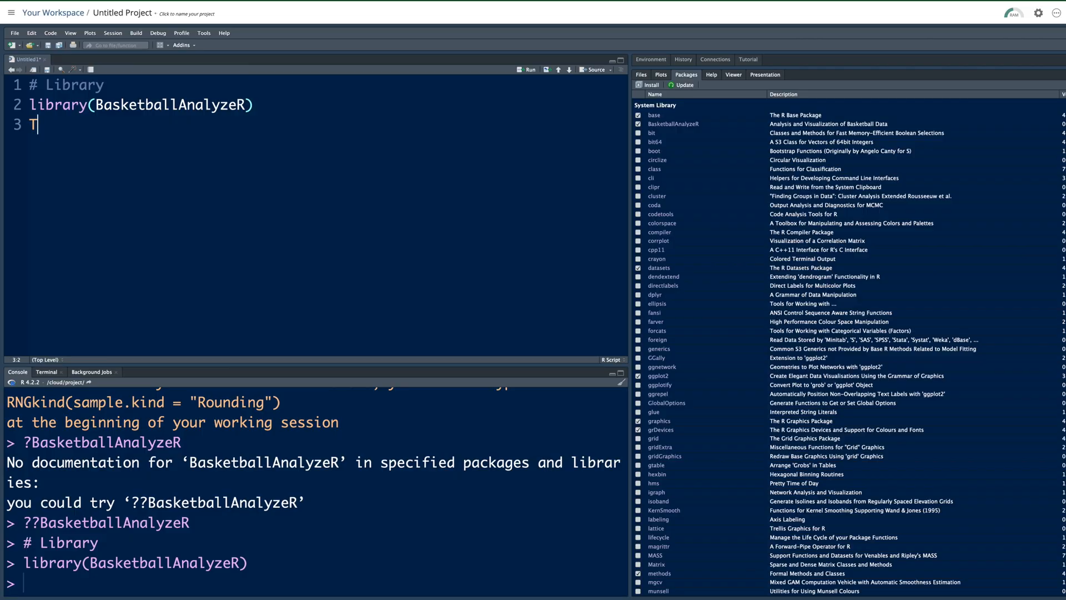
Add Tadd$team to the script, run it, and inspect team codes ATL and MIN in the output
type("add")
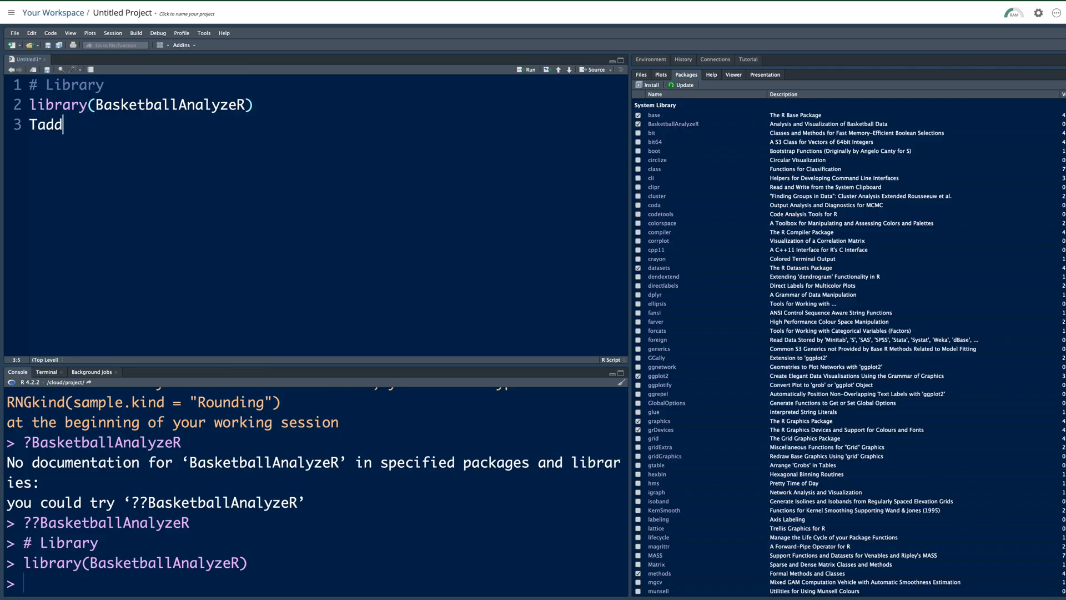
type("$")
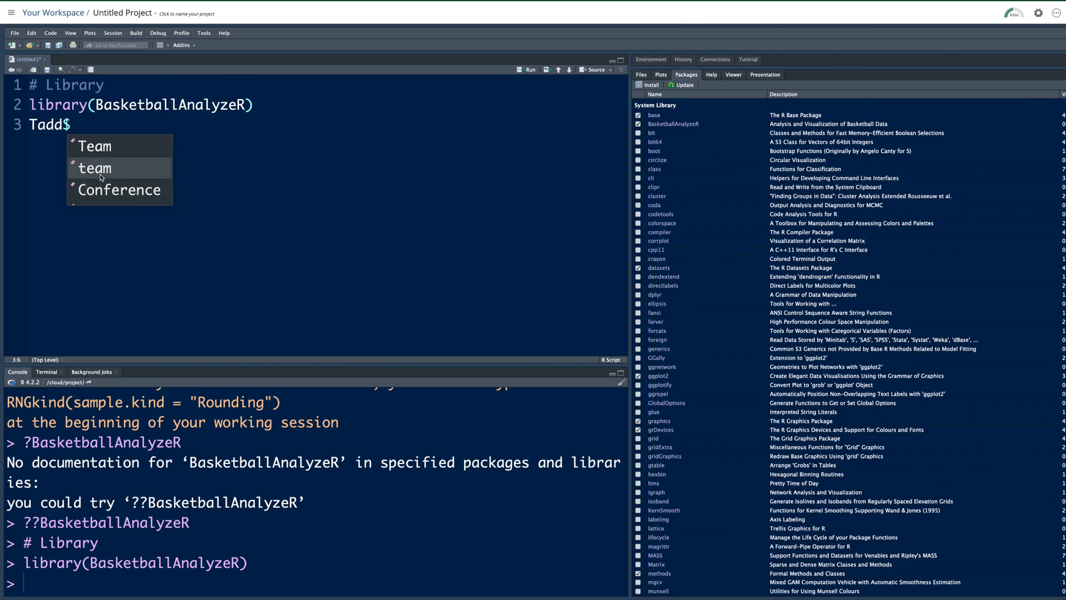
left_click(94, 168)
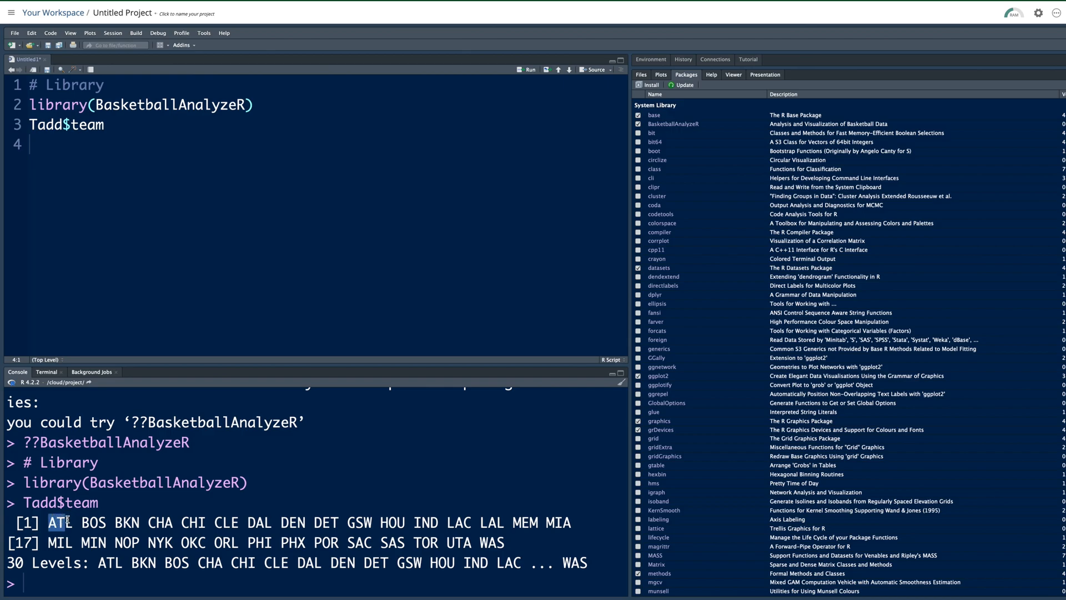
double_click(93, 522)
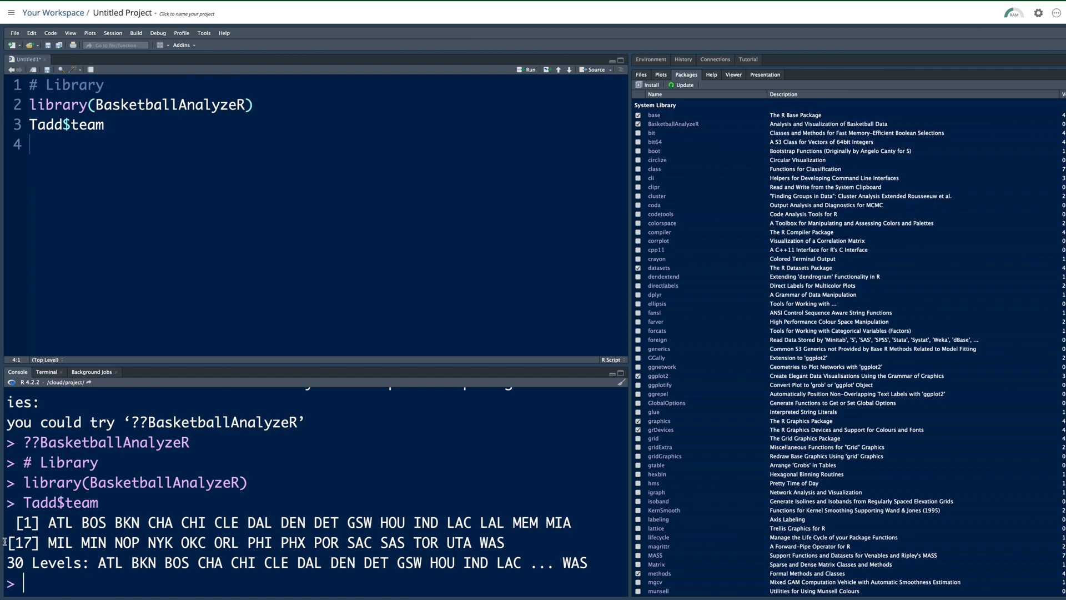
double_click(54, 542)
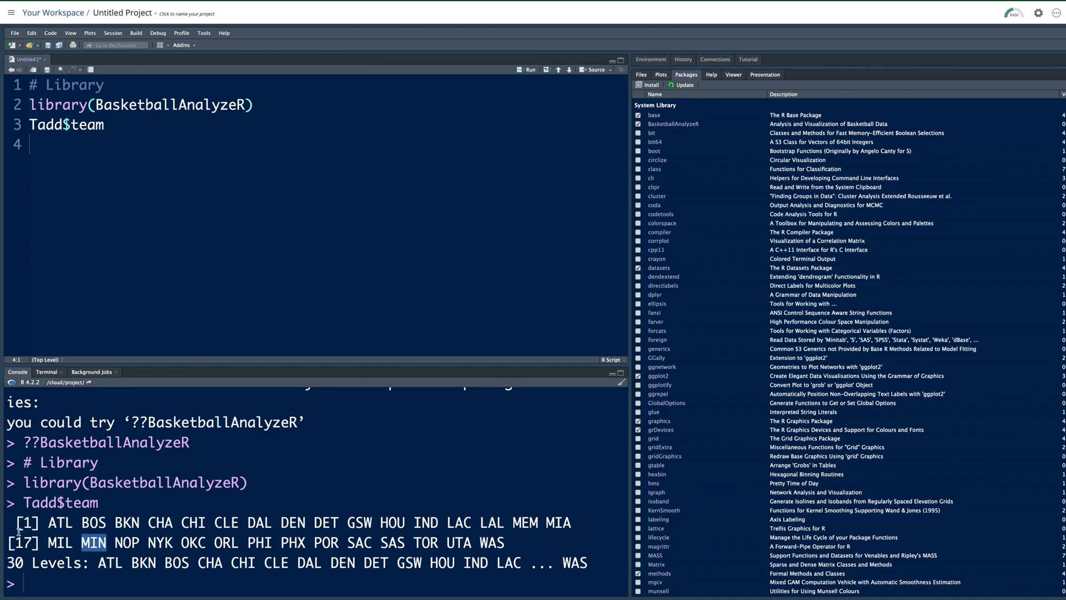
mouse_move(628, 403)
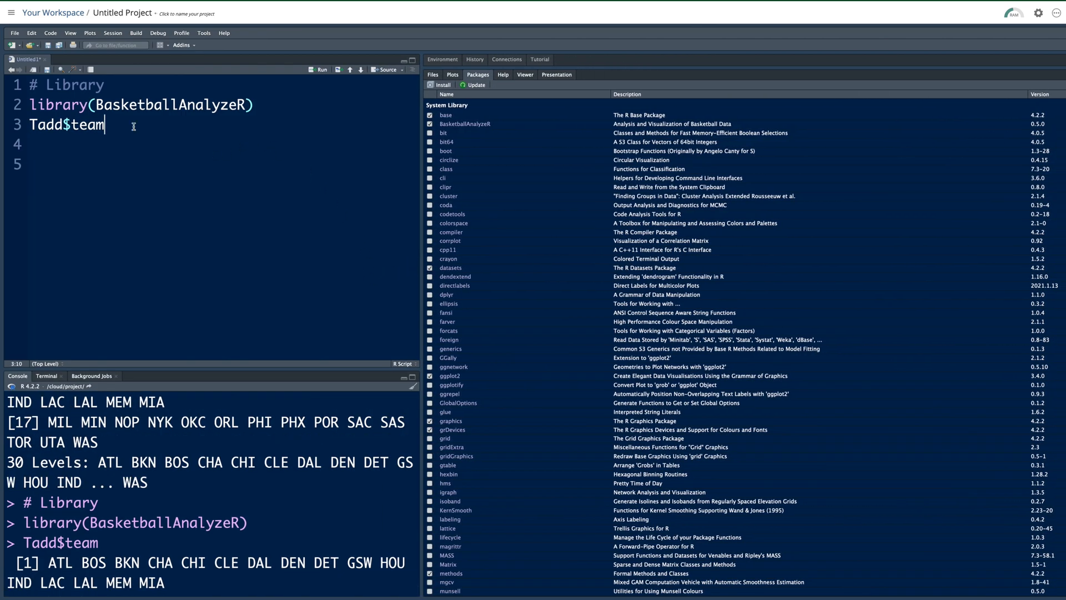
Rerun Tadd$team and inspect further team codes such as SAC
key("Enter")
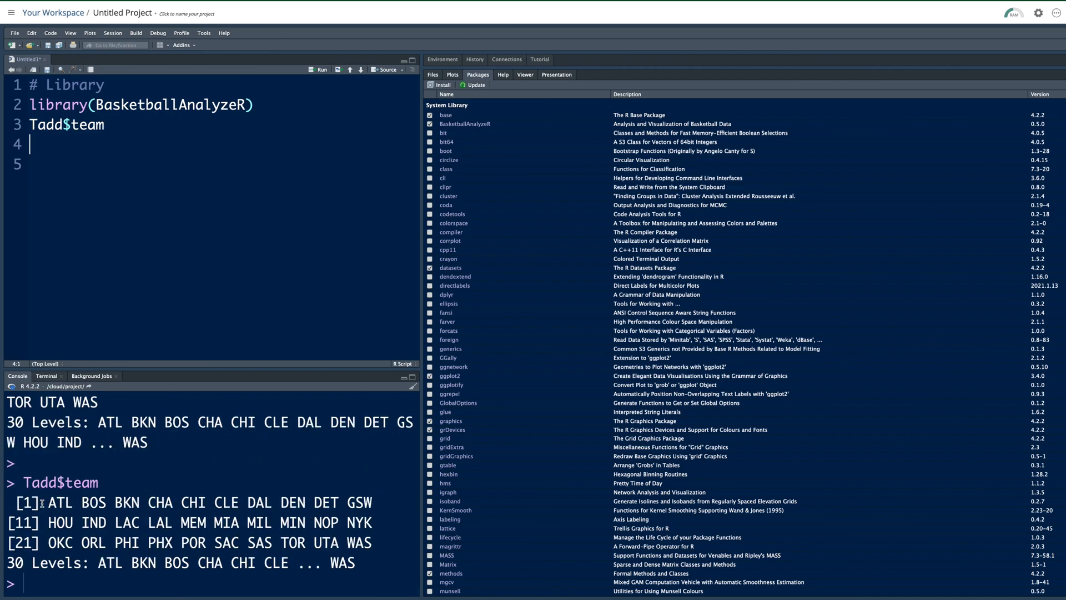
mouse_move(69, 509)
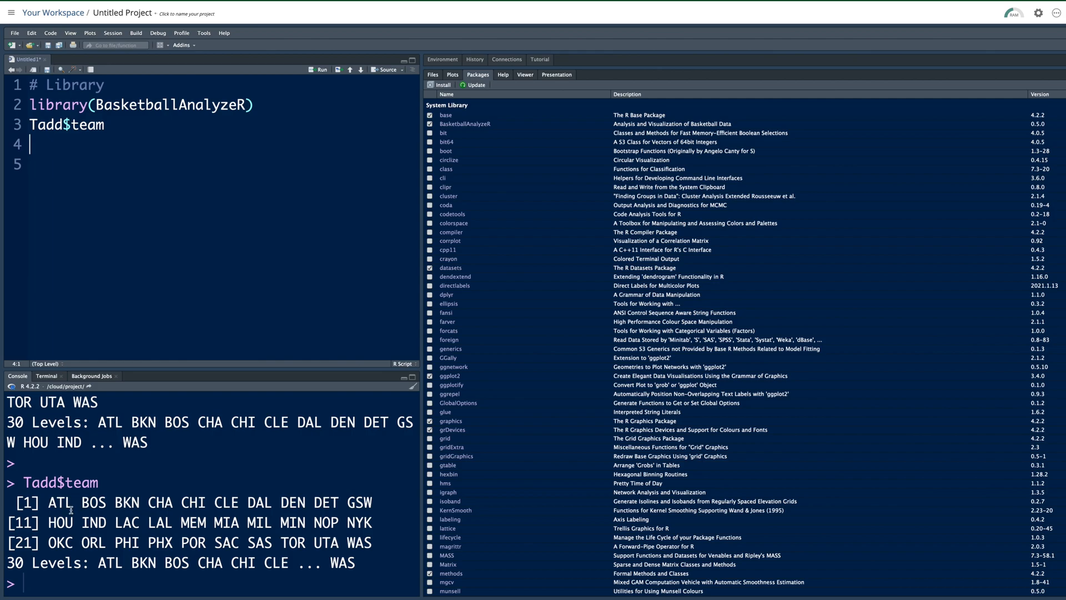
double_click(63, 503)
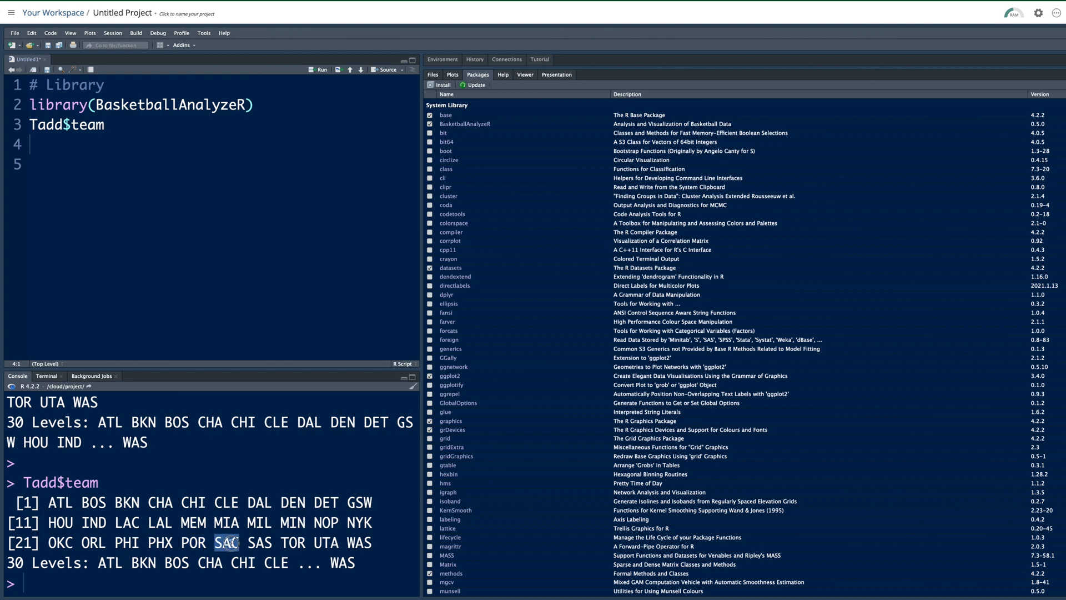
double_click(291, 542)
type("Tb")
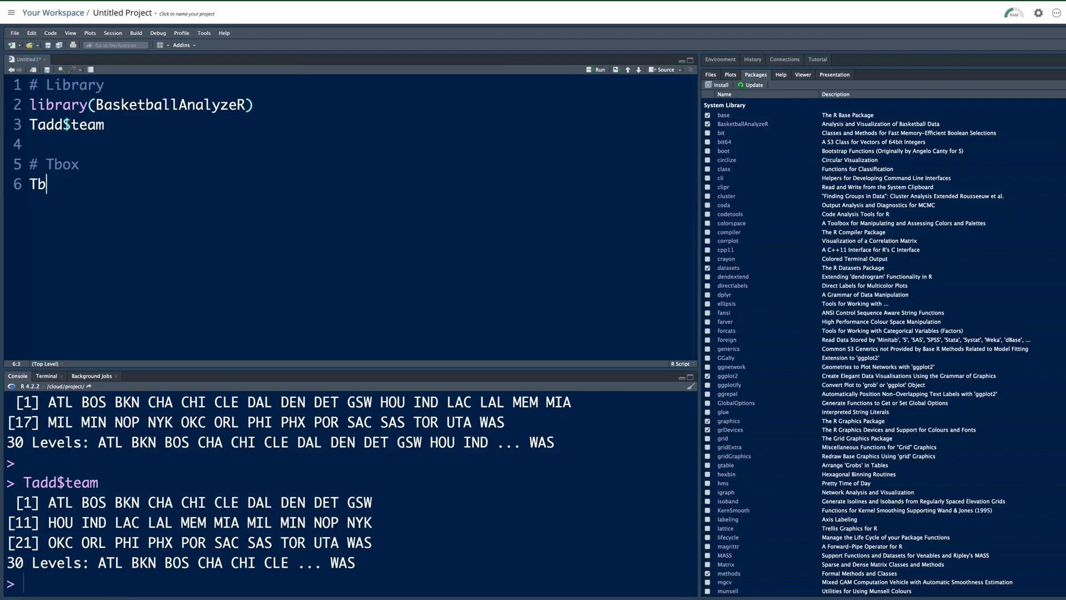
Write Tbox[1,] under the # Tbox heading to print the Atlanta Hawks row
type("ox")
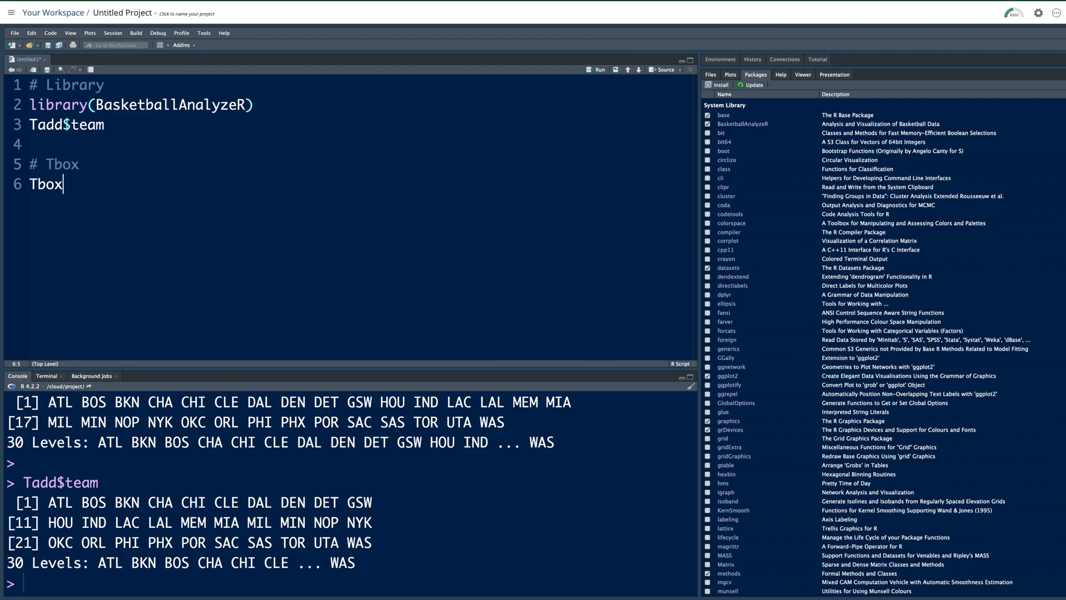
mouse_move(97, 185)
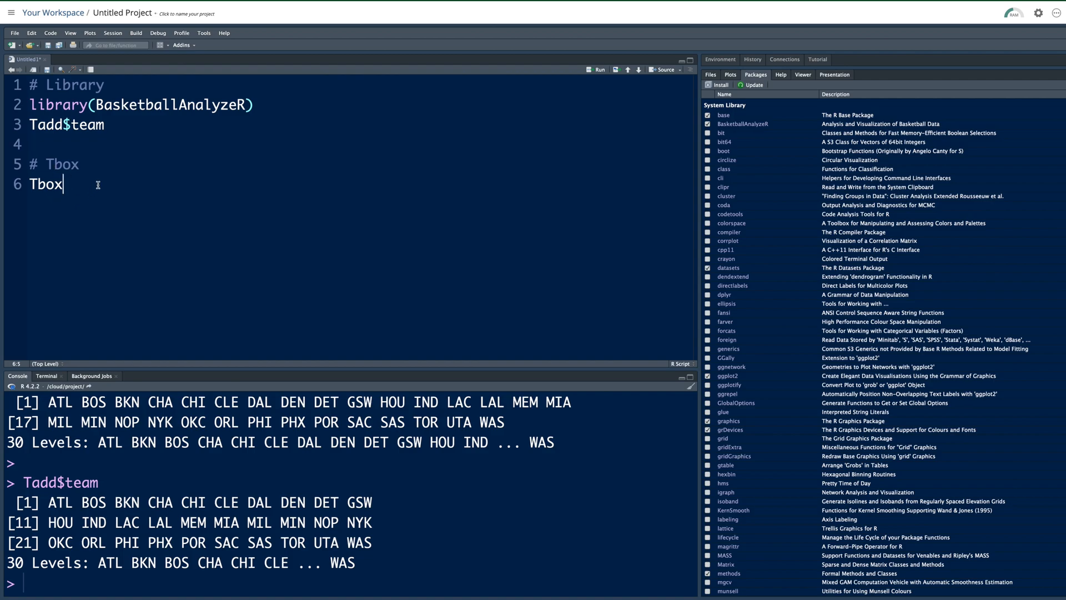
mouse_move(102, 178)
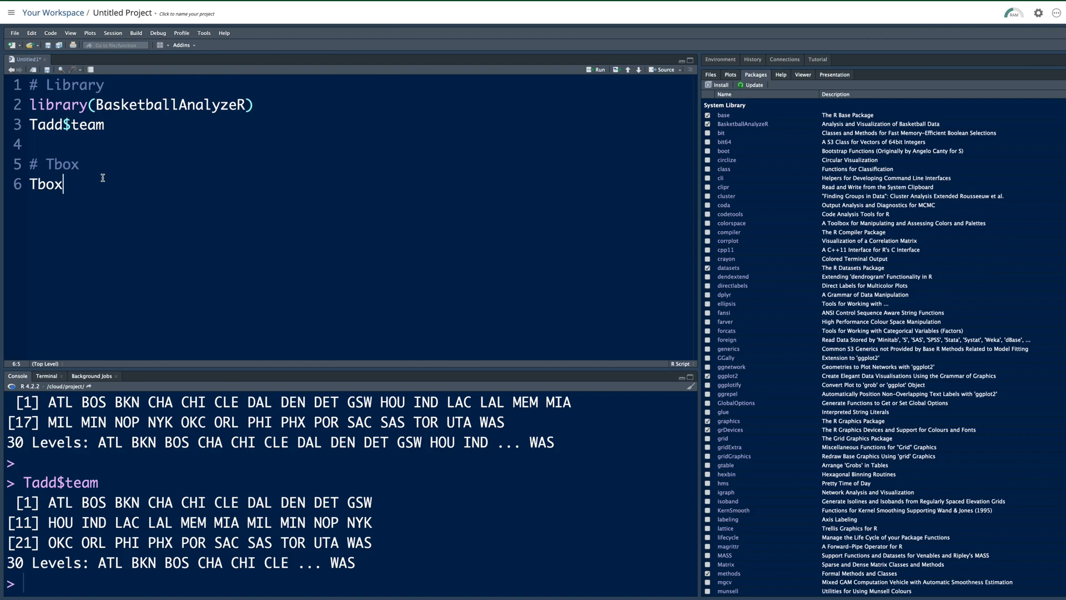
type("[]")
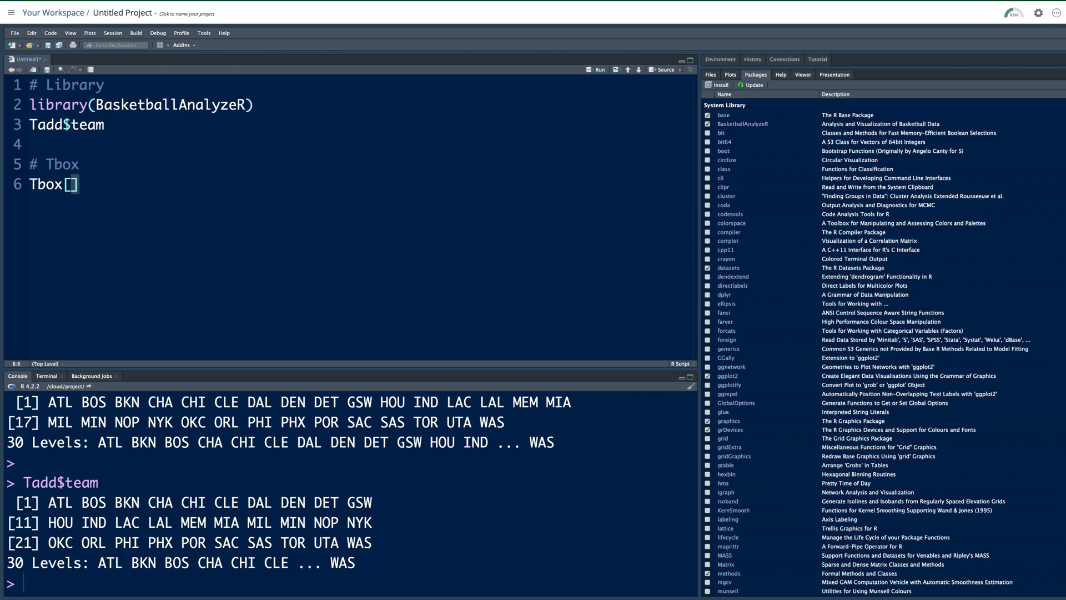
type("1,")
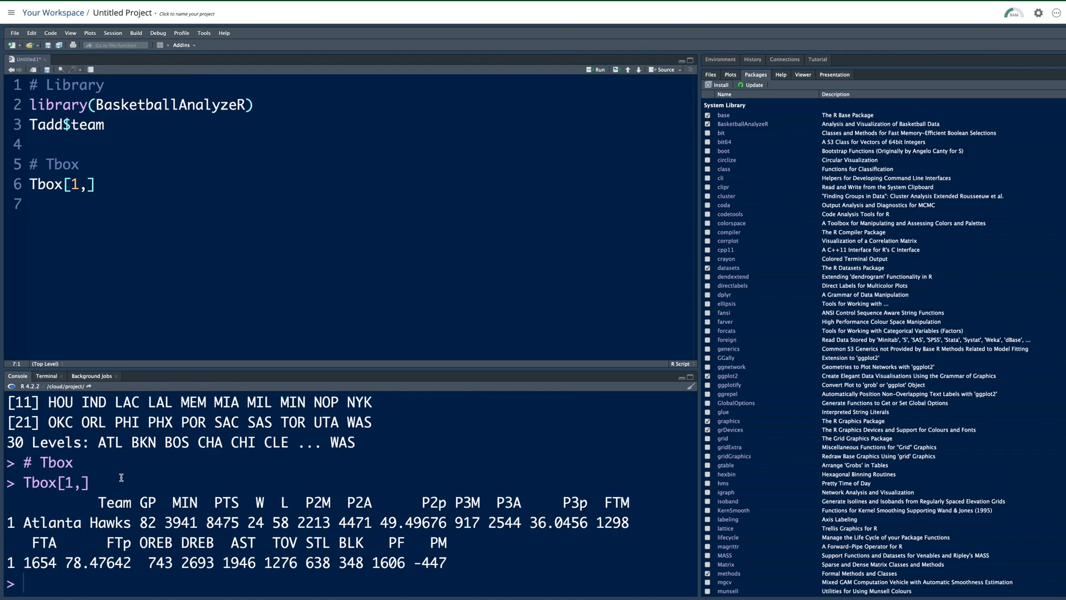
mouse_move(114, 490)
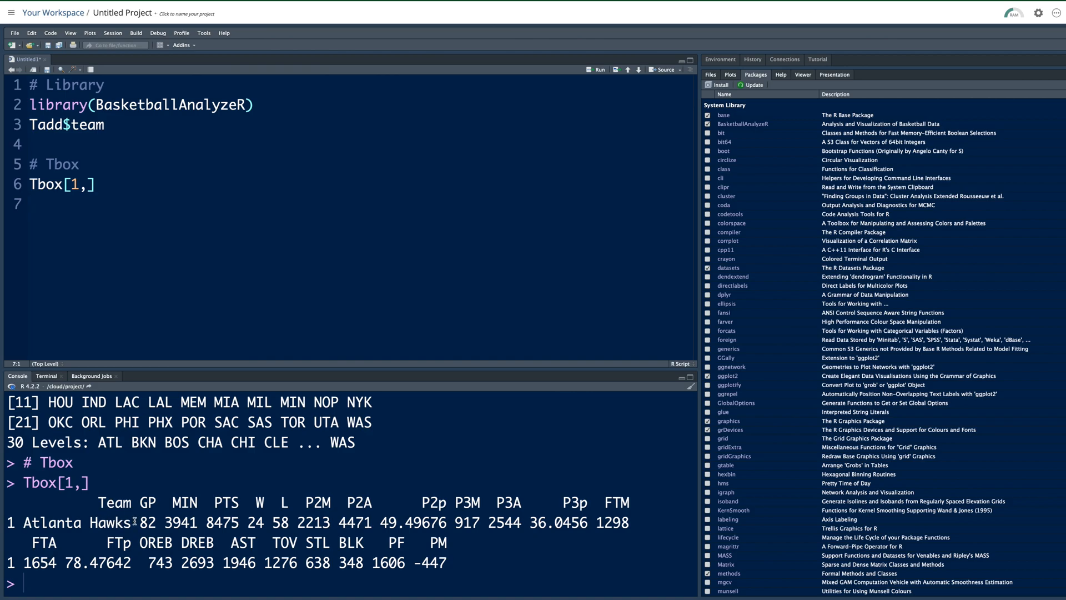
Inspect the Hawks' points and wins, and evaluate 2213/4471 in the console to check the 2-point percentage
double_click(150, 522)
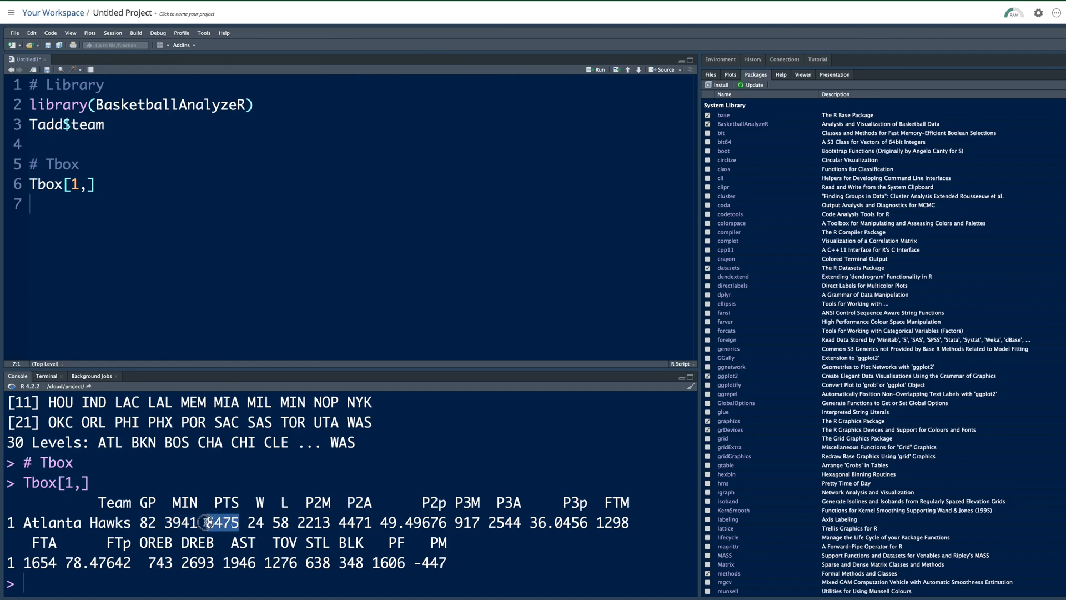
double_click(221, 522)
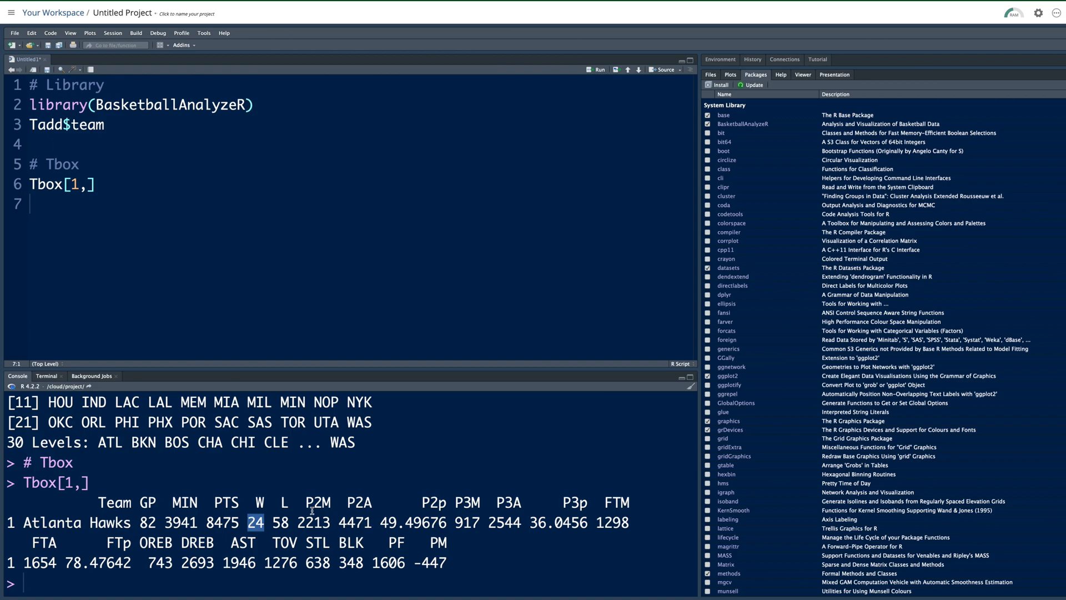
mouse_move(353, 504)
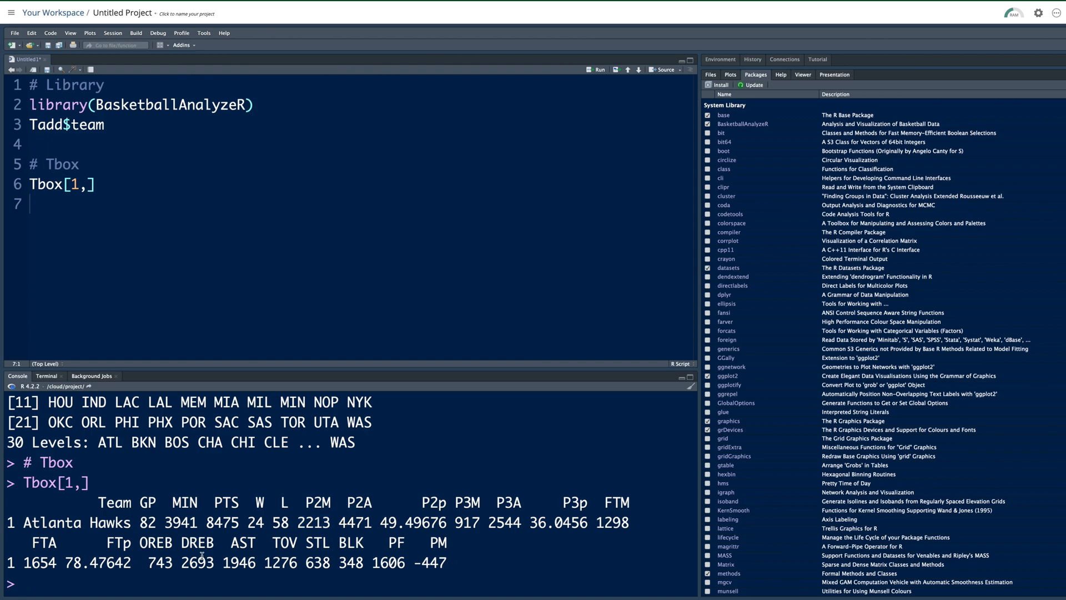
type("2213/4471")
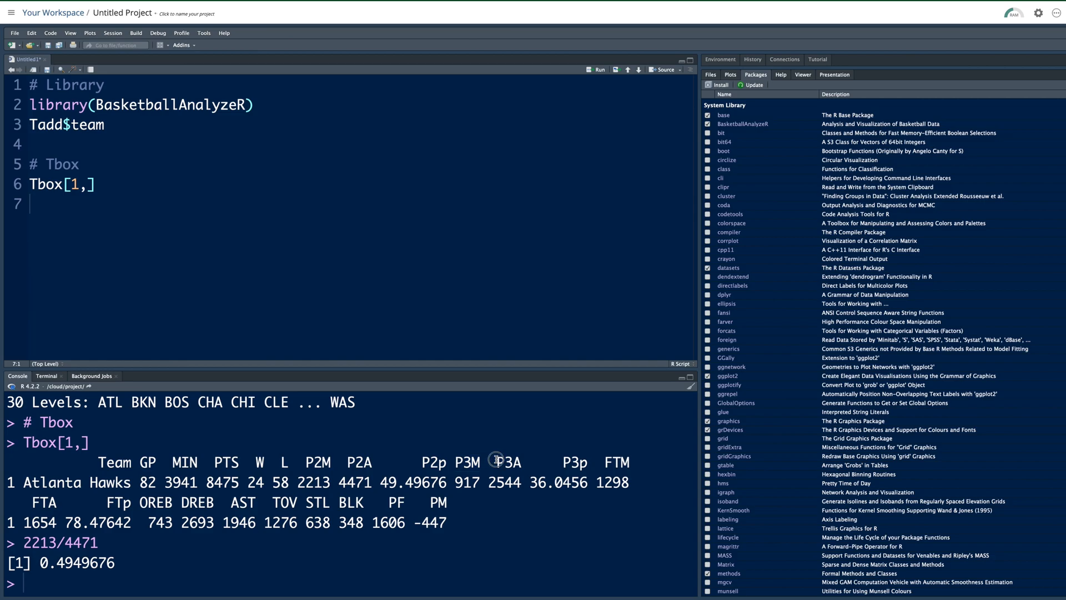
double_click(509, 462)
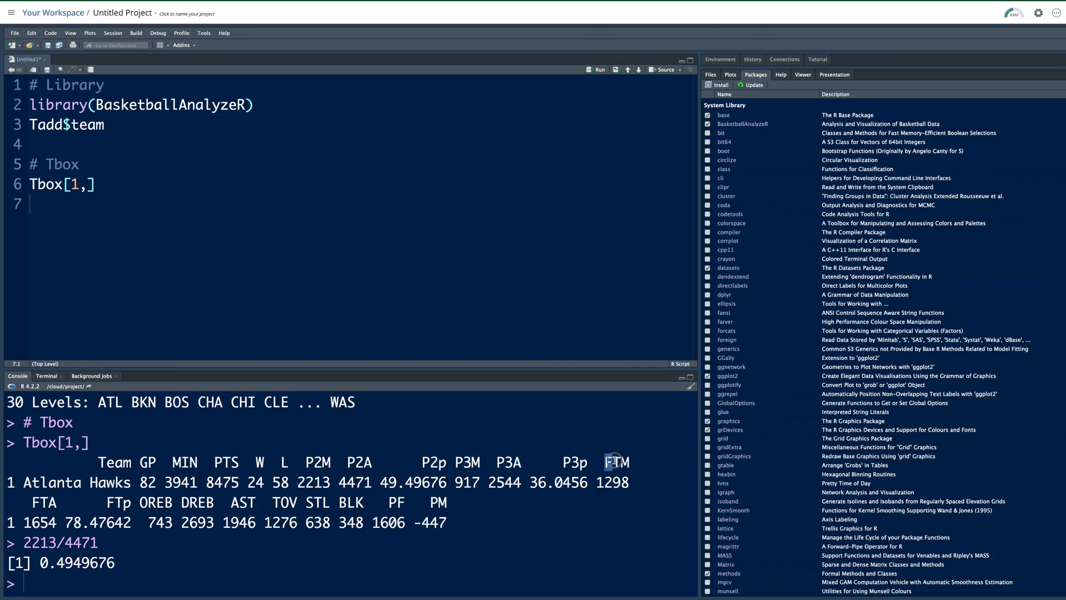
double_click(43, 502)
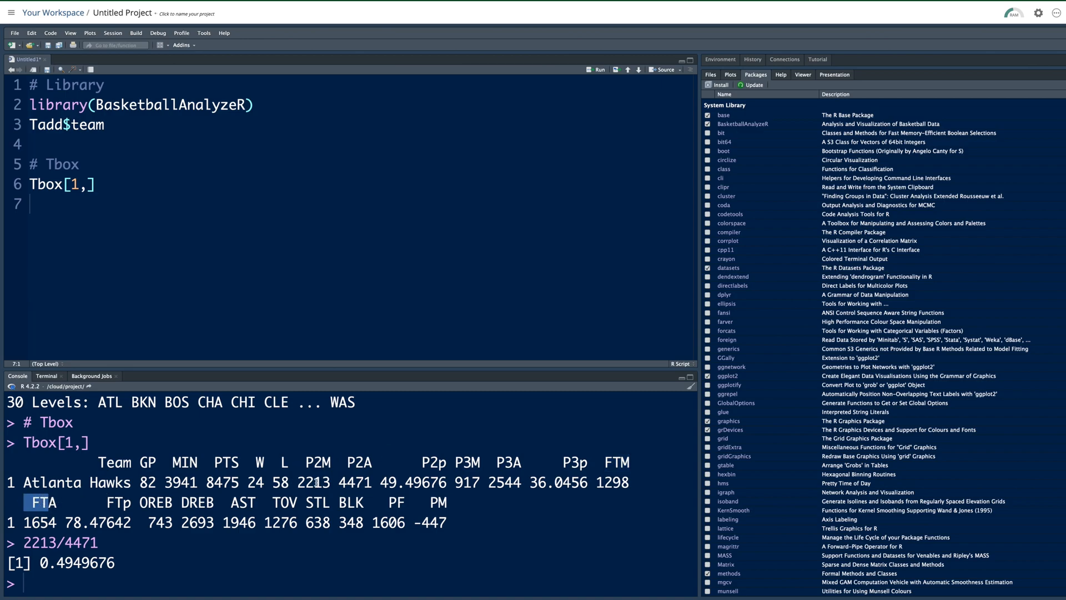
mouse_move(244, 487)
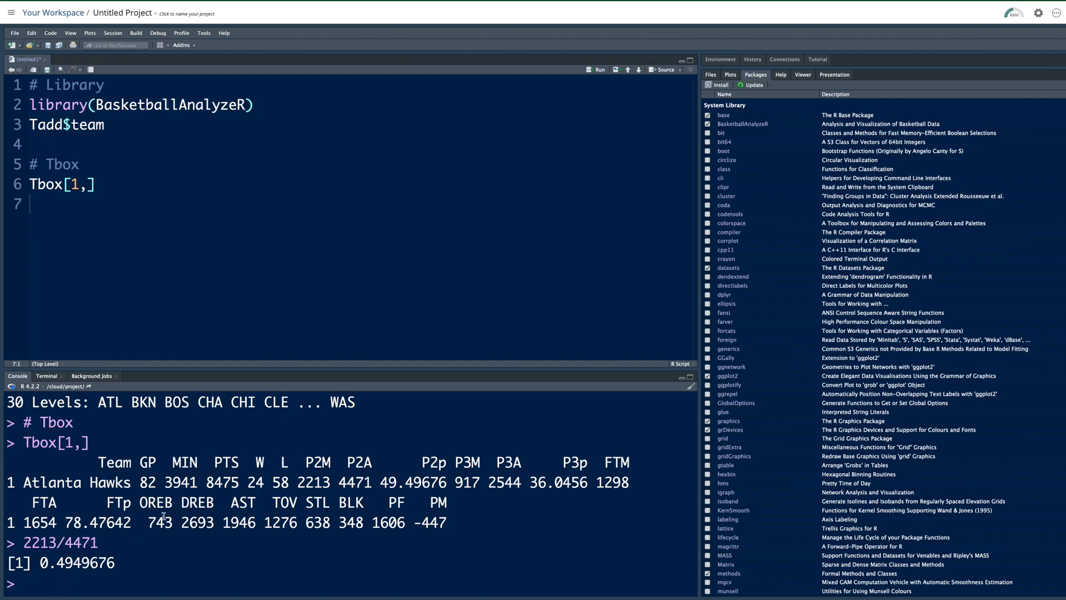
Enter ?Tbox in the console to look up the dataset documentation
type("?")
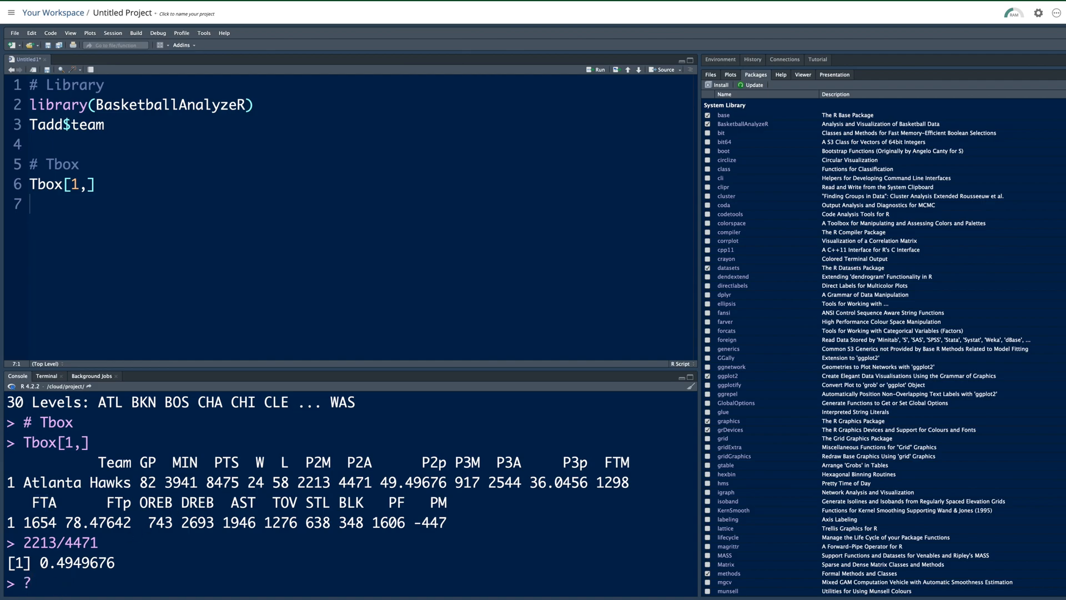
type("Tbox")
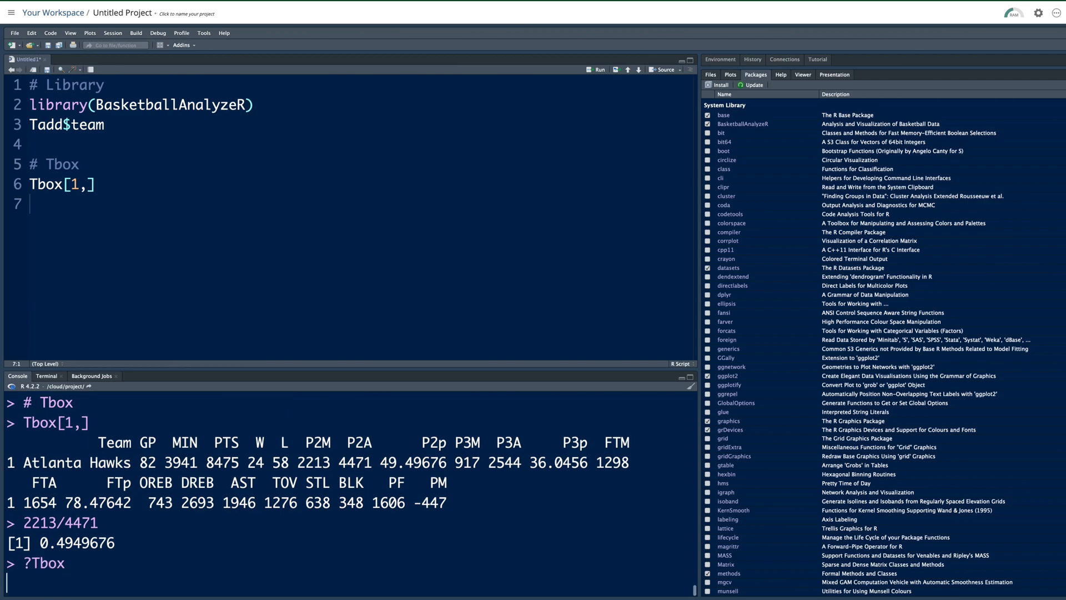
Show the Tbox help page and scroll through its variable descriptions
key("Return")
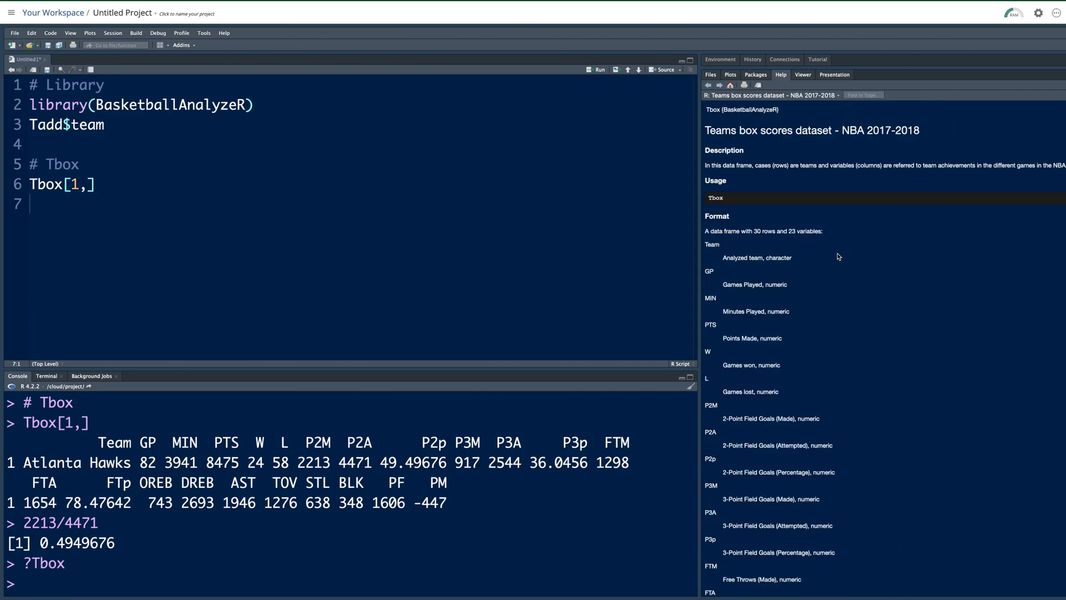
mouse_move(749, 132)
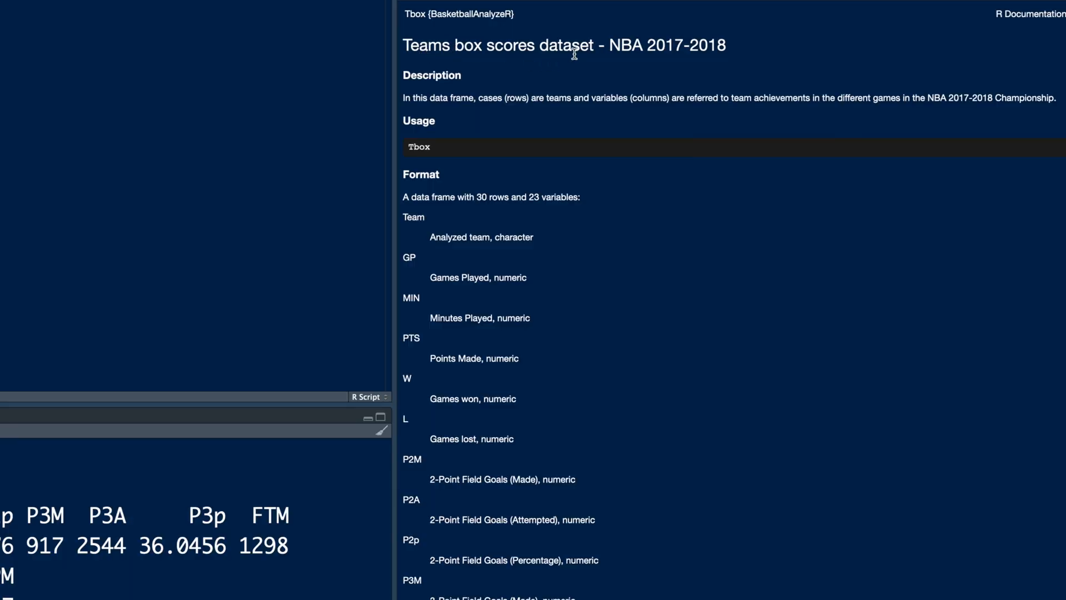
mouse_move(698, 63)
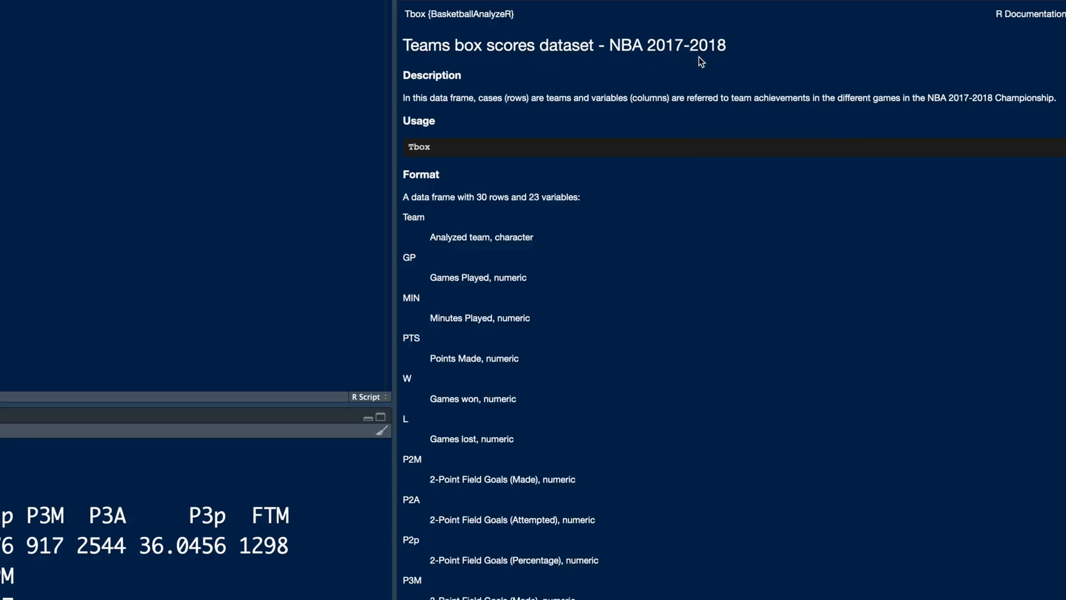
mouse_move(415, 271)
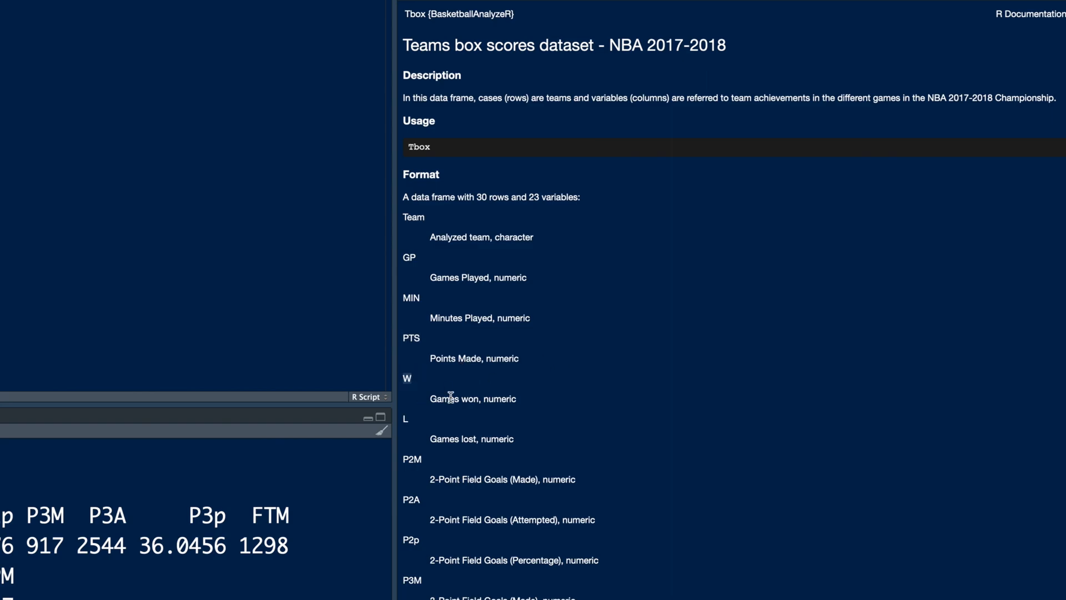
scroll("down", 3)
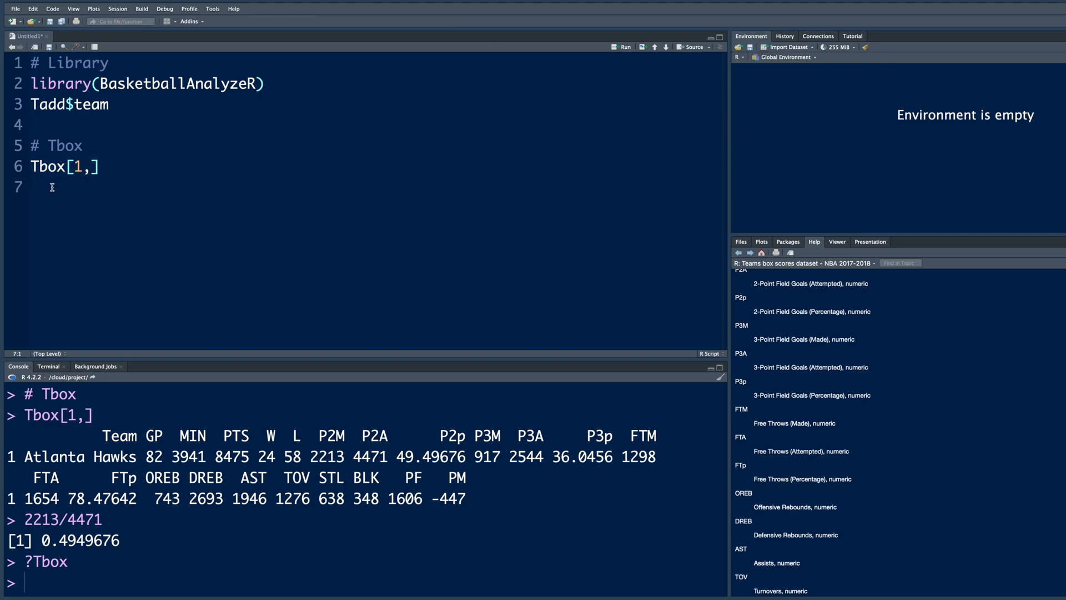
Add Tbox[2,] and Tbox[1:4,], run them, and start a # Obox heading
type("Tbox[1,]")
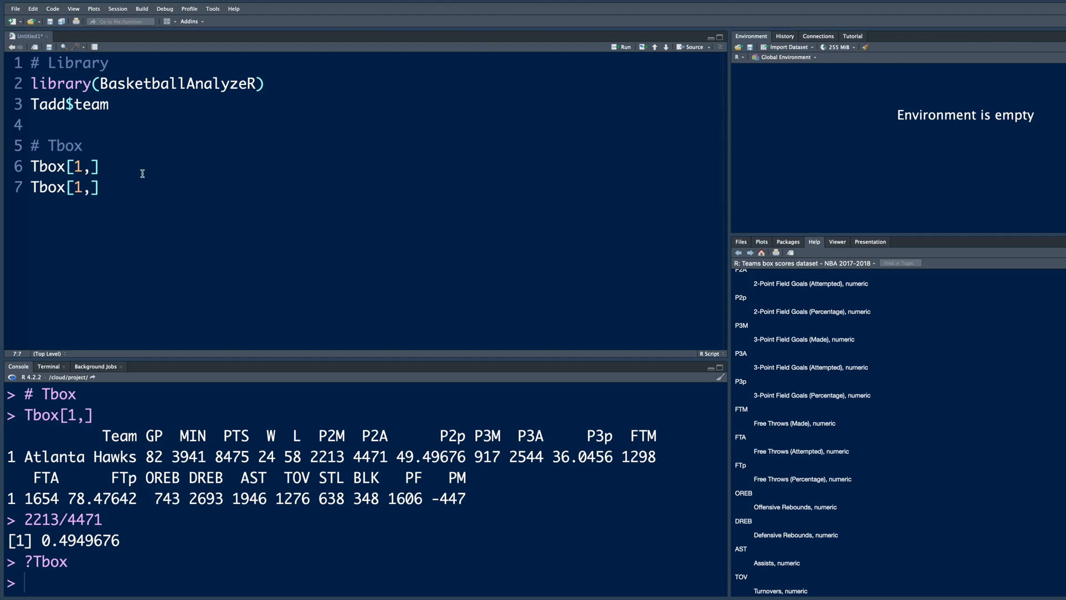
type("2")
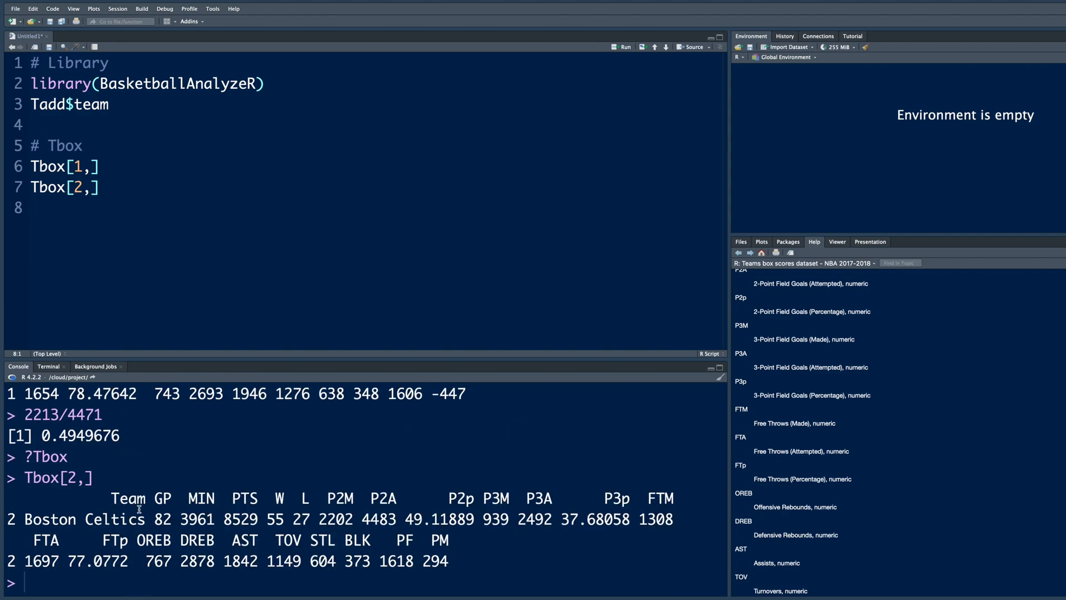
double_click(61, 518)
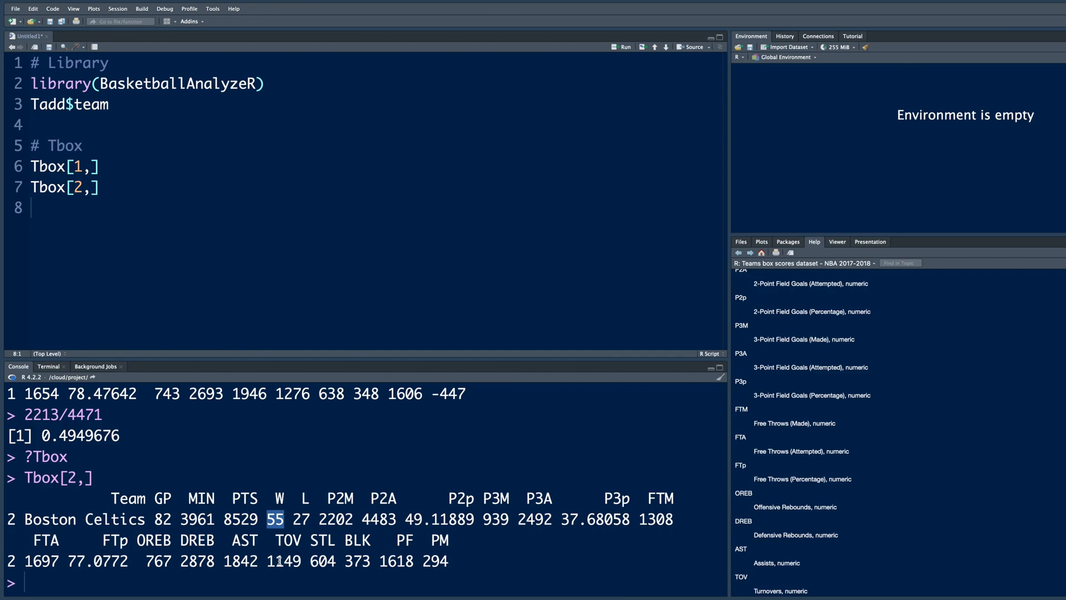
type("Tbox[1,]")
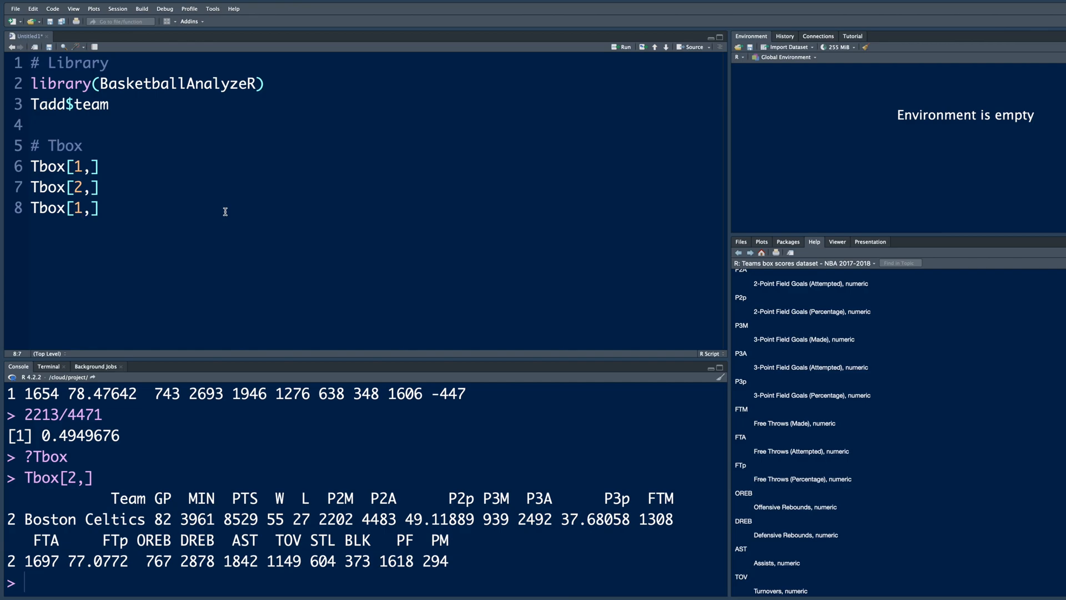
type(":4")
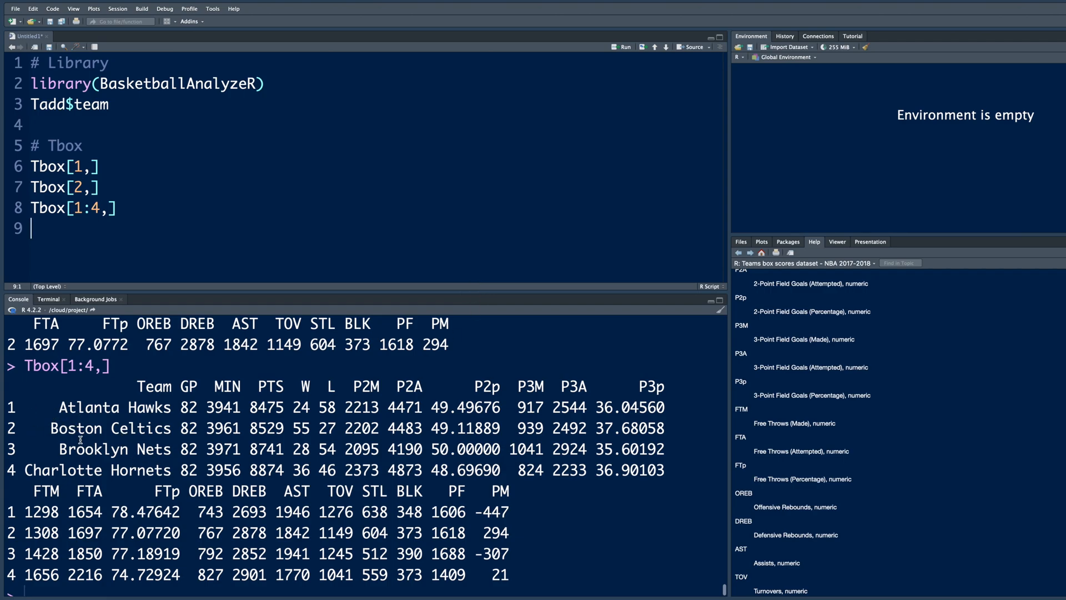
mouse_move(38, 482)
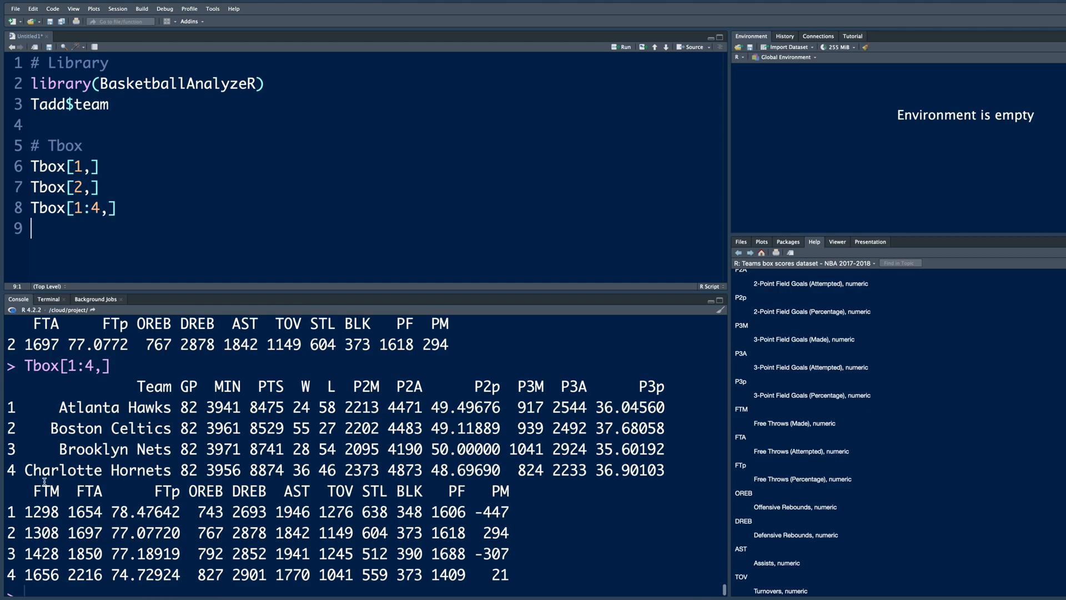
type("# Obox")
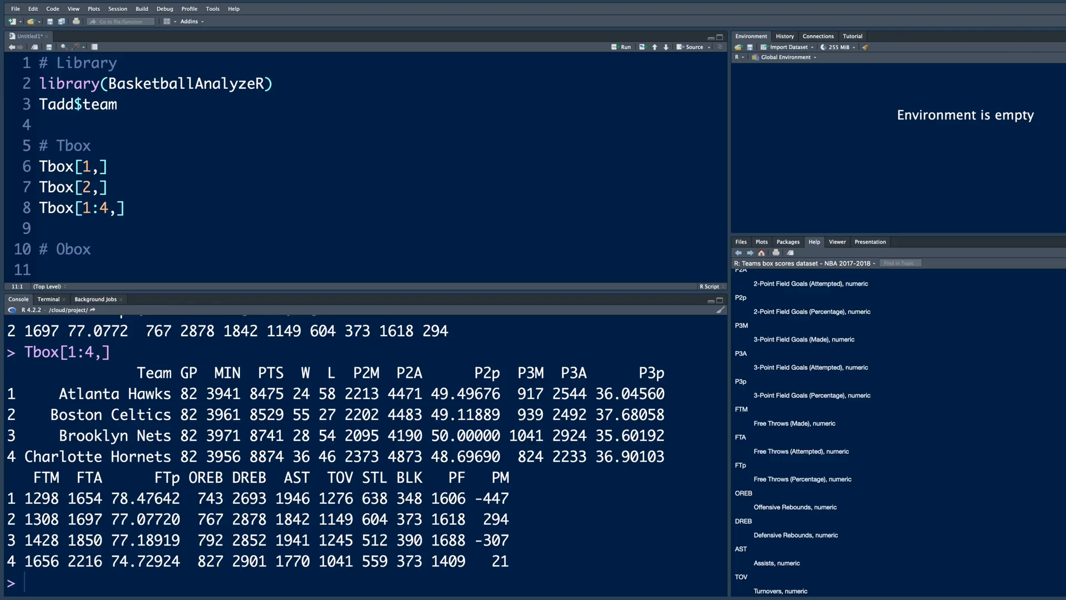
Add and run Obox[1,], comparing opponent 2-point makes with the Hawks' 2213 and 24 wins
type("Obox")
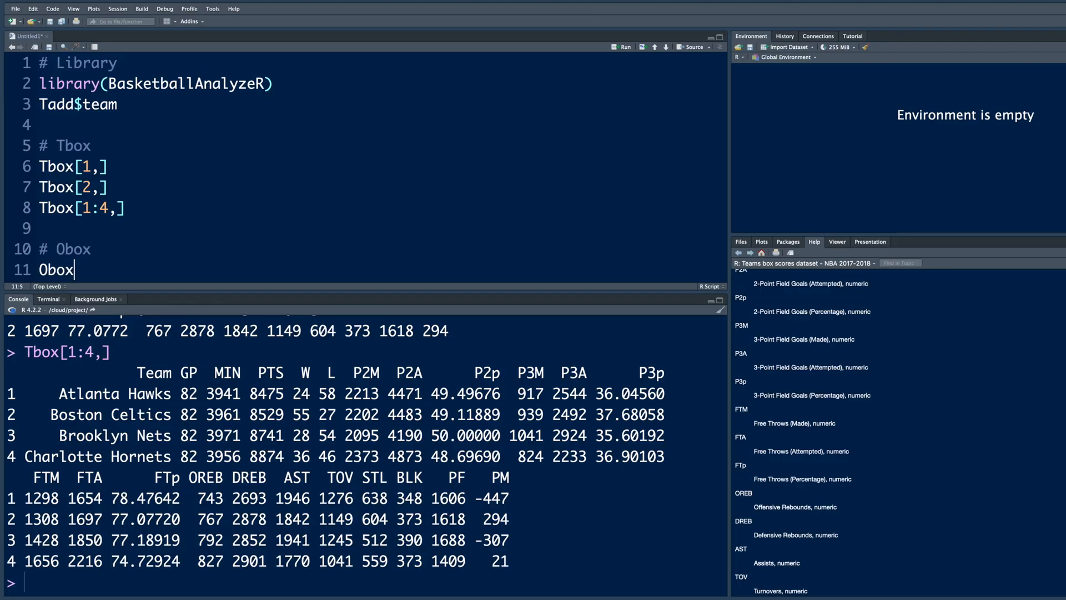
type("[]")
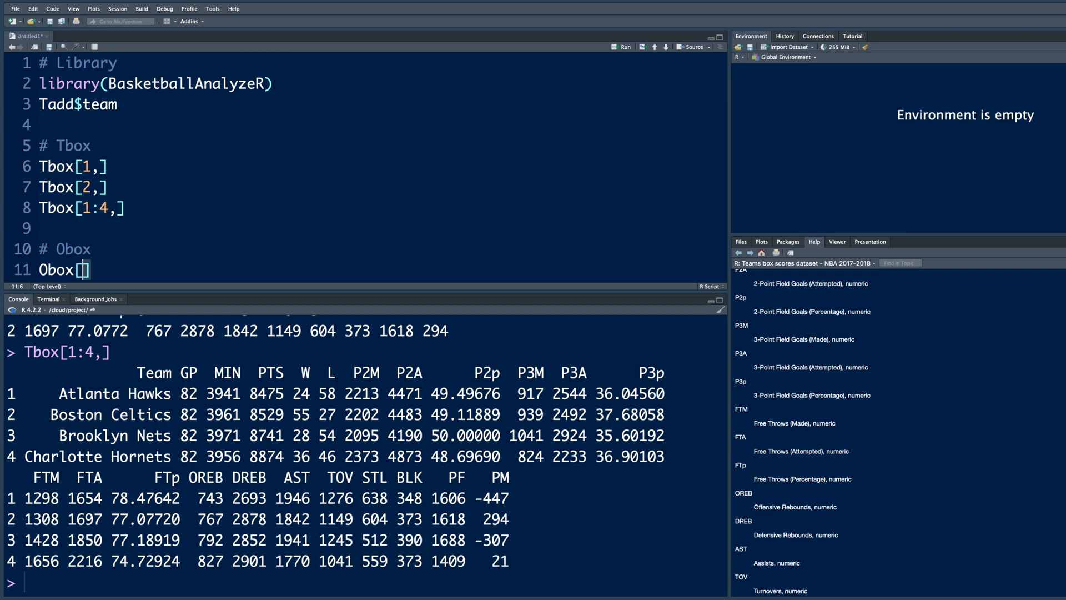
type("1,")
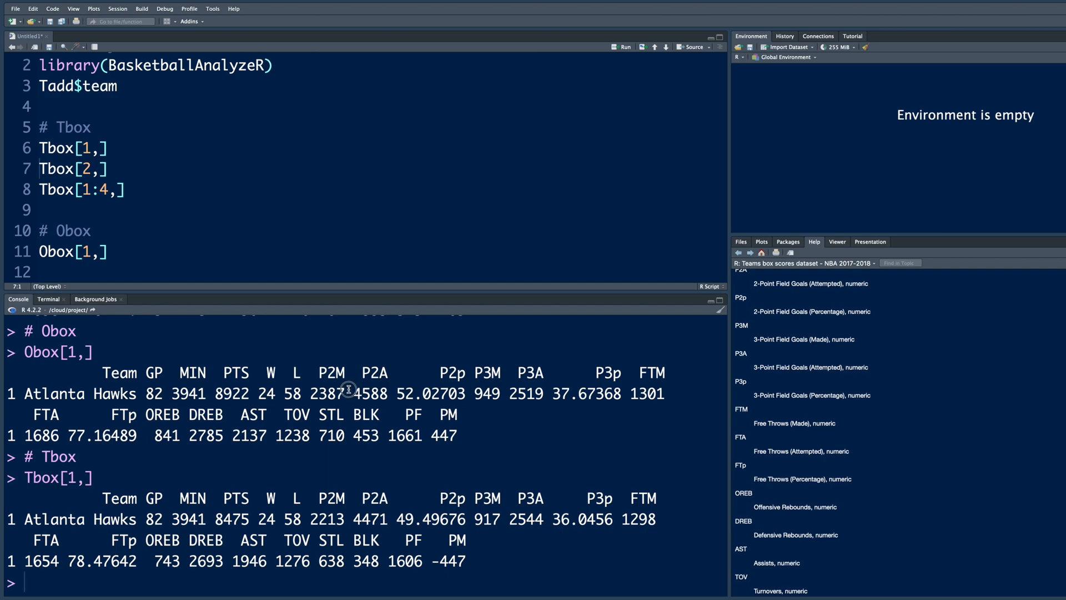
double_click(332, 392)
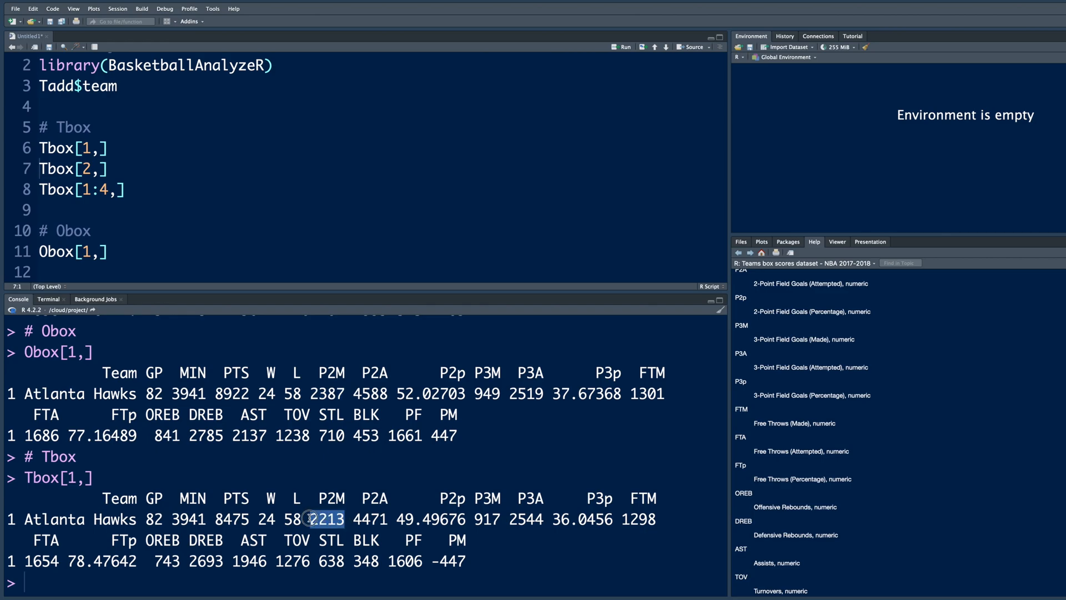
double_click(329, 516)
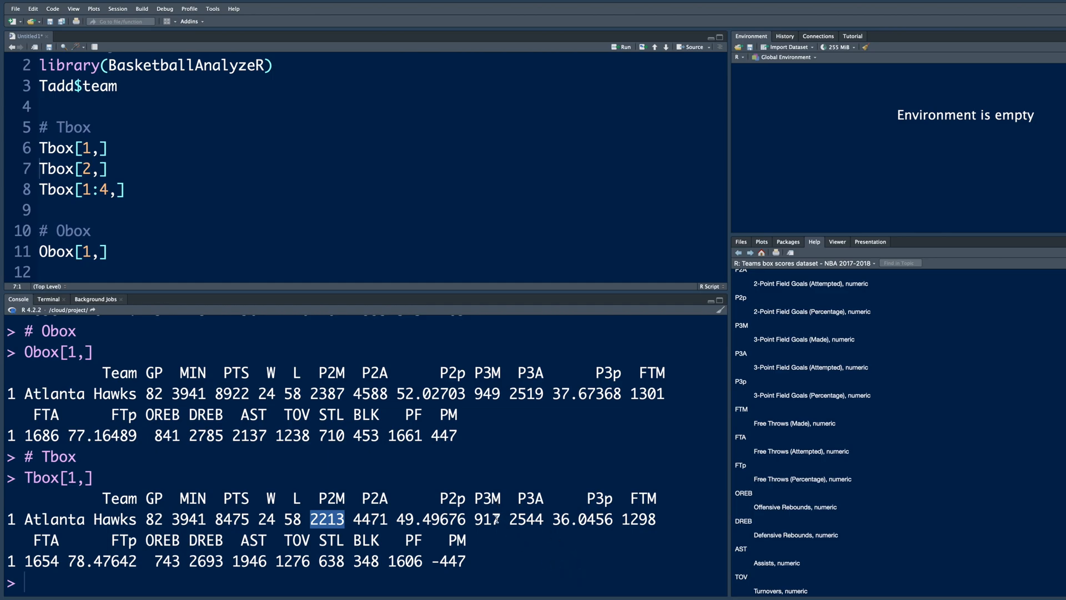
double_click(486, 520)
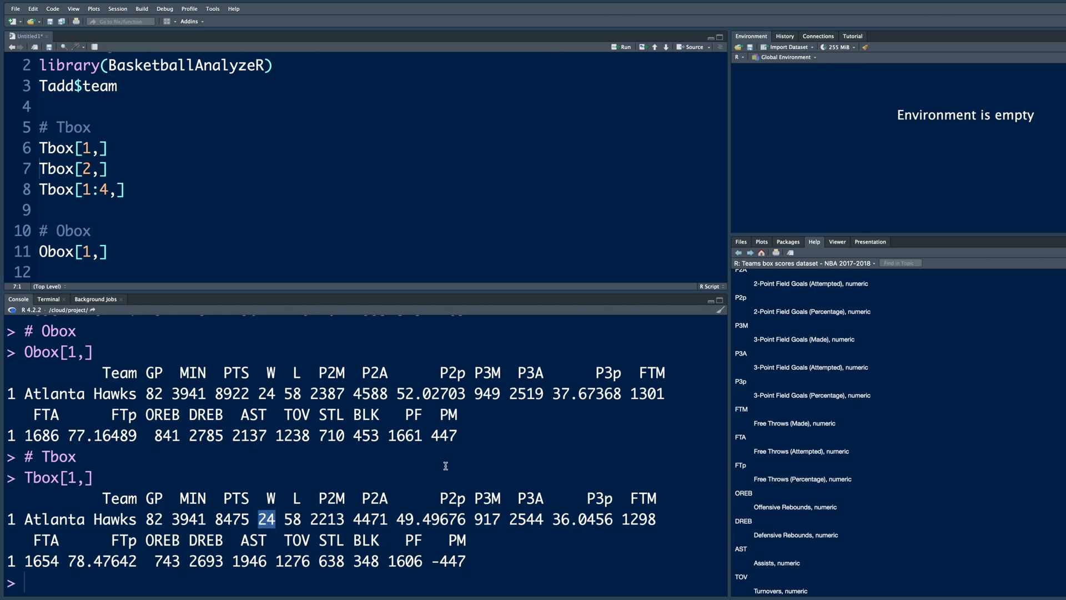
Add Obox[1:4,] to print the first four teams' opponent stats
type("Obox[1,]")
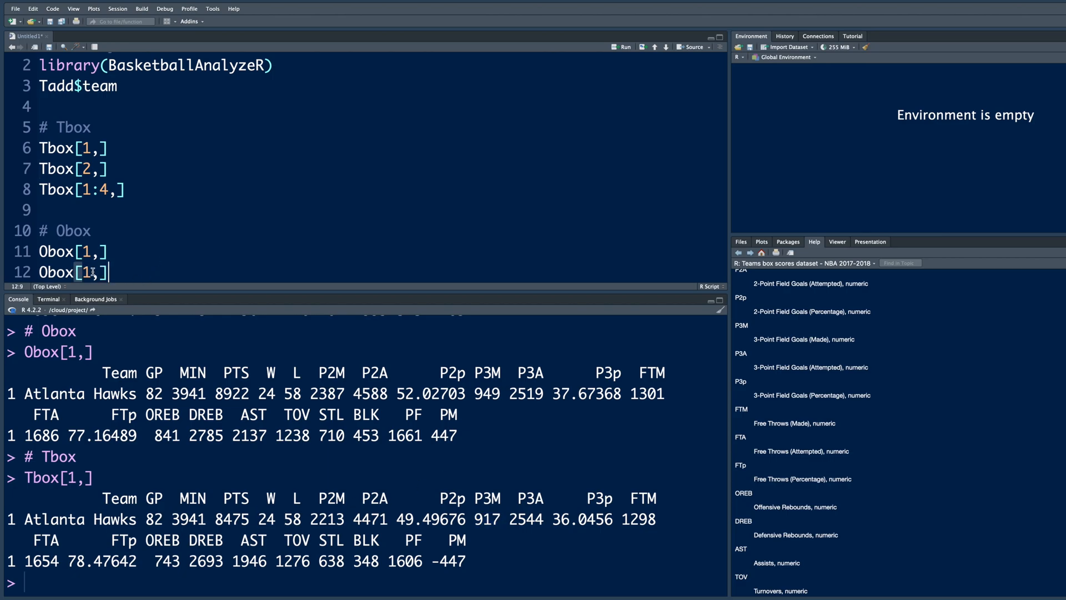
type(":")
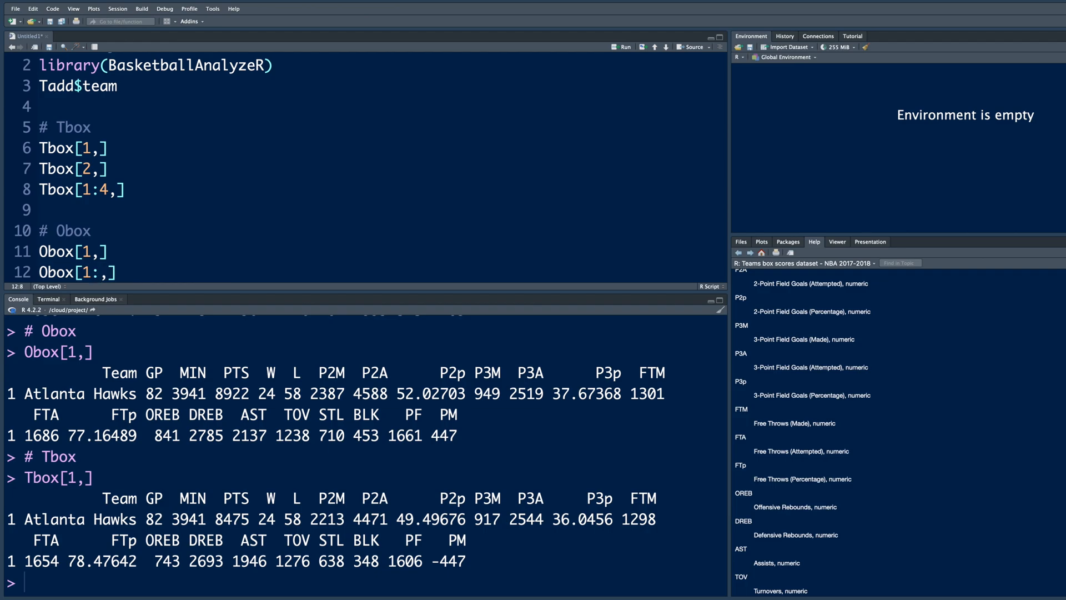
type("4")
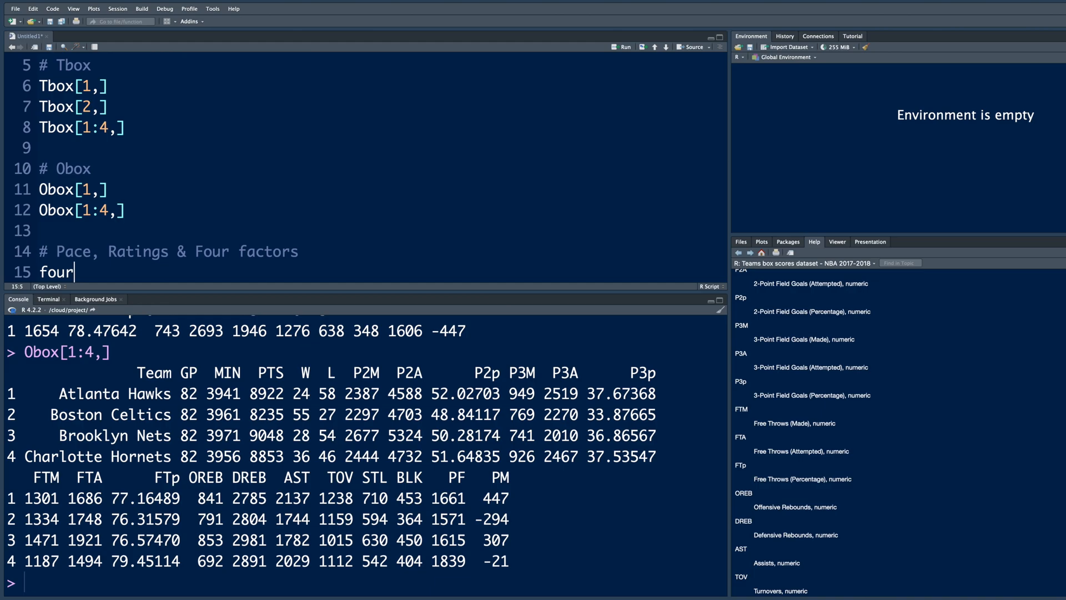
Write fourfactors(Tbox[1:2,], Obox[1:2,]) to compute stats for the Hawks and Celtics
type("four")
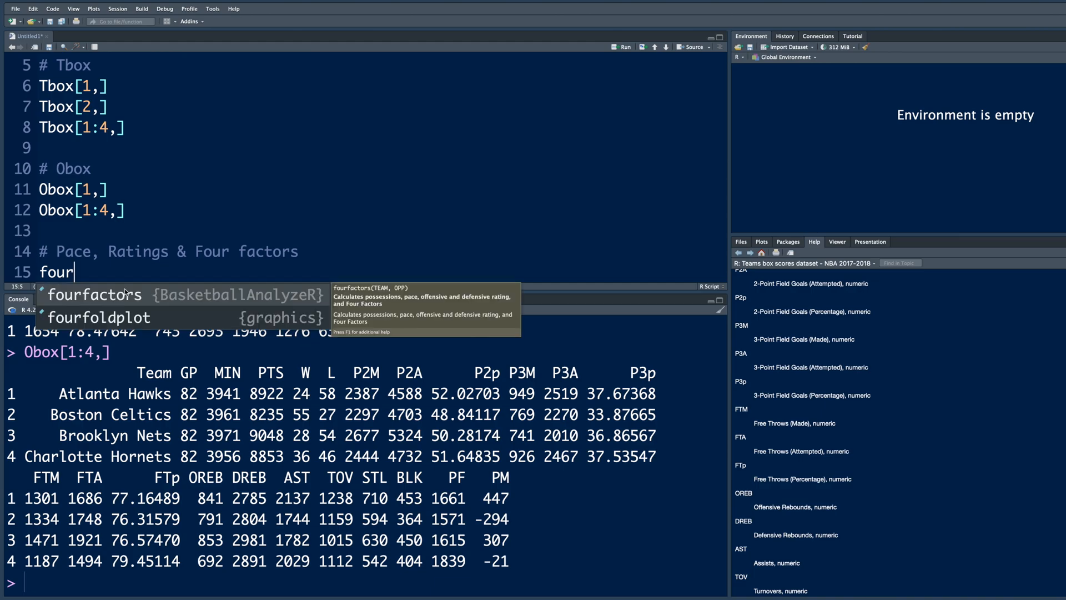
key("Tab")
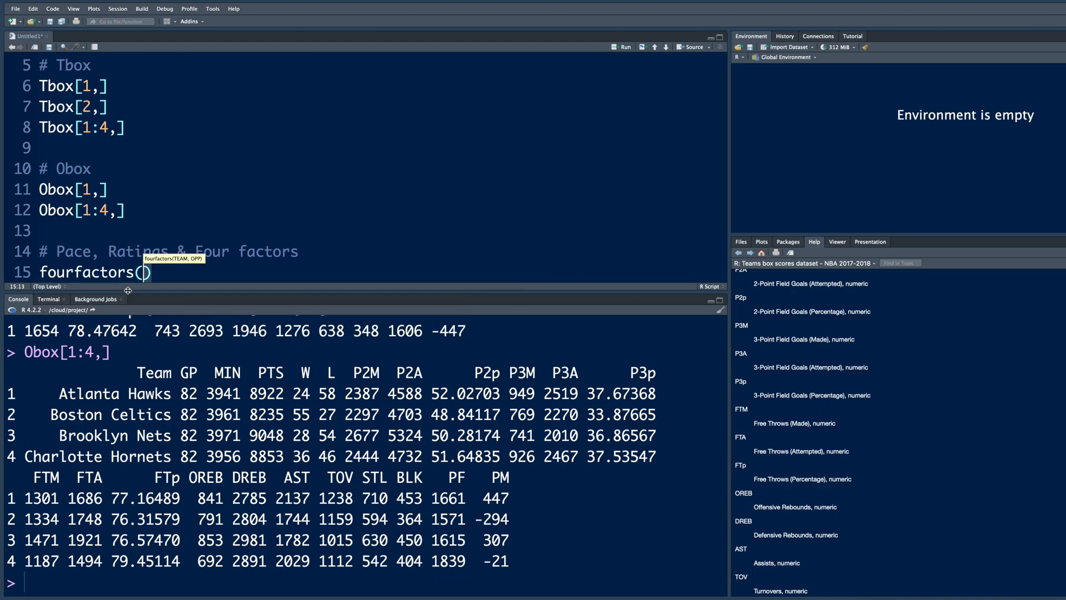
type("Tb")
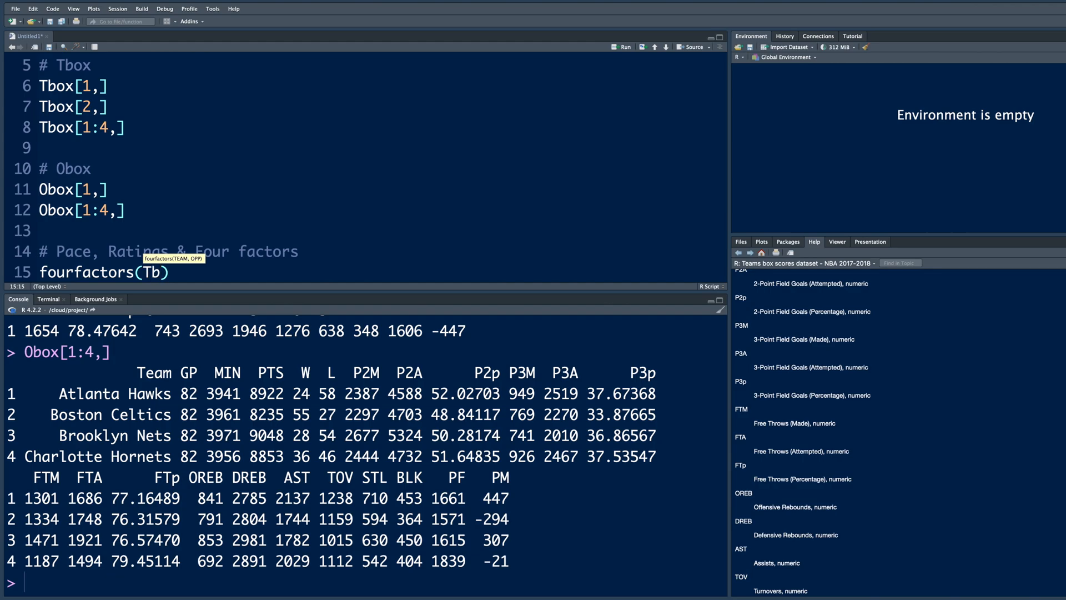
type("box[]")
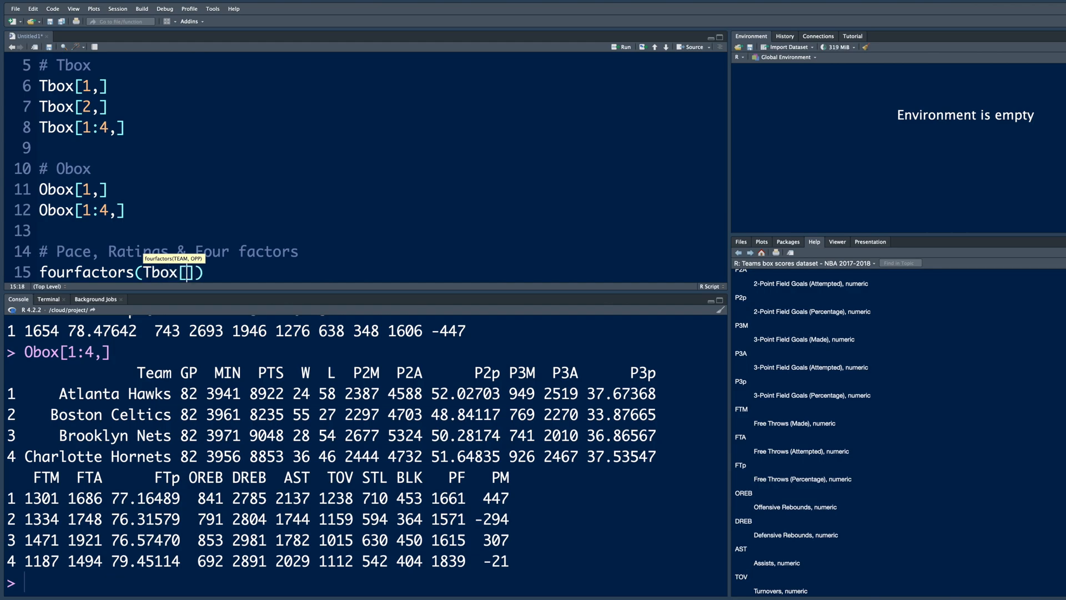
type("1:2")
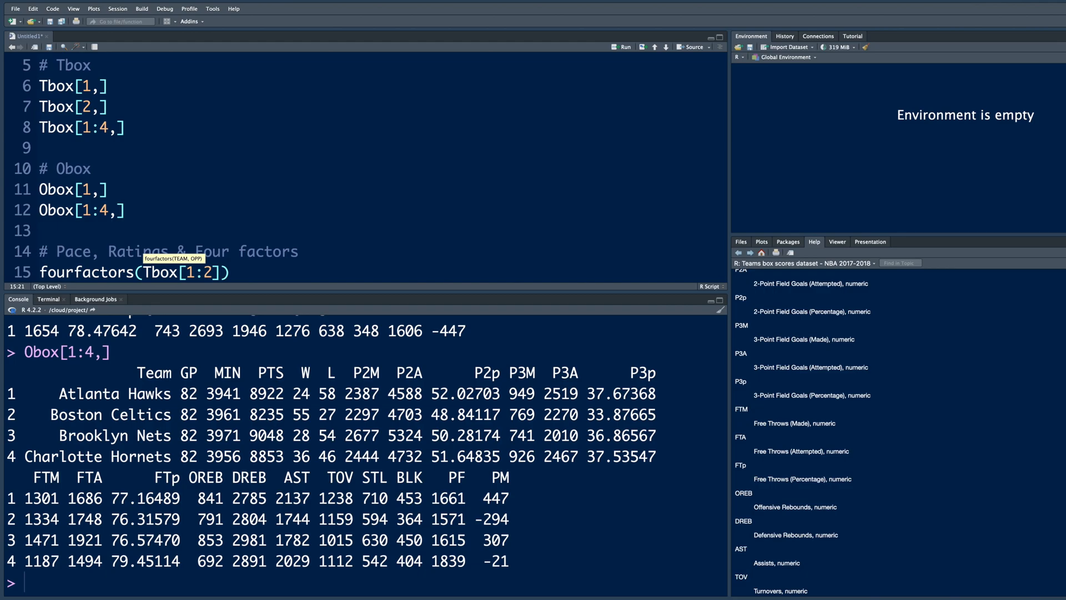
type("],")
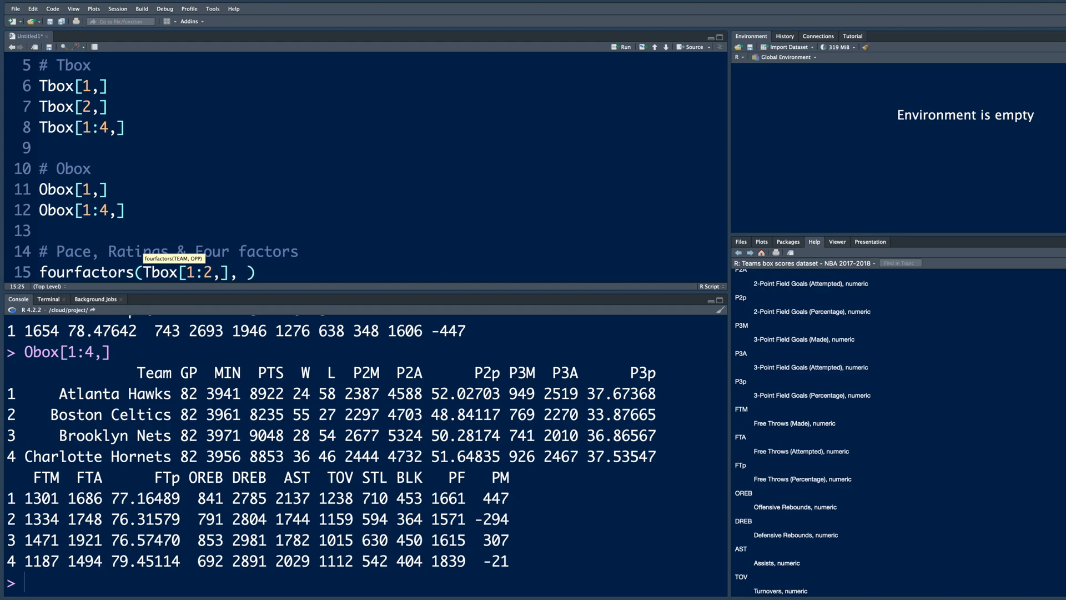
type("Obox[1]")
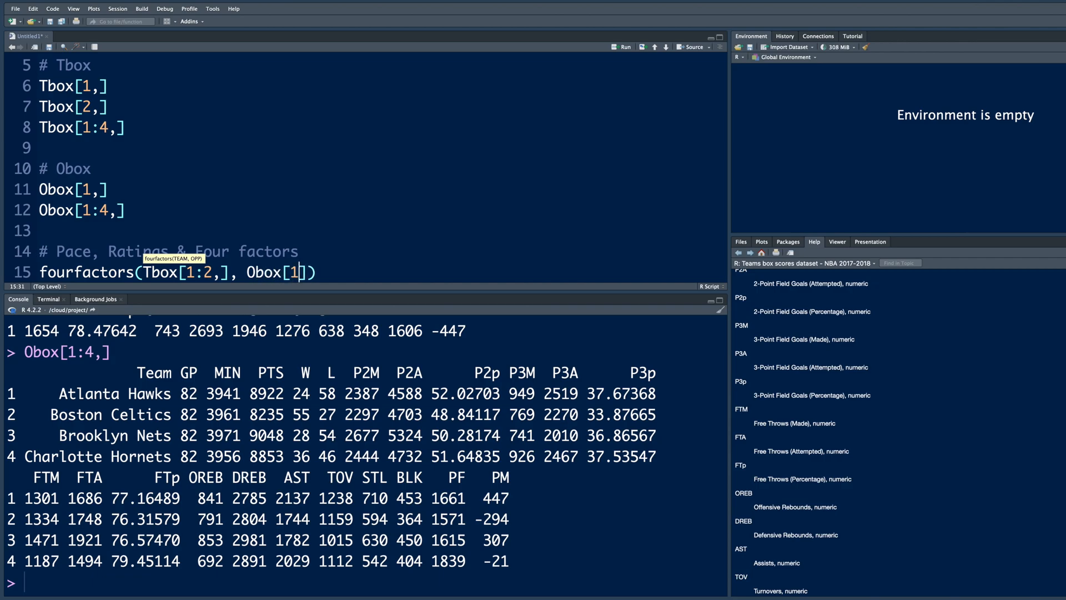
type(":2,")
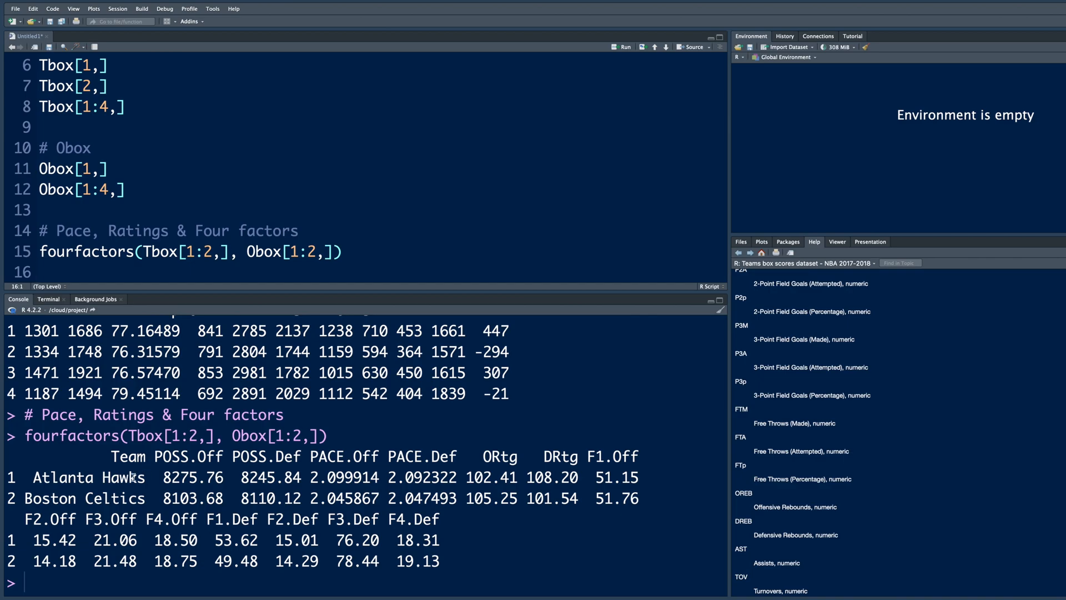
mouse_move(270, 447)
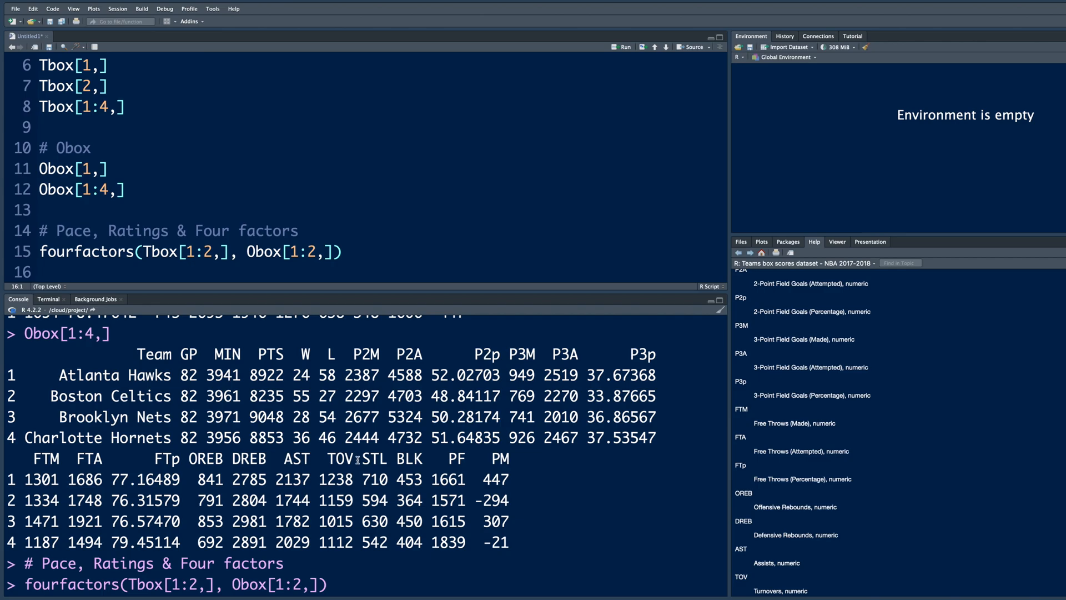
mouse_move(224, 479)
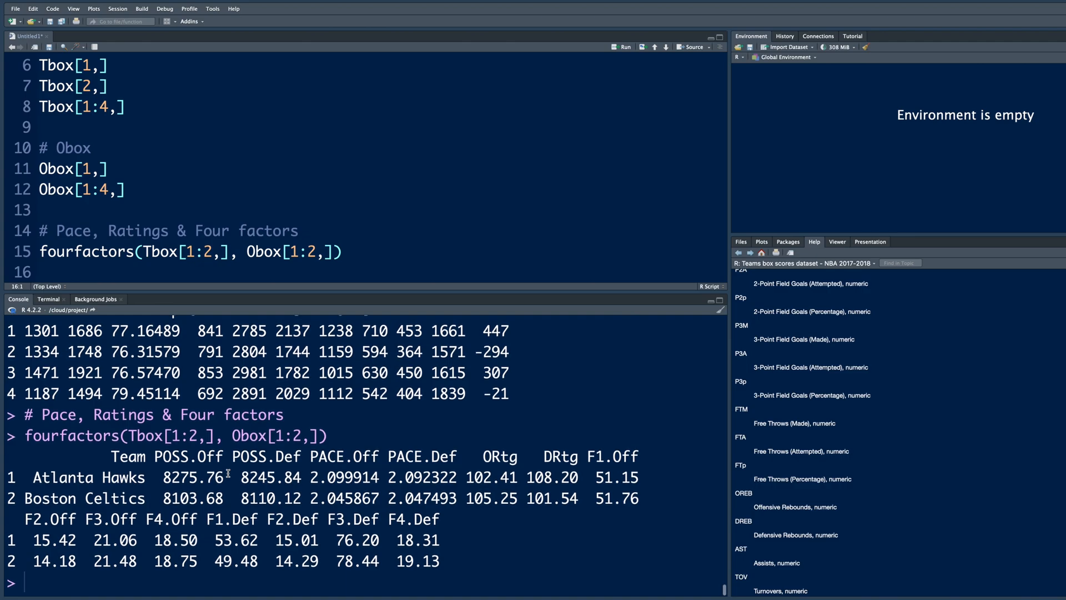
mouse_move(293, 471)
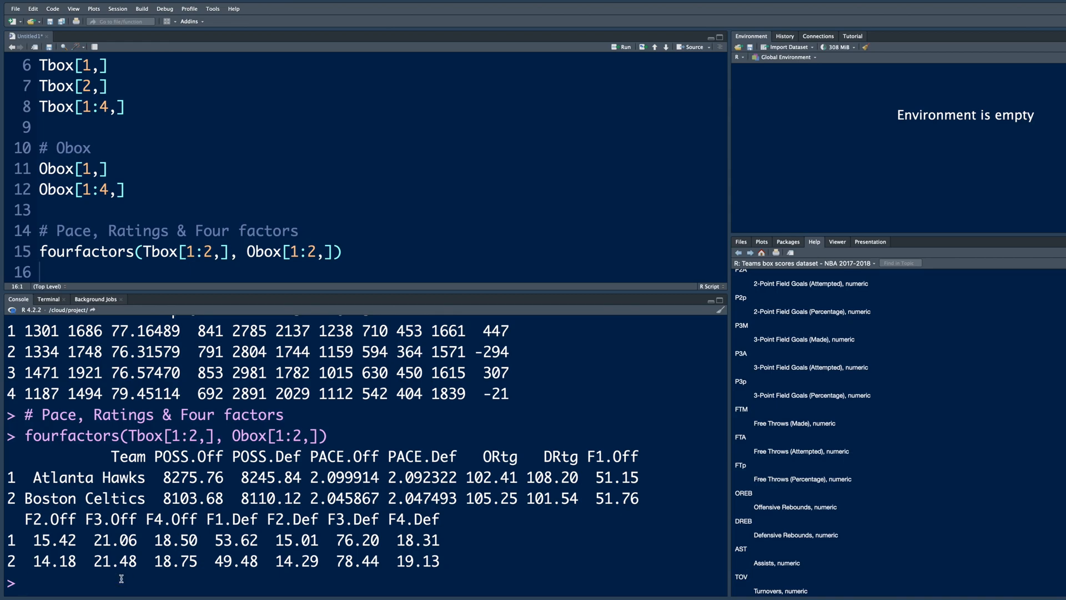
Look up ?fourfactors help and mark the POSS column in its Value section
type("?fourfactors")
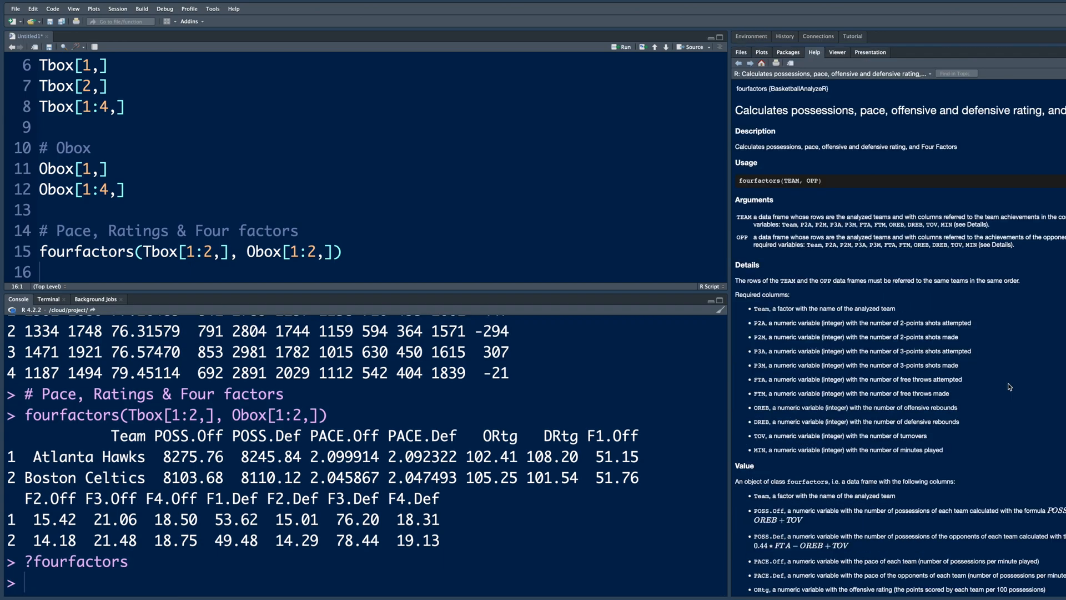
scroll("down", 3)
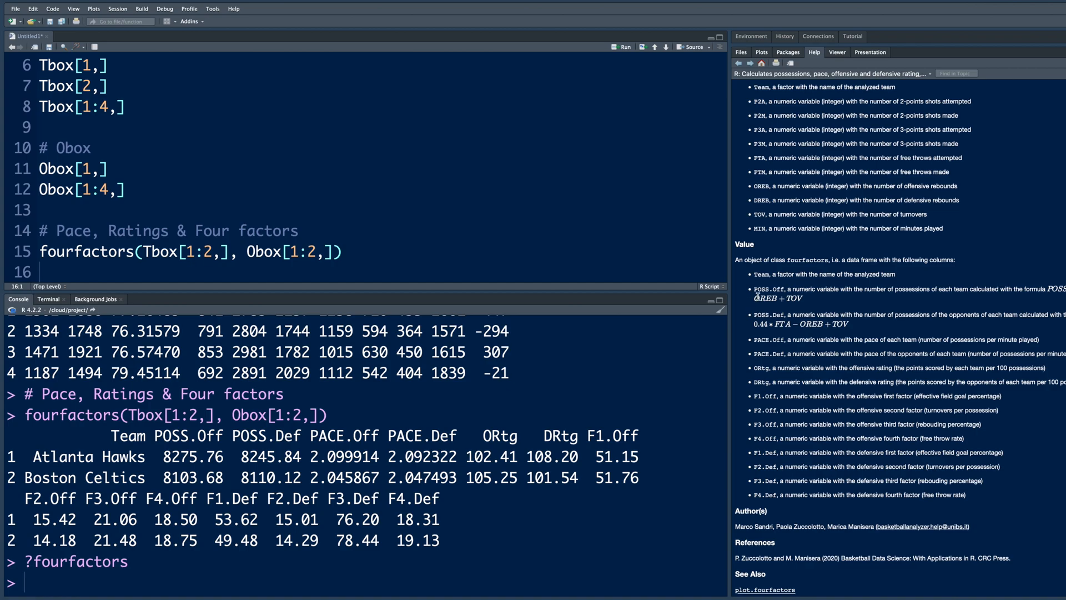
mouse_move(782, 296)
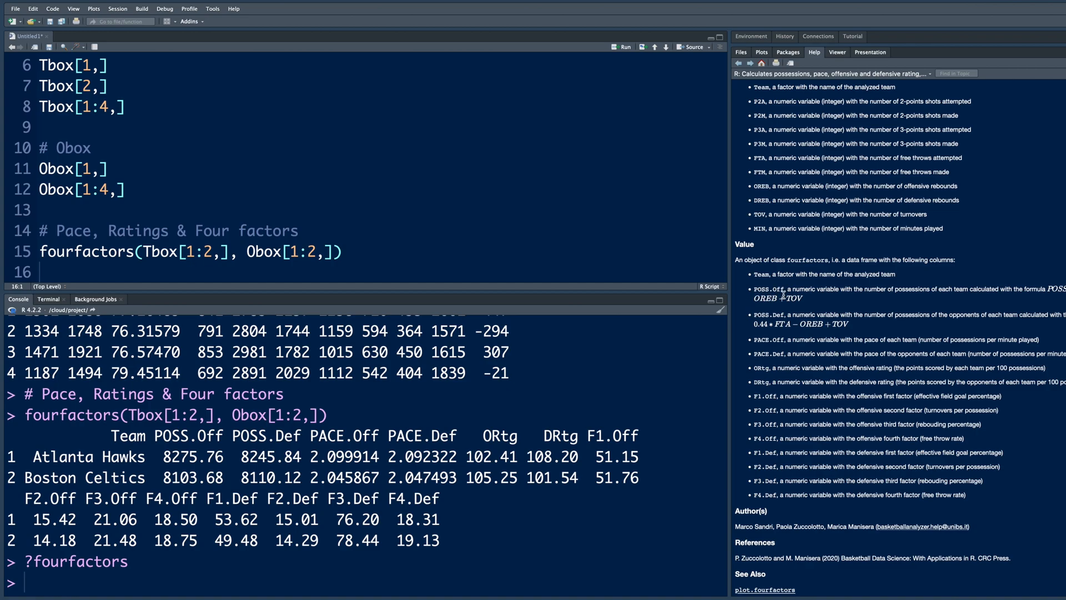
double_click(172, 436)
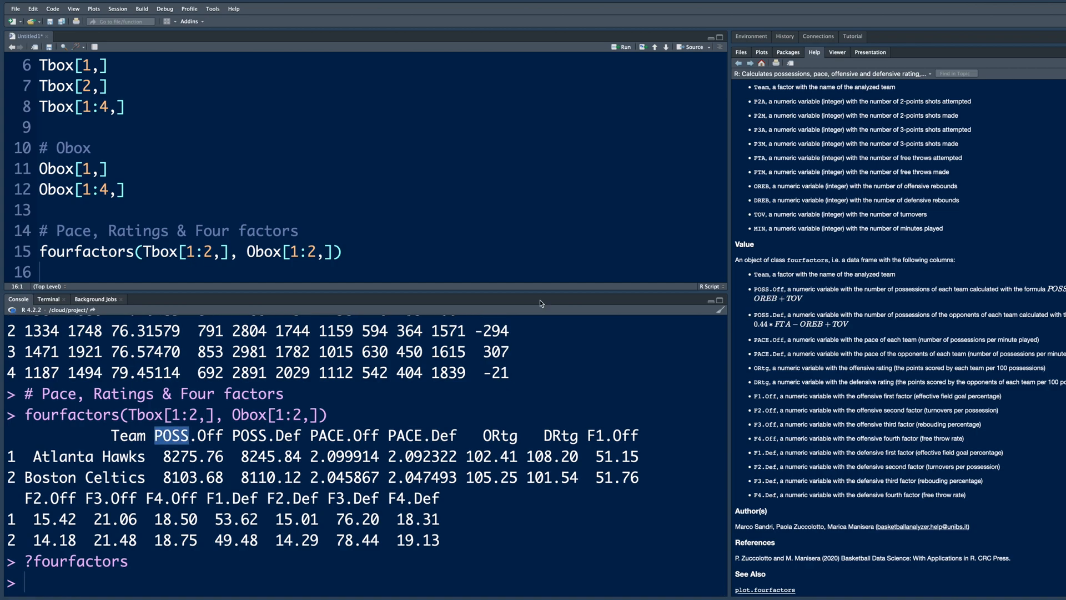
mouse_move(890, 307)
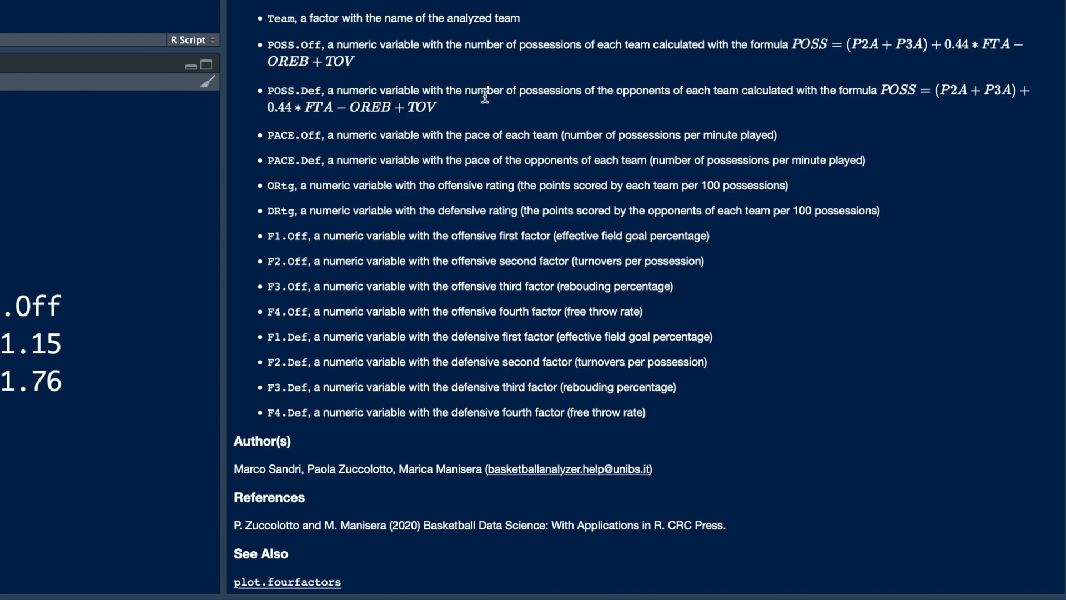
mouse_move(315, 147)
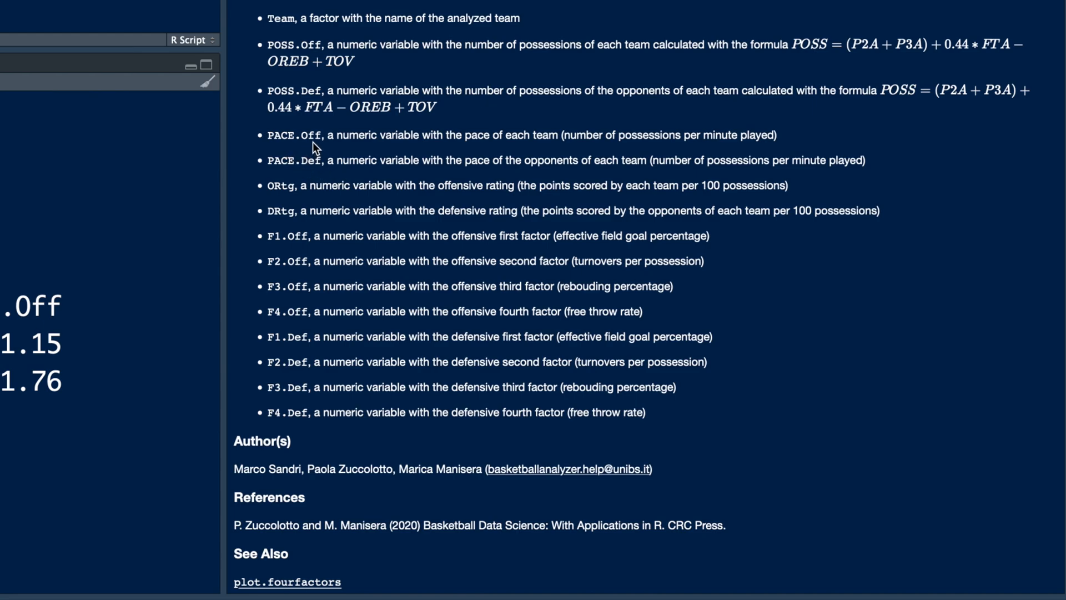
mouse_move(530, 123)
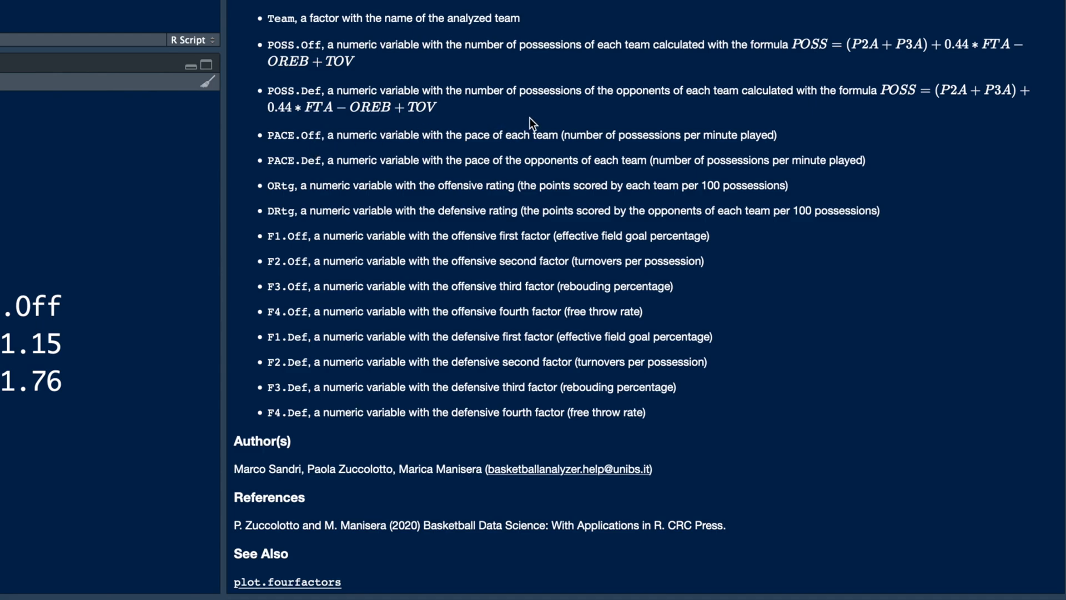
mouse_move(671, 150)
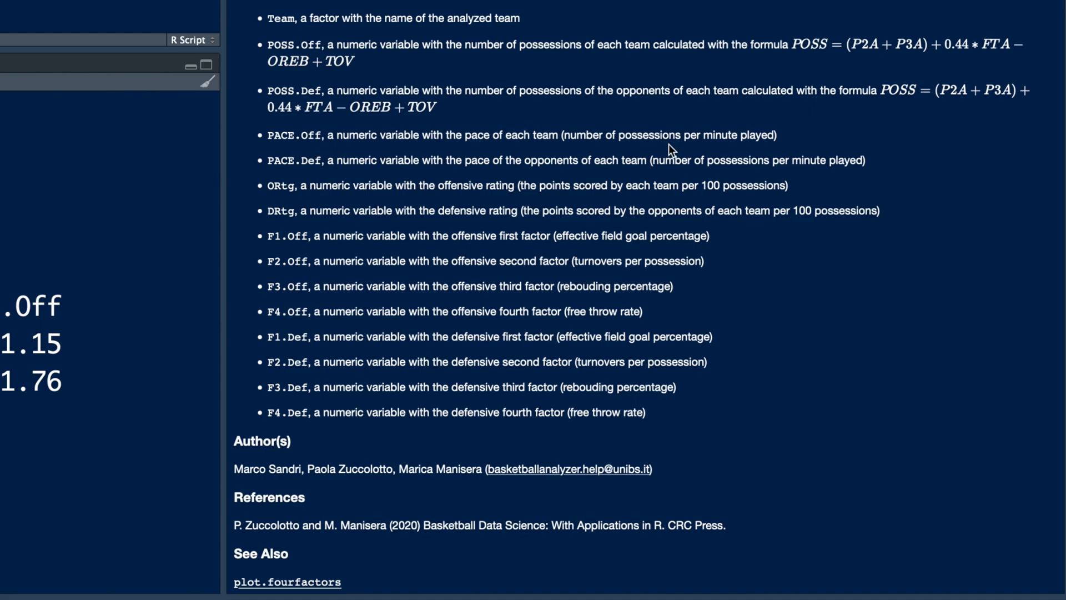
mouse_move(290, 182)
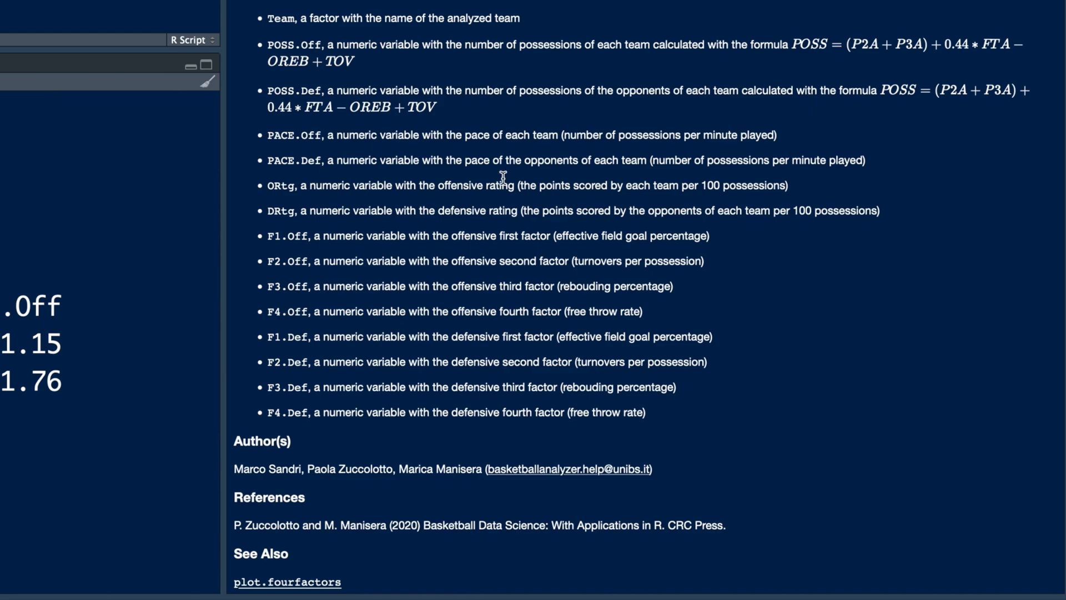
mouse_move(420, 229)
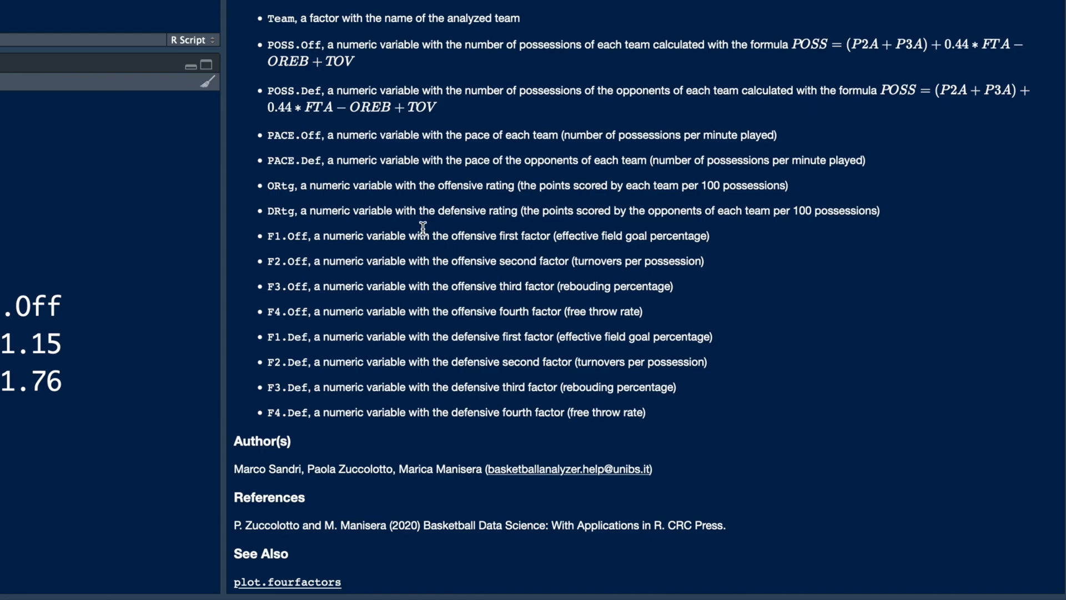
mouse_move(286, 278)
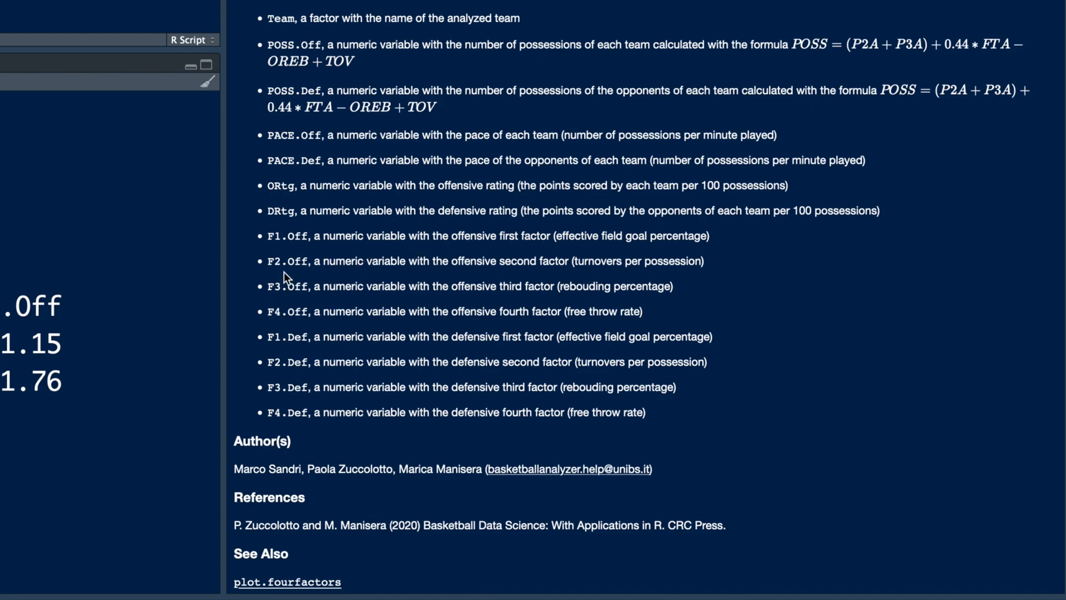
mouse_move(282, 311)
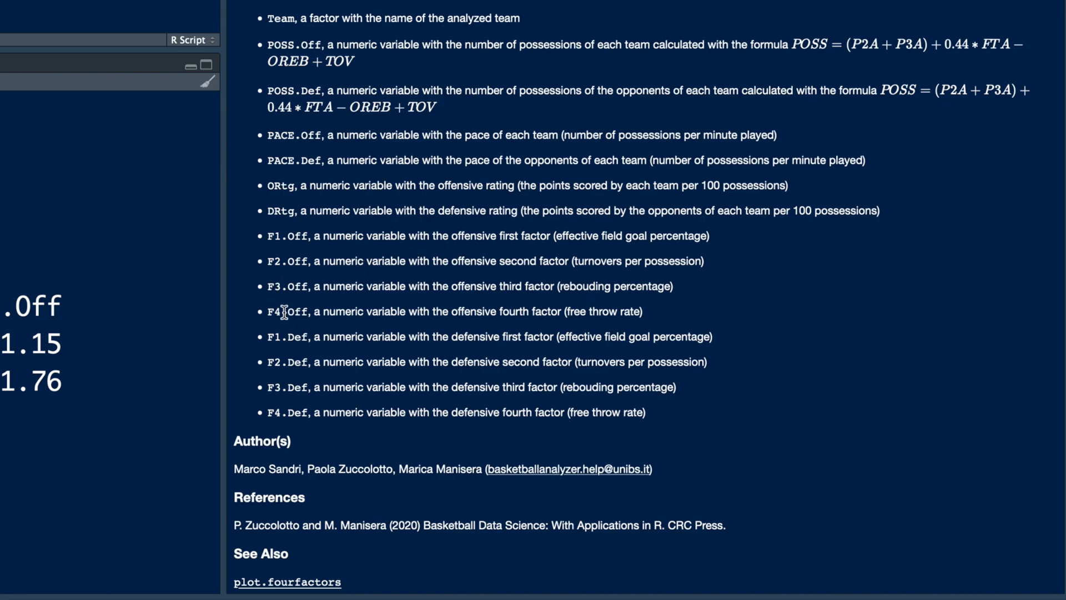
mouse_move(283, 255)
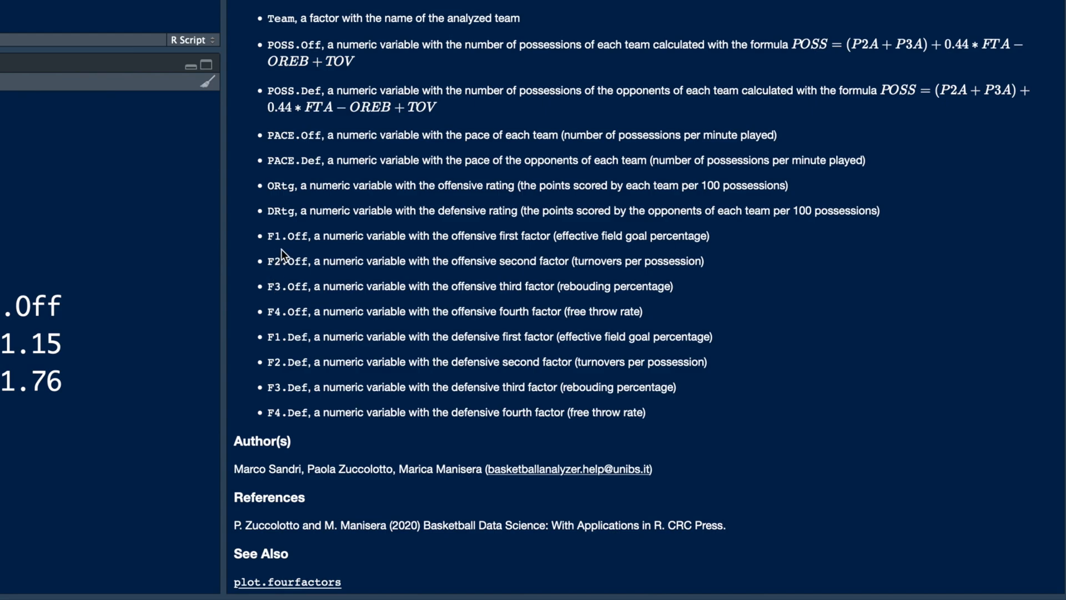
mouse_move(590, 224)
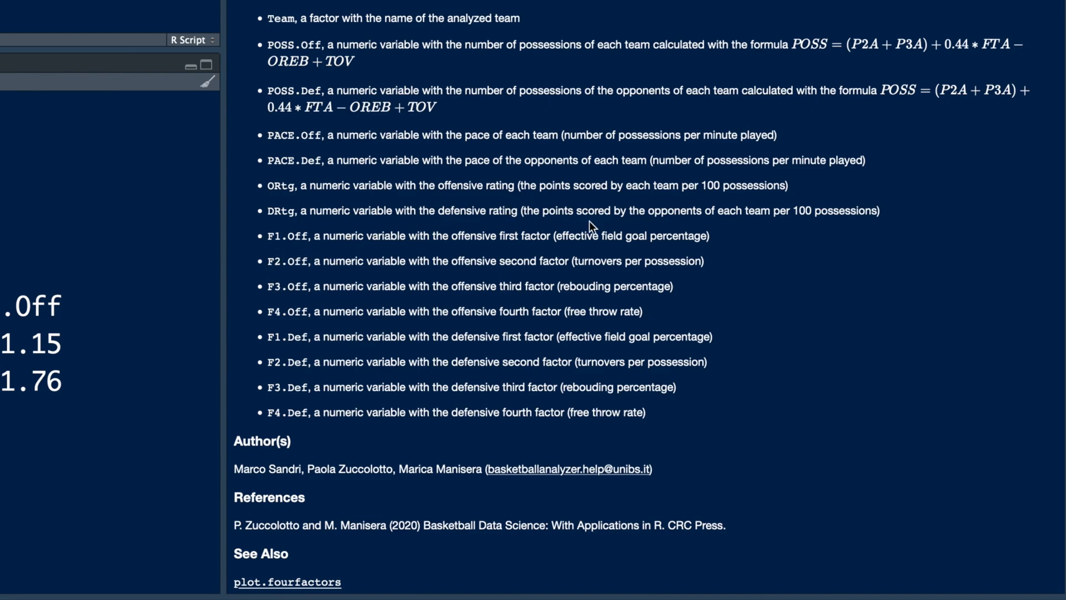
mouse_move(653, 251)
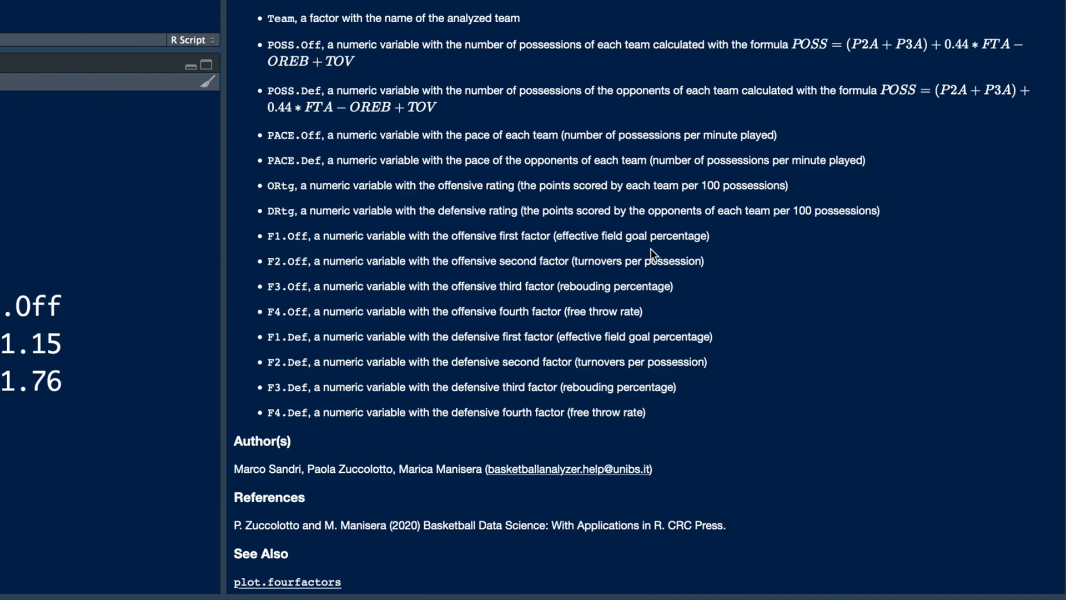
mouse_move(531, 251)
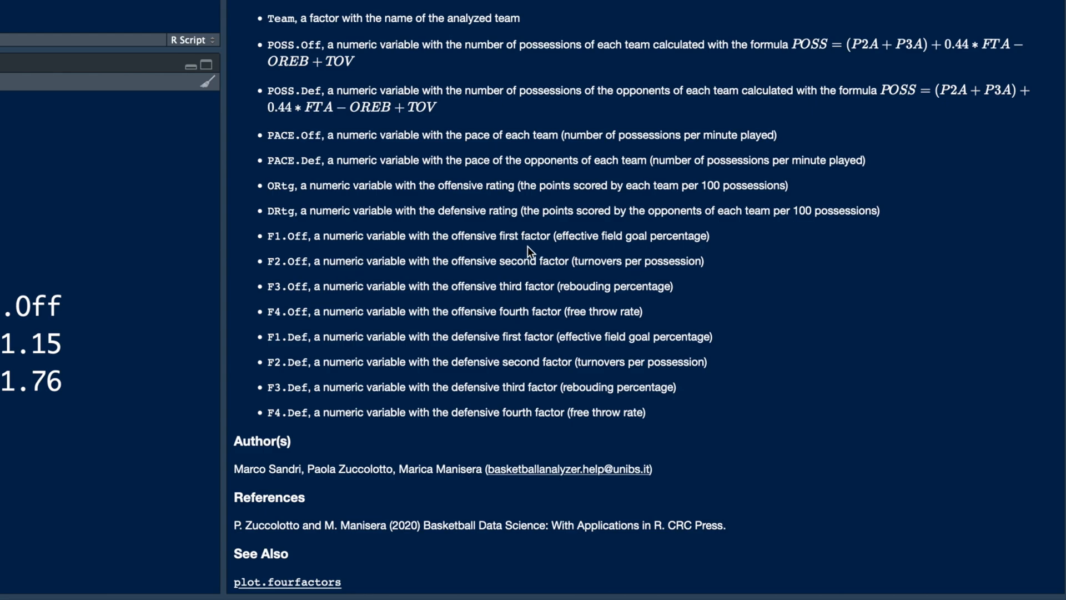
mouse_move(580, 247)
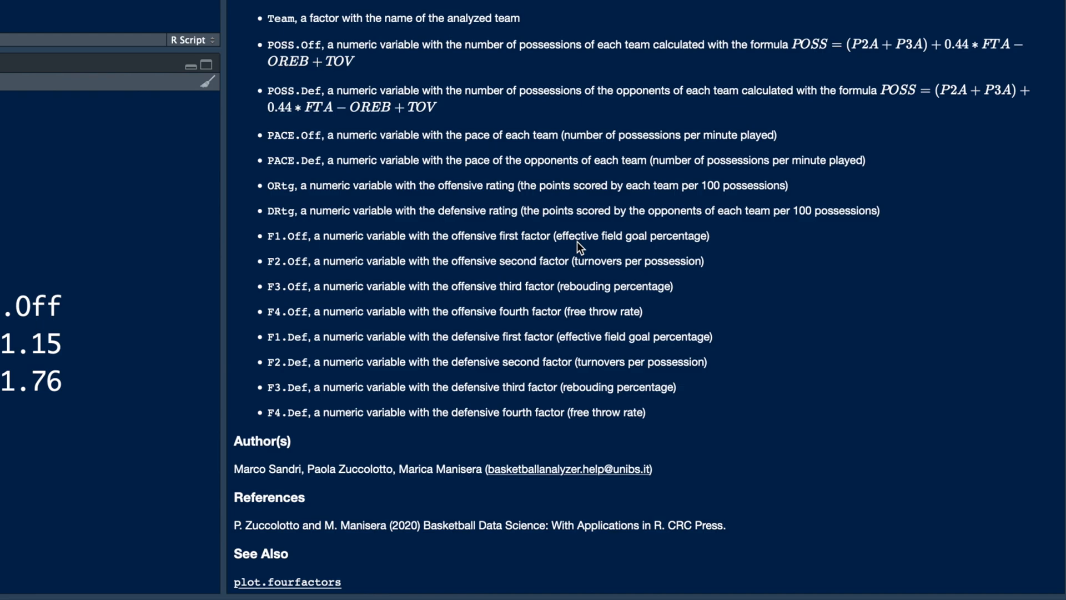
mouse_move(318, 257)
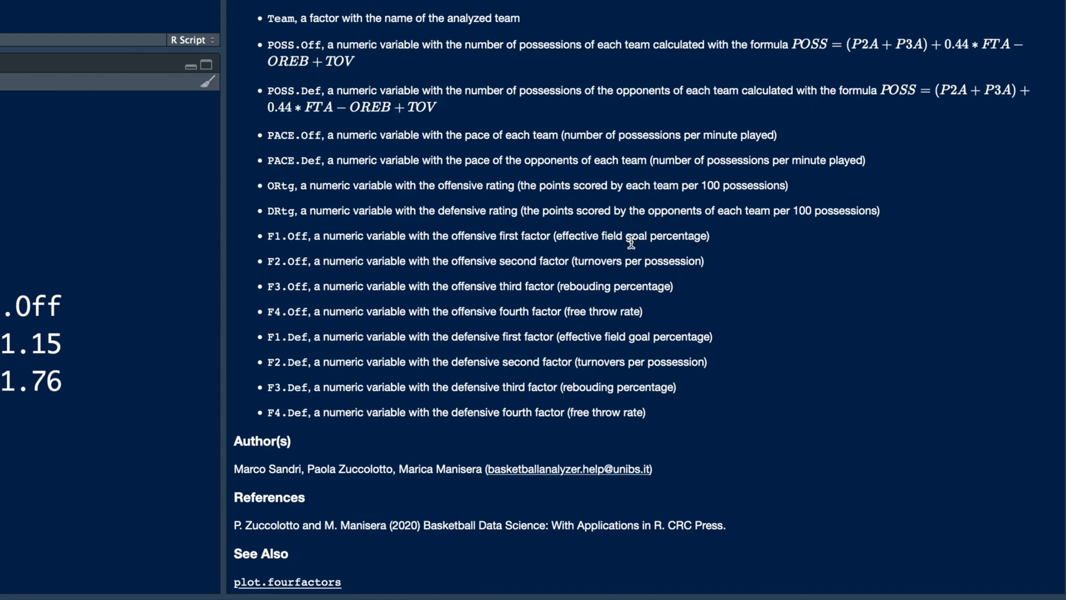
mouse_move(296, 385)
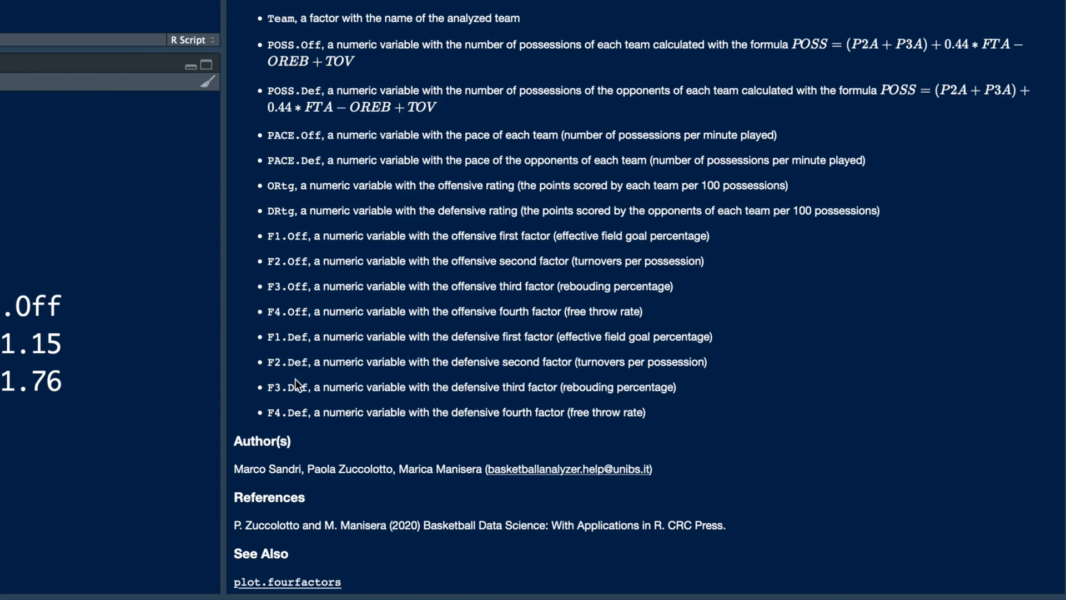
mouse_move(297, 355)
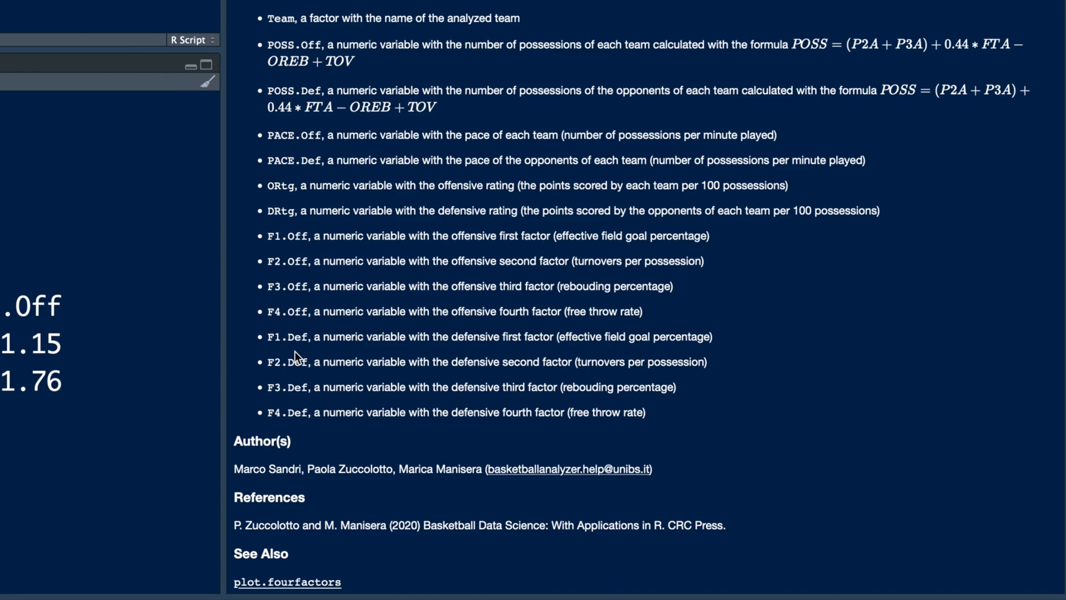
mouse_move(588, 349)
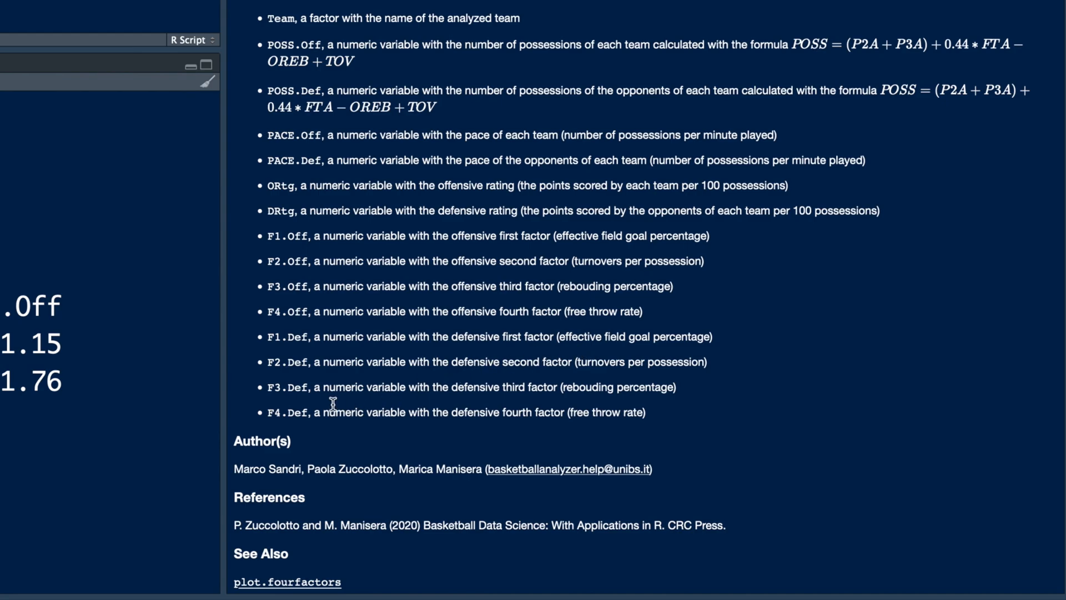
mouse_move(296, 358)
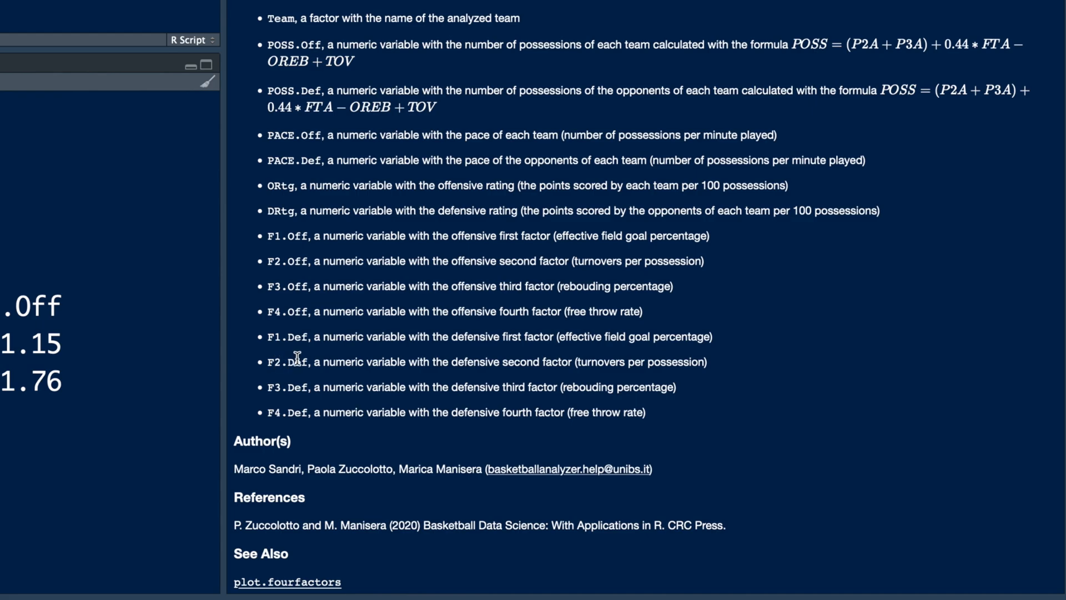
mouse_move(271, 280)
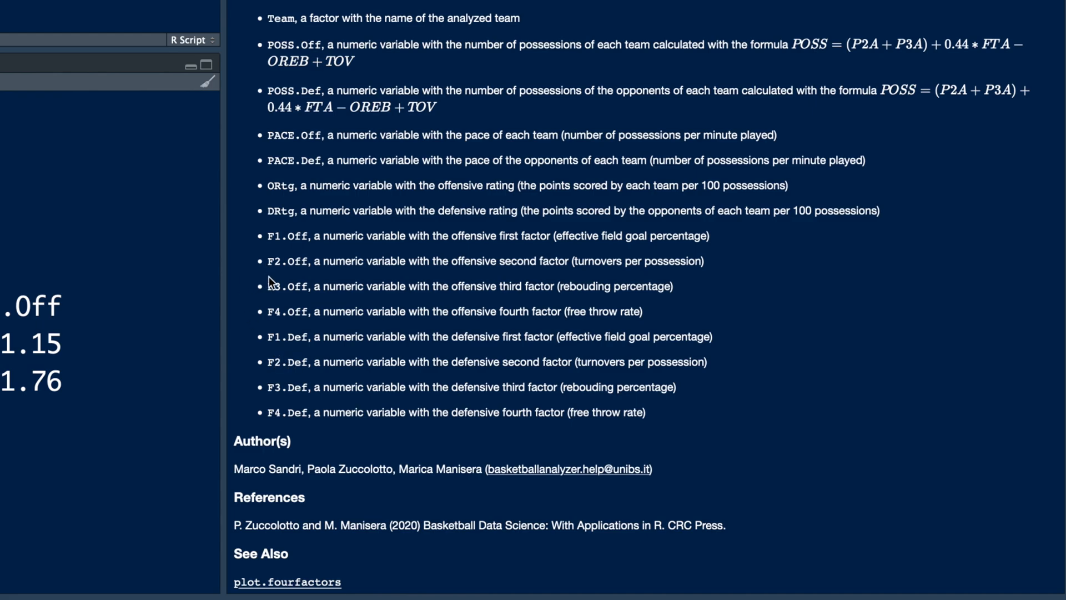
mouse_move(290, 259)
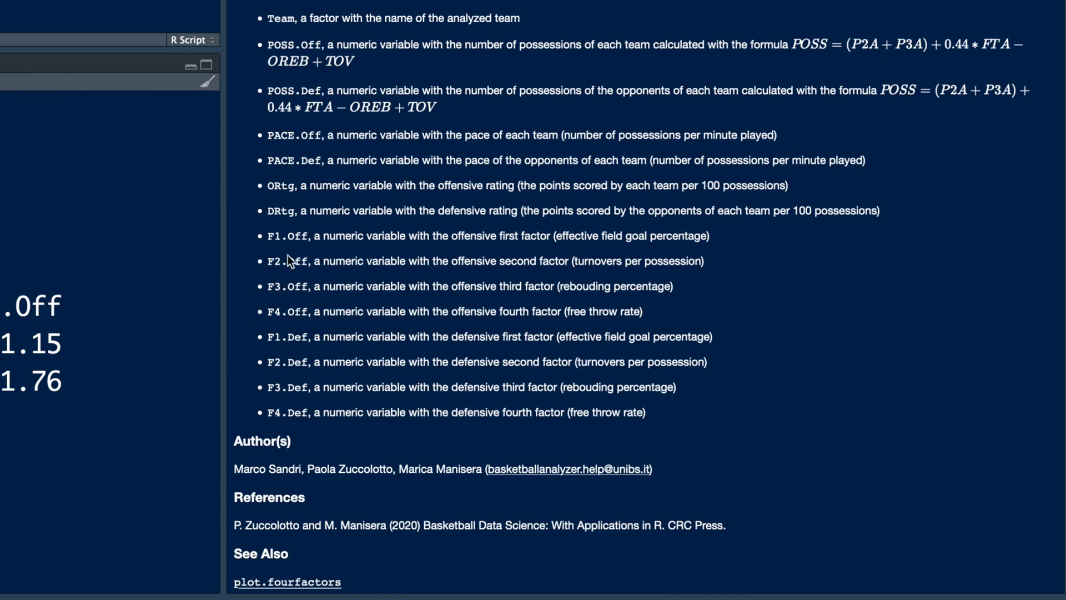
mouse_move(276, 346)
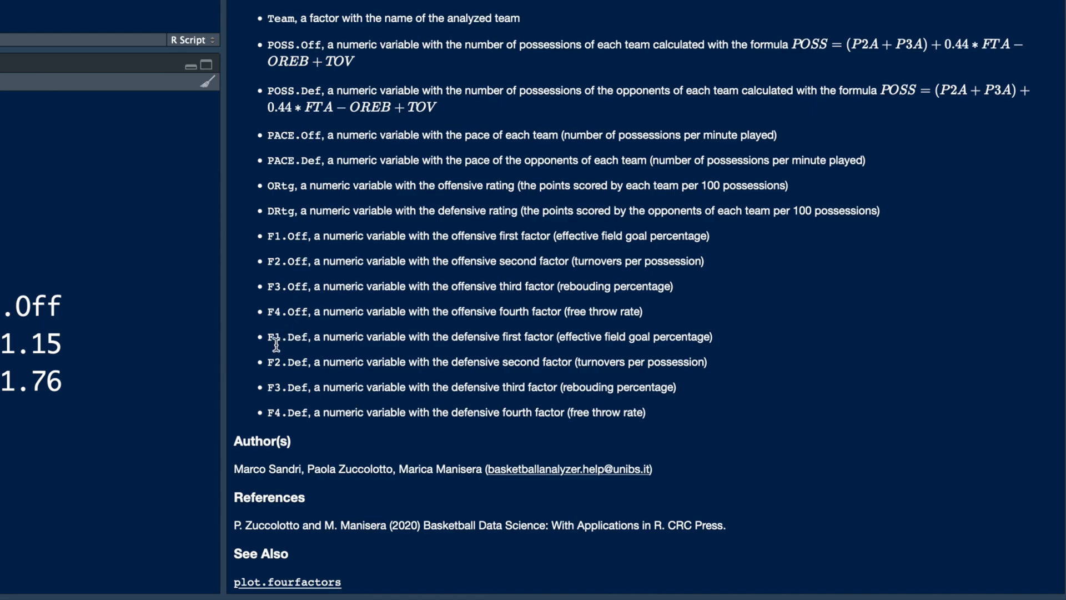
mouse_move(262, 357)
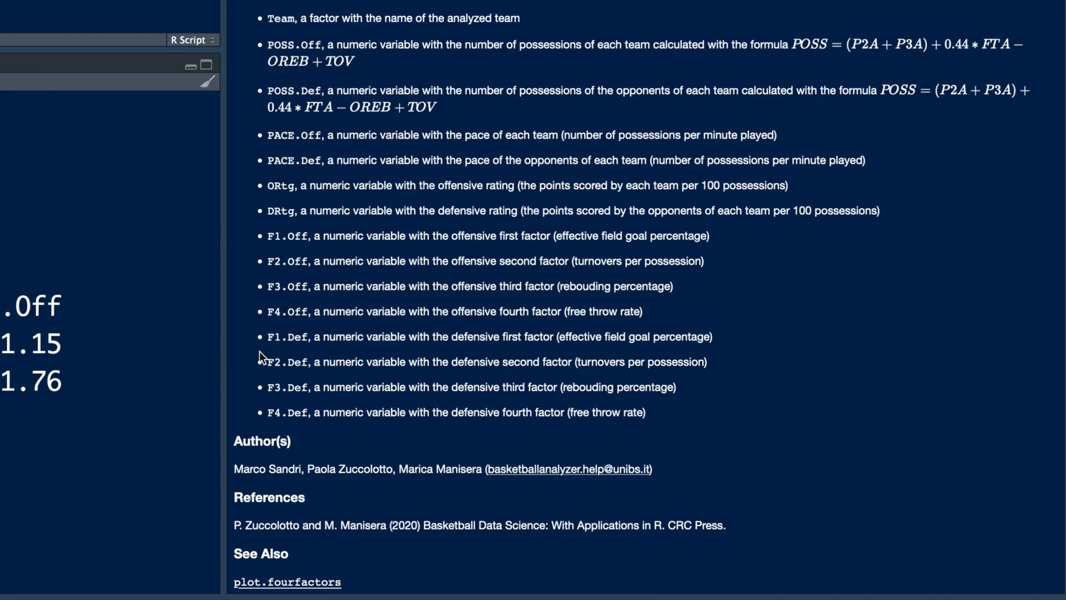
mouse_move(607, 278)
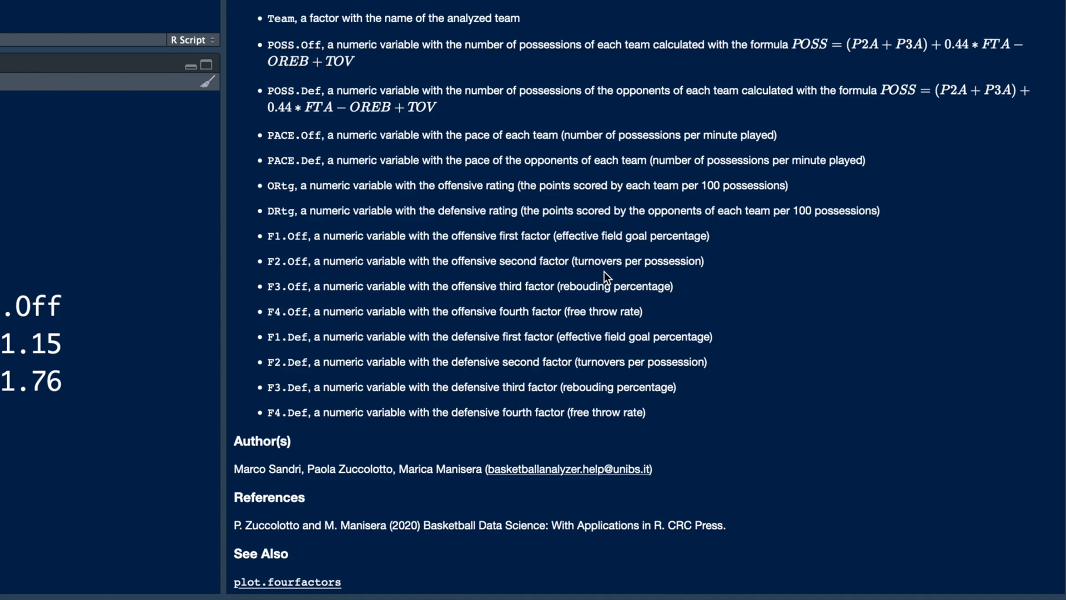
mouse_move(554, 300)
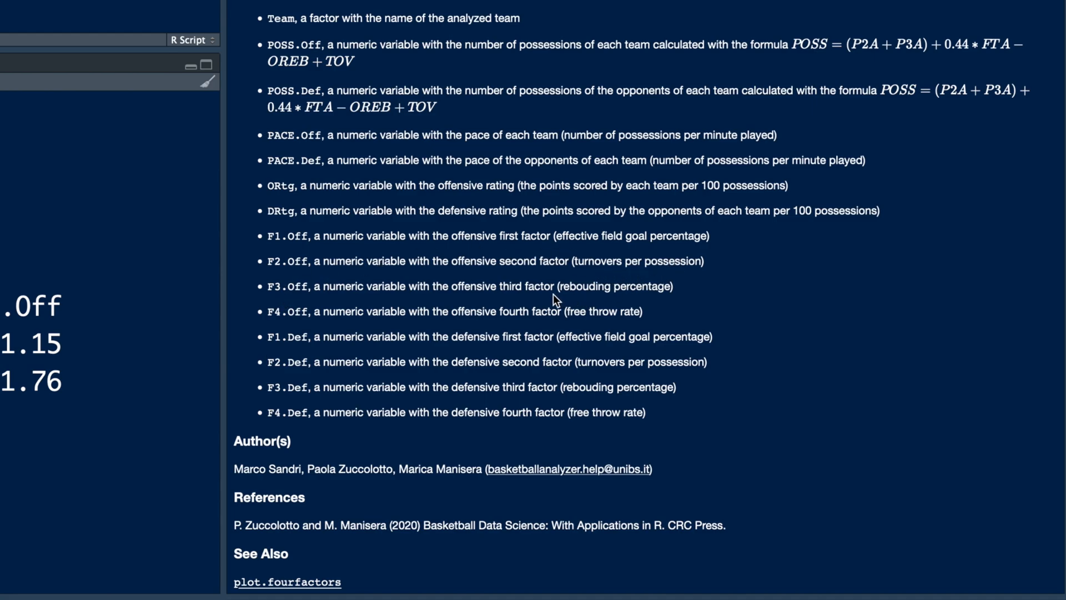
mouse_move(594, 302)
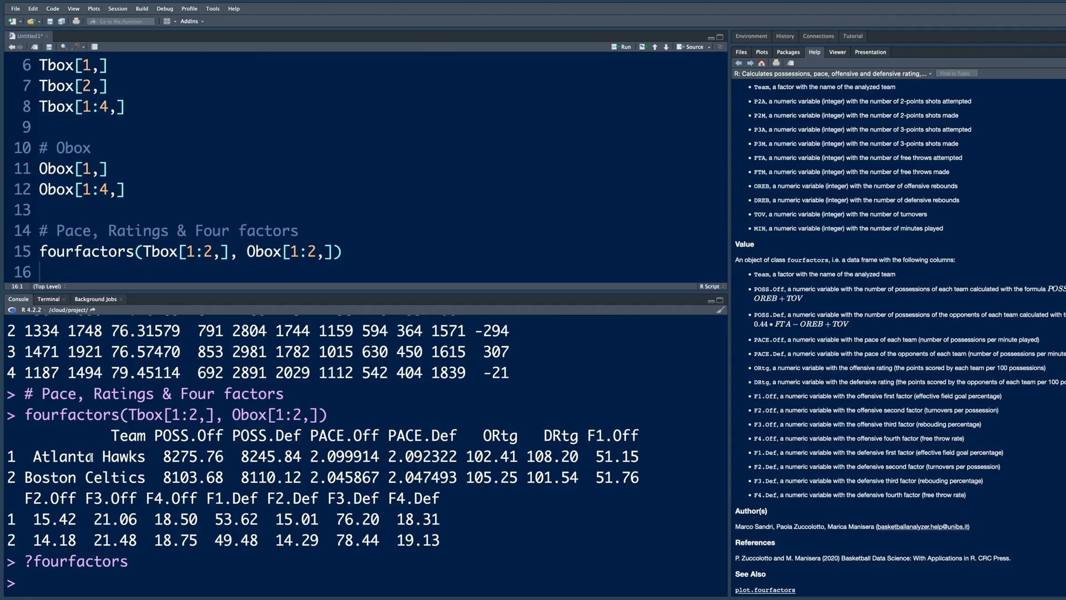
double_click(59, 457)
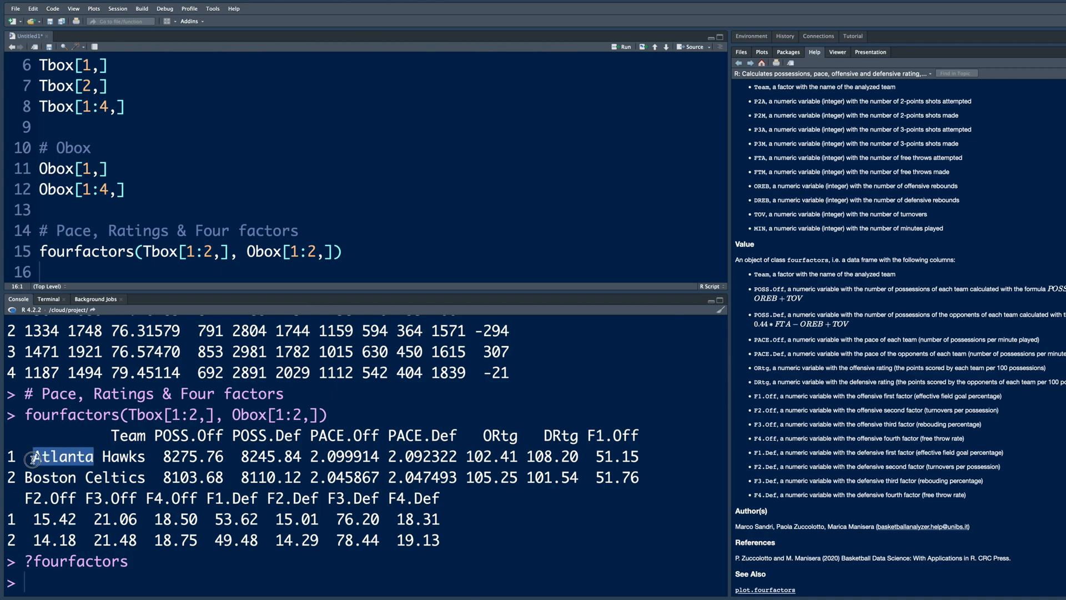
double_click(45, 478)
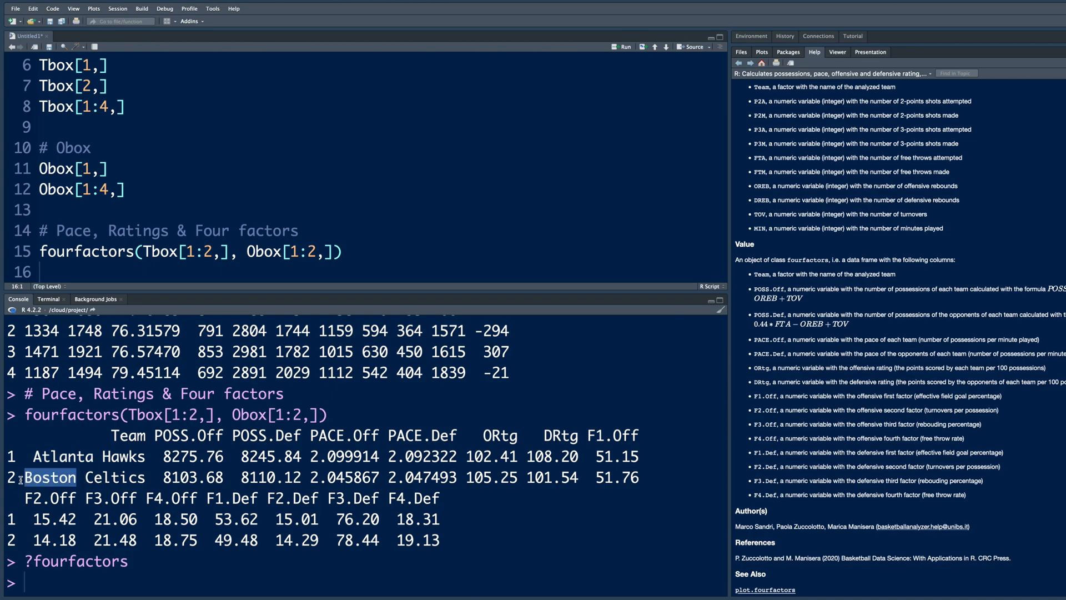
double_click(46, 477)
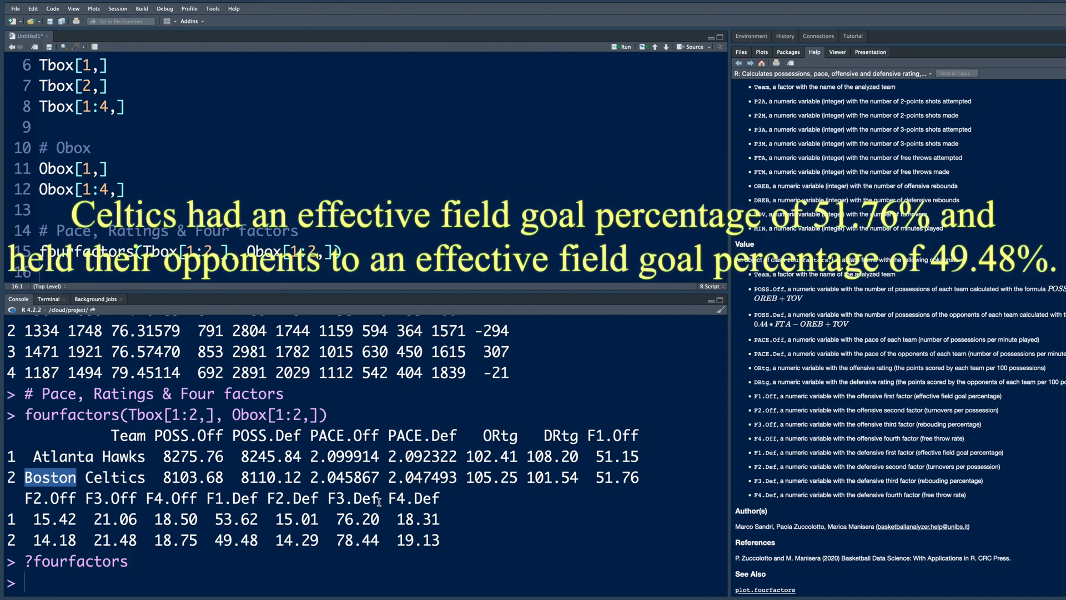
double_click(620, 478)
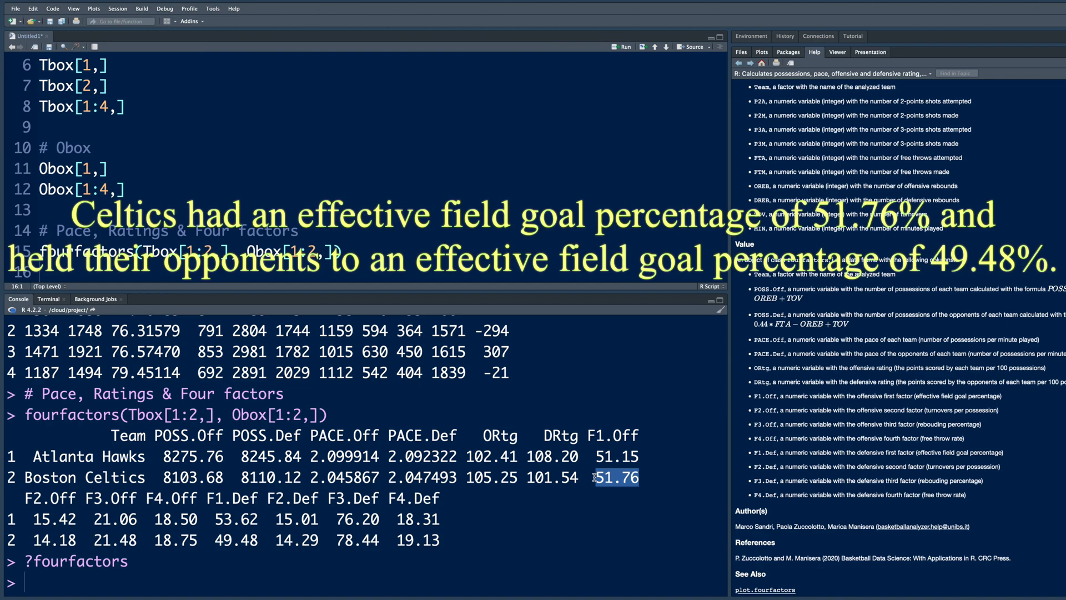
mouse_move(578, 477)
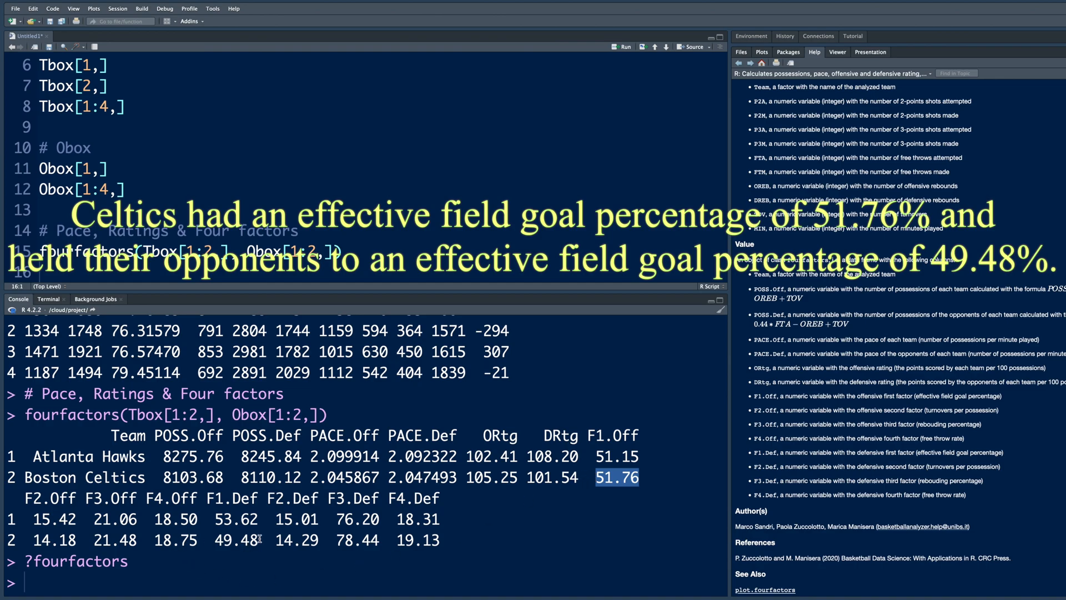
double_click(237, 540)
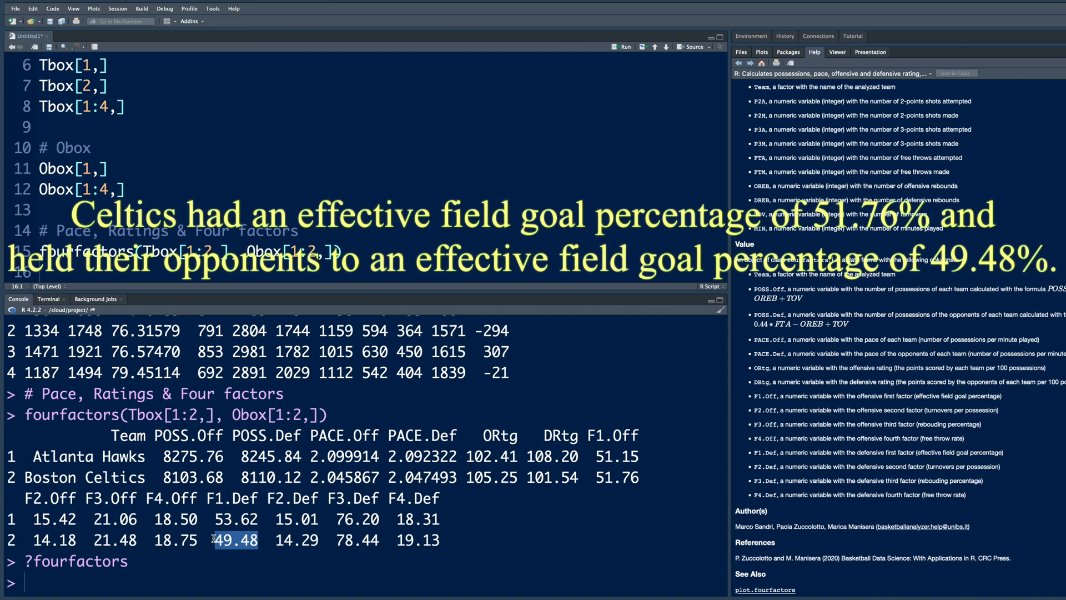
mouse_move(499, 478)
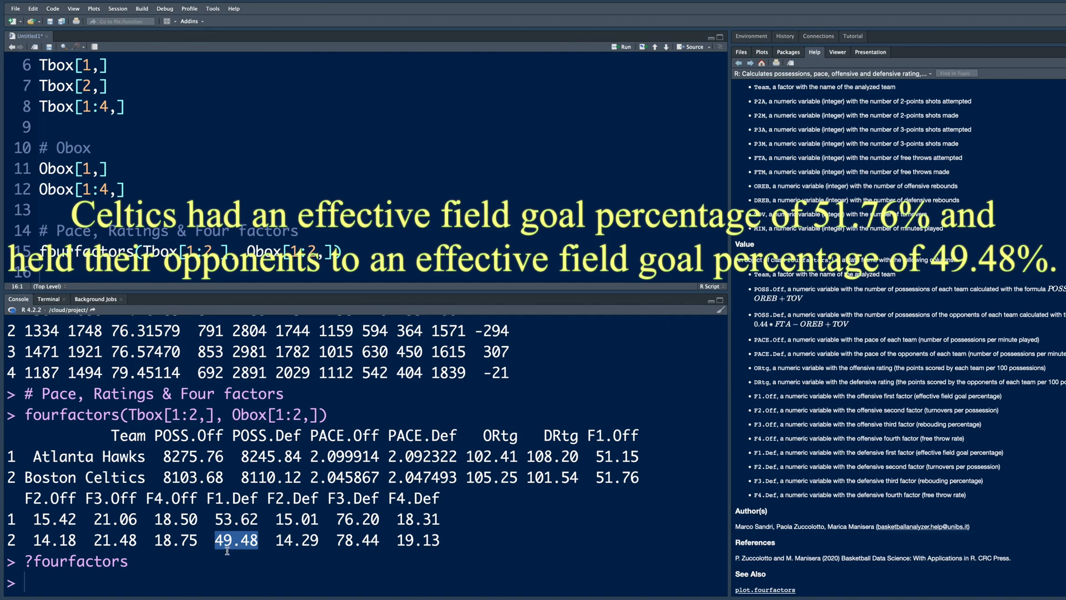
mouse_move(582, 488)
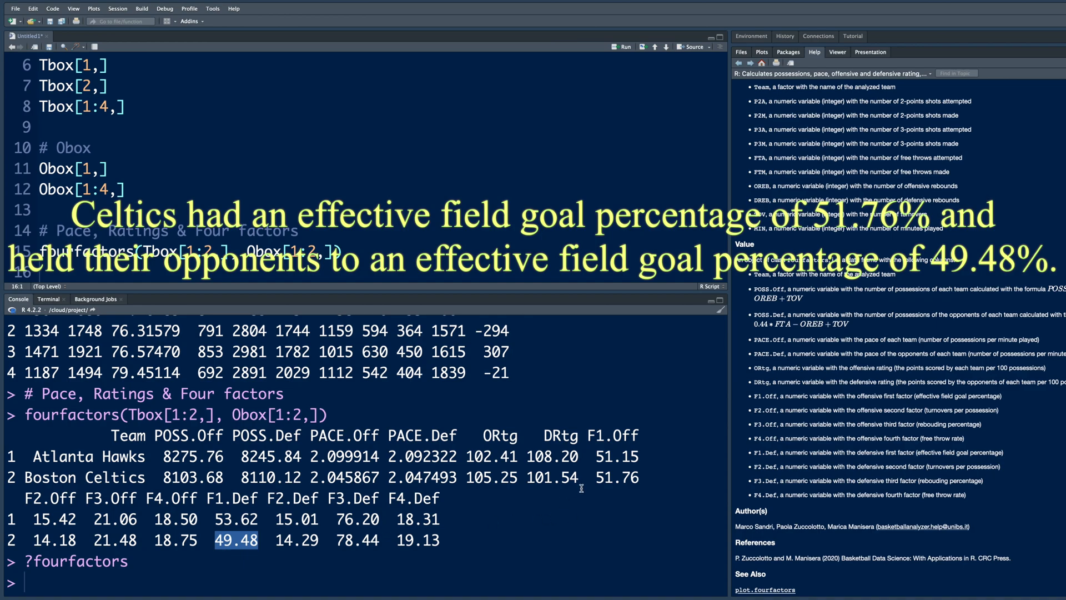
double_click(616, 477)
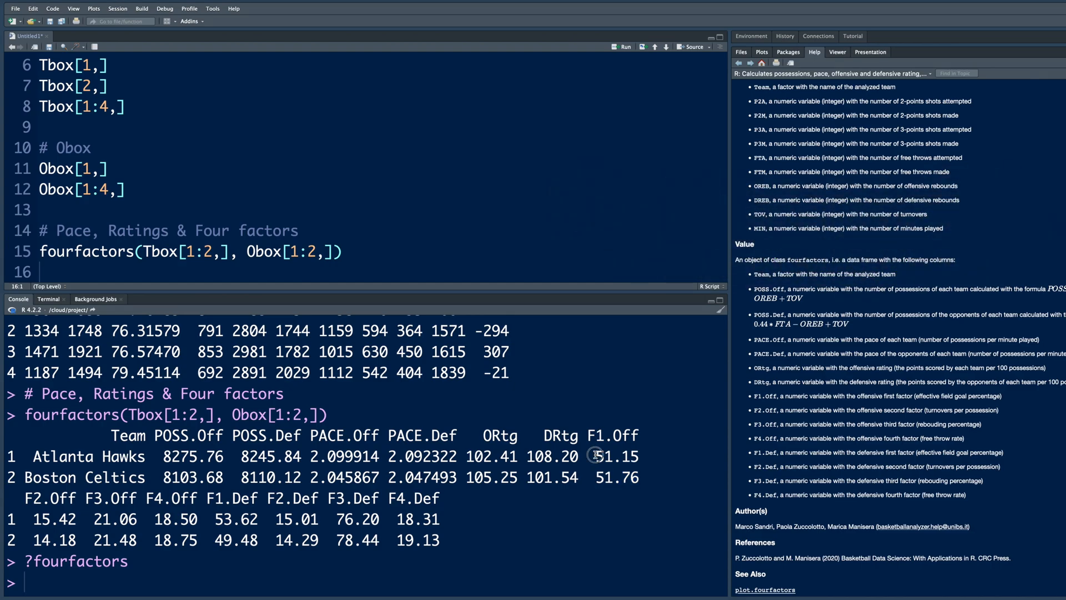
double_click(616, 455)
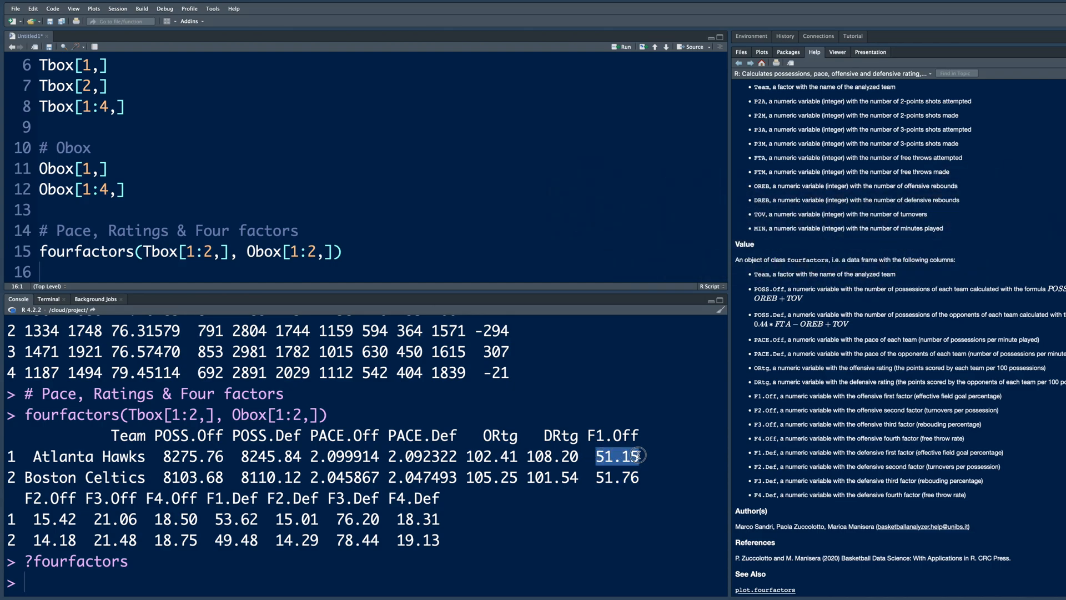
left_click(195, 518)
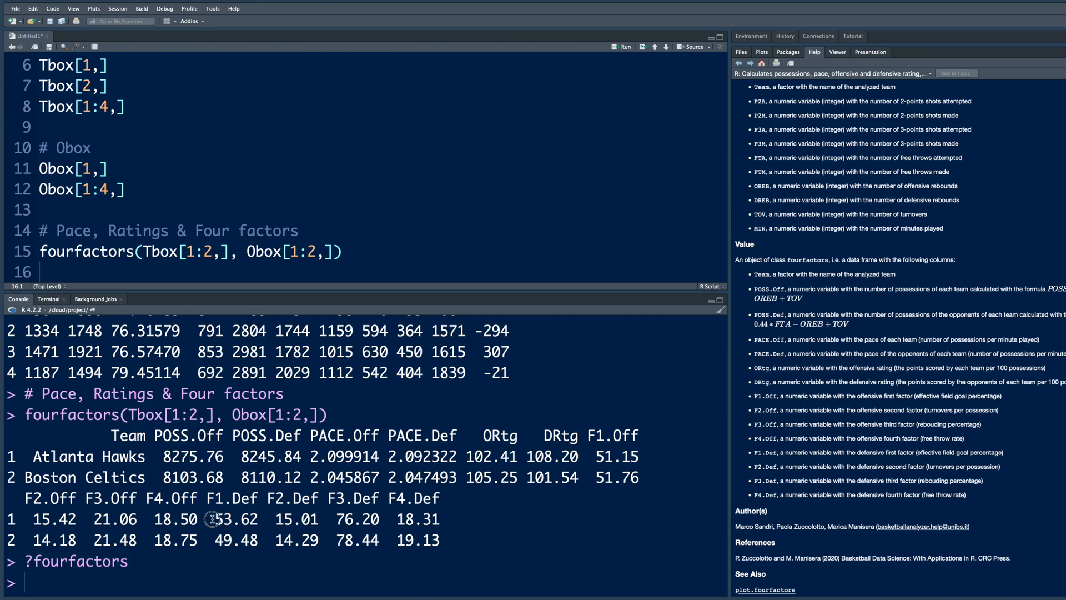
double_click(234, 520)
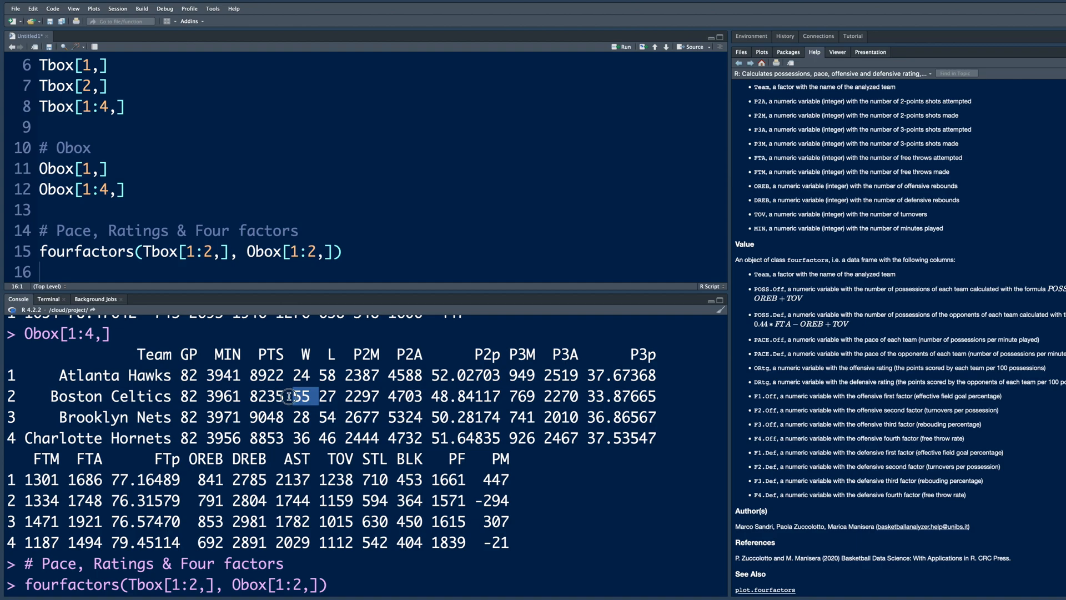
mouse_move(294, 375)
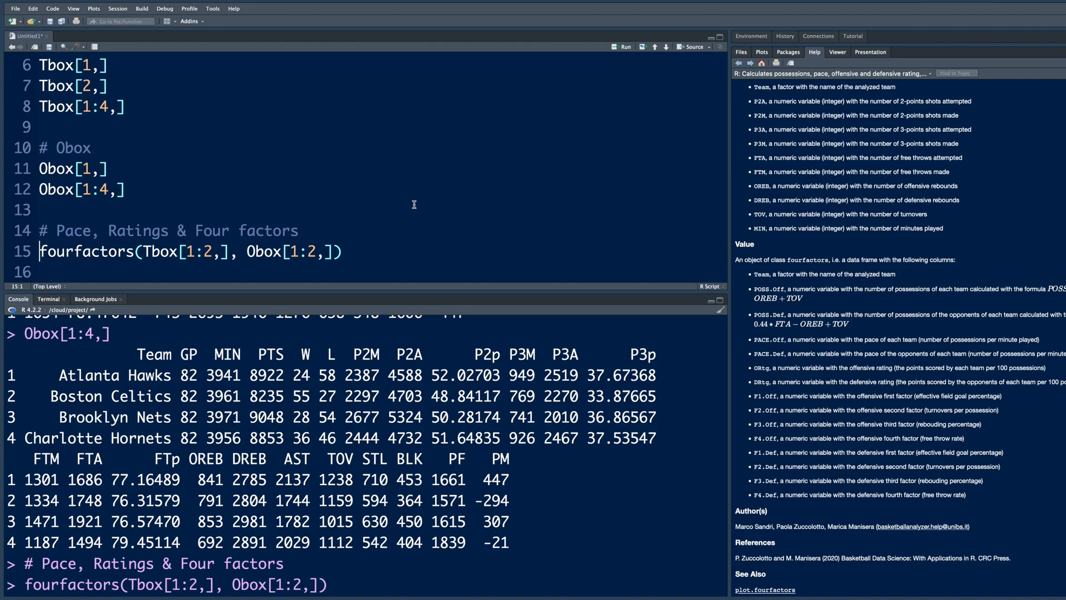
Assign the four factors results to FF on line 15
type("FF <-")
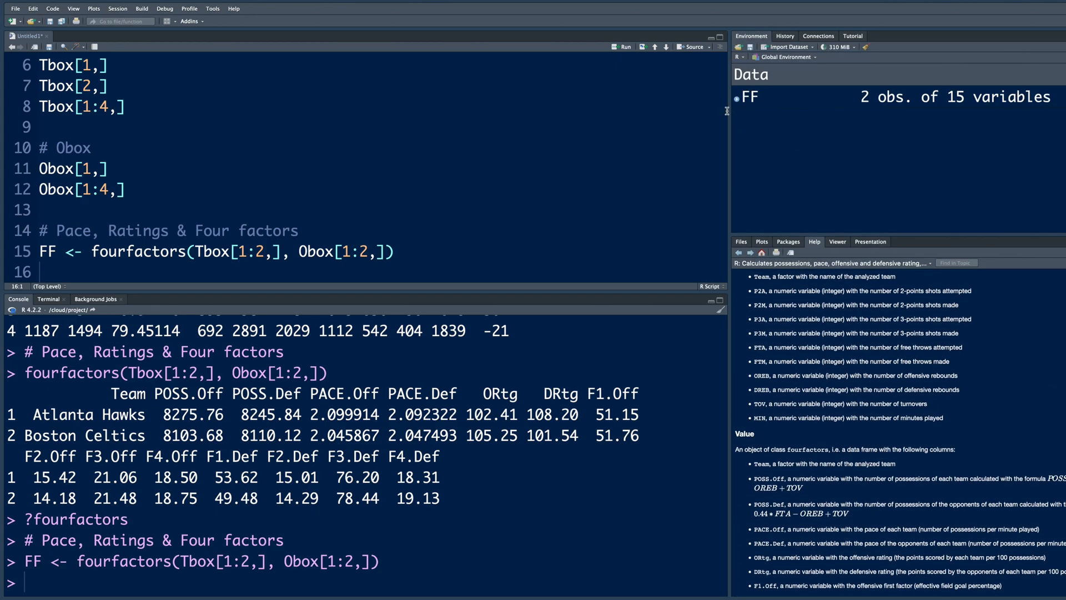
mouse_move(751, 104)
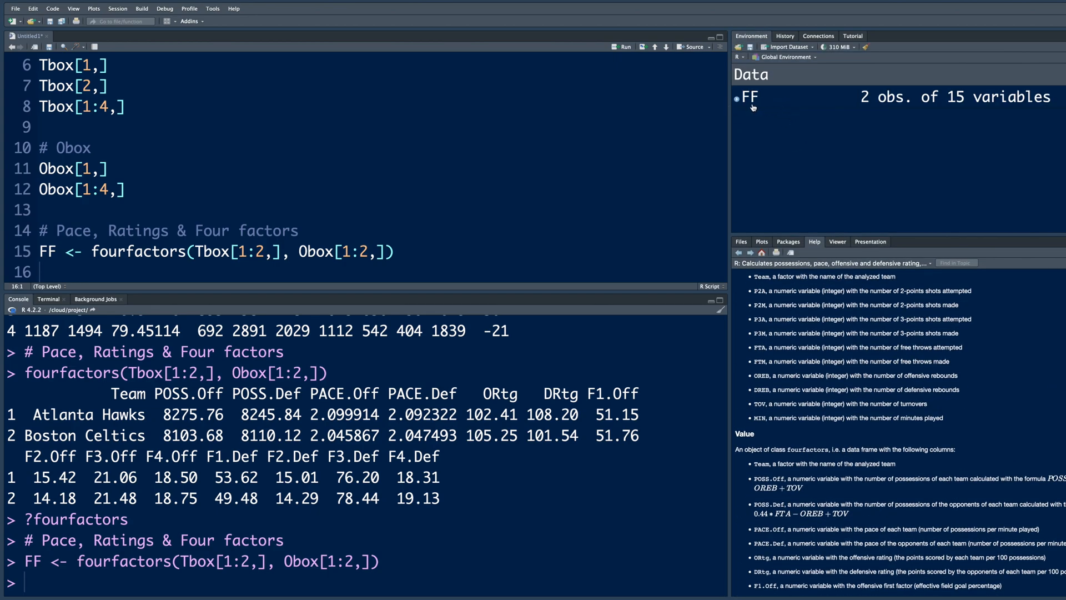
mouse_move(865, 105)
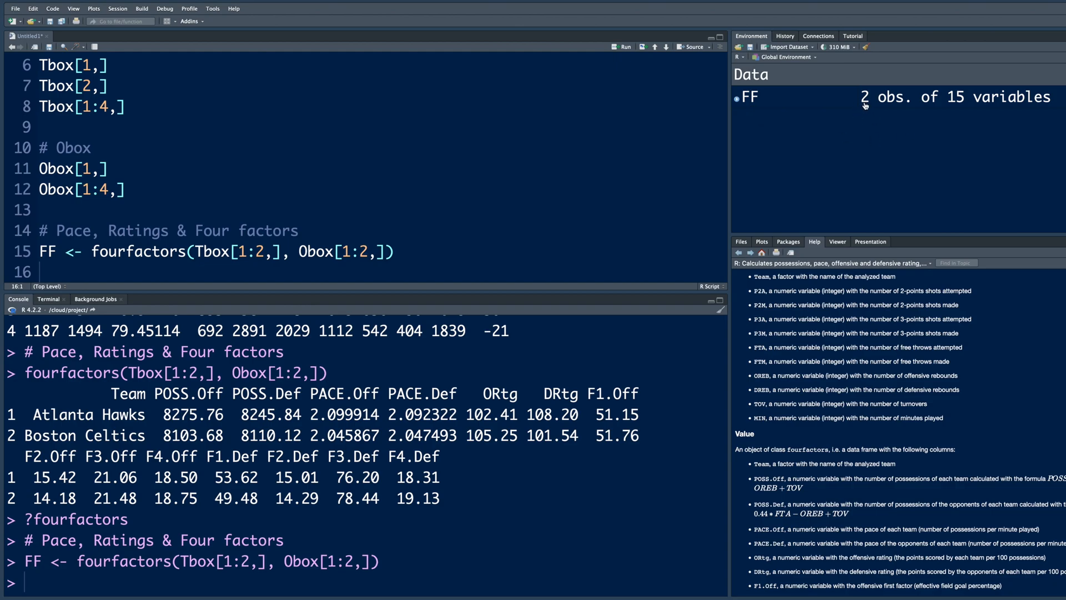
mouse_move(955, 110)
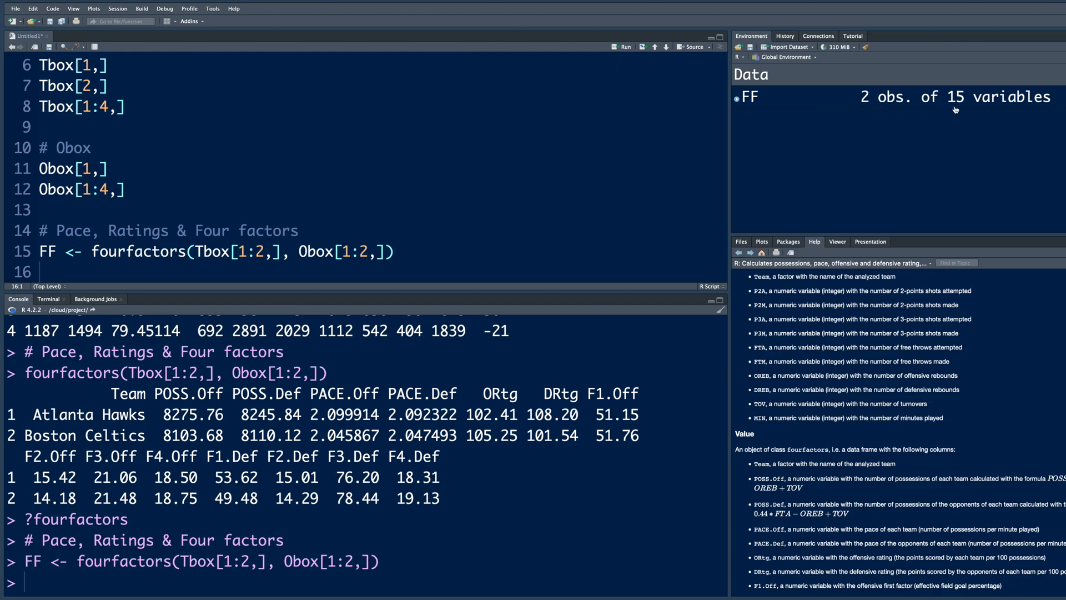
mouse_move(115, 393)
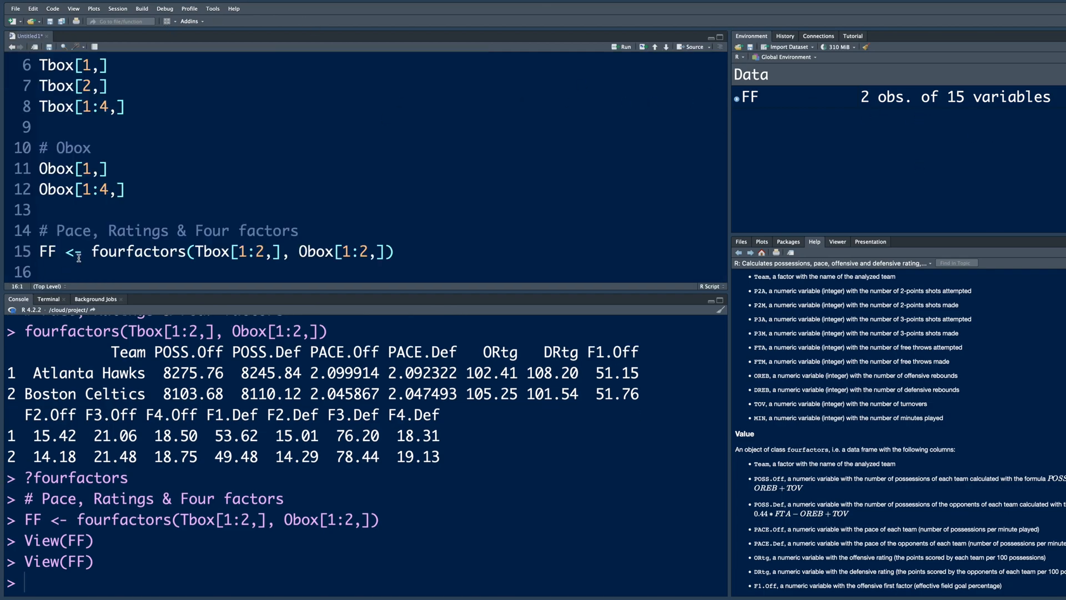
Add plot(FF) to chart pace, ratings and four factors for the Hawks and Celtics
type("plot(")
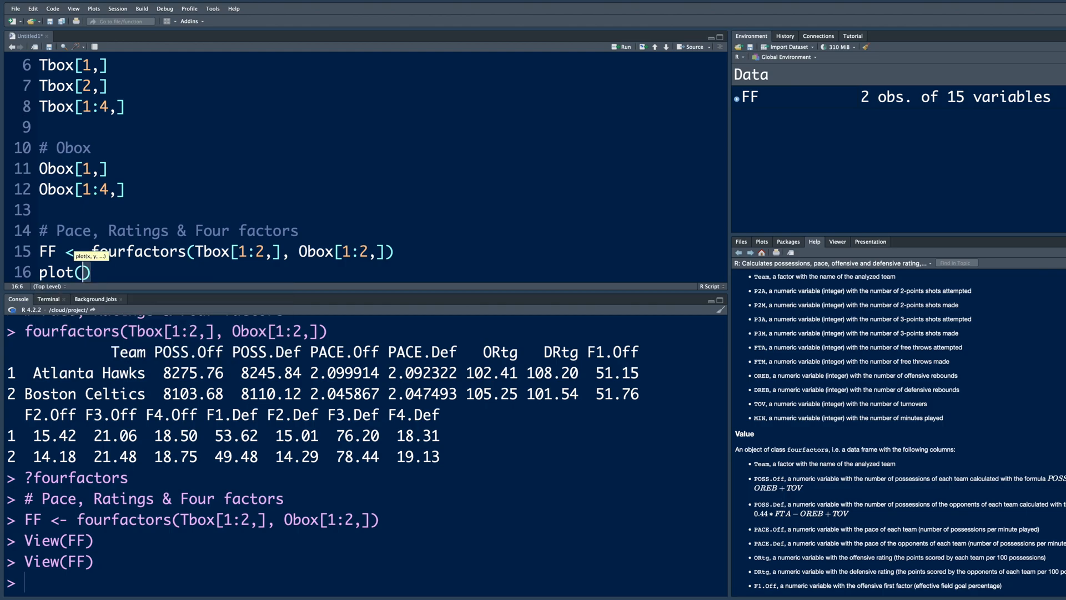
type("FF")
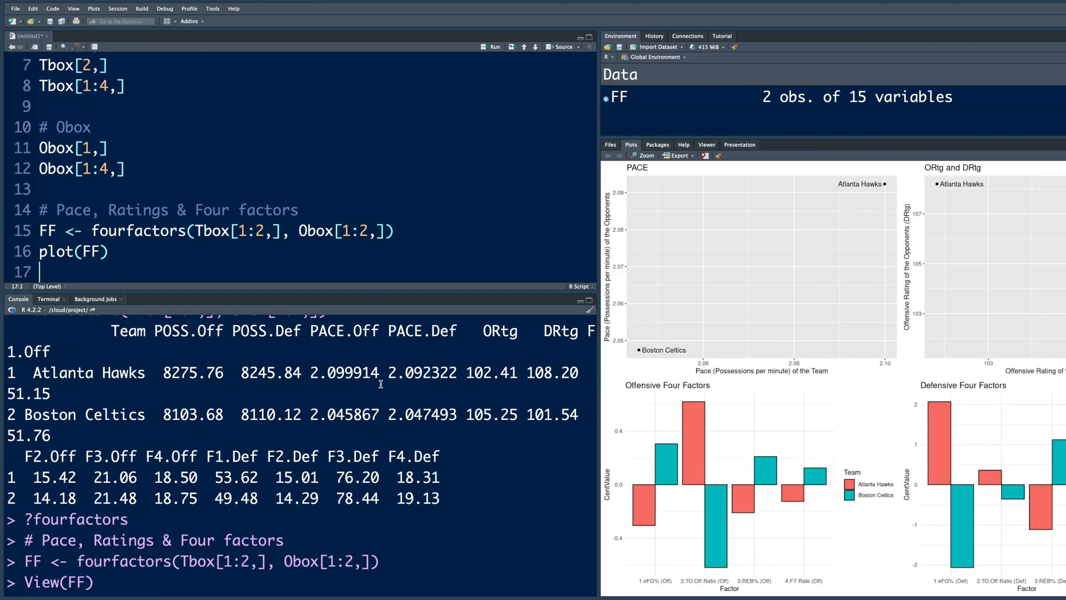
mouse_move(715, 378)
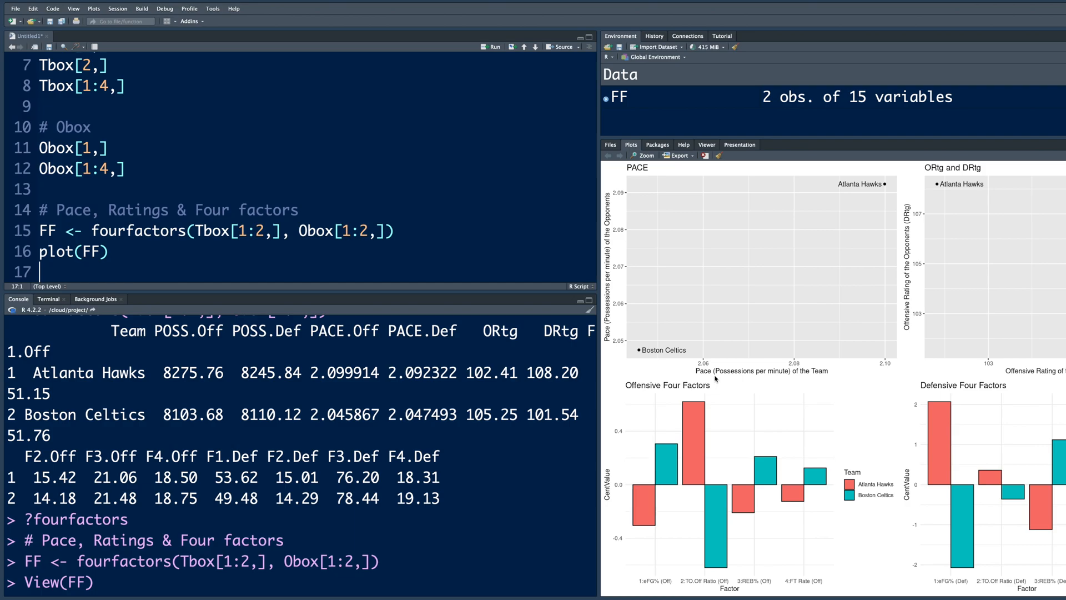
mouse_move(798, 380)
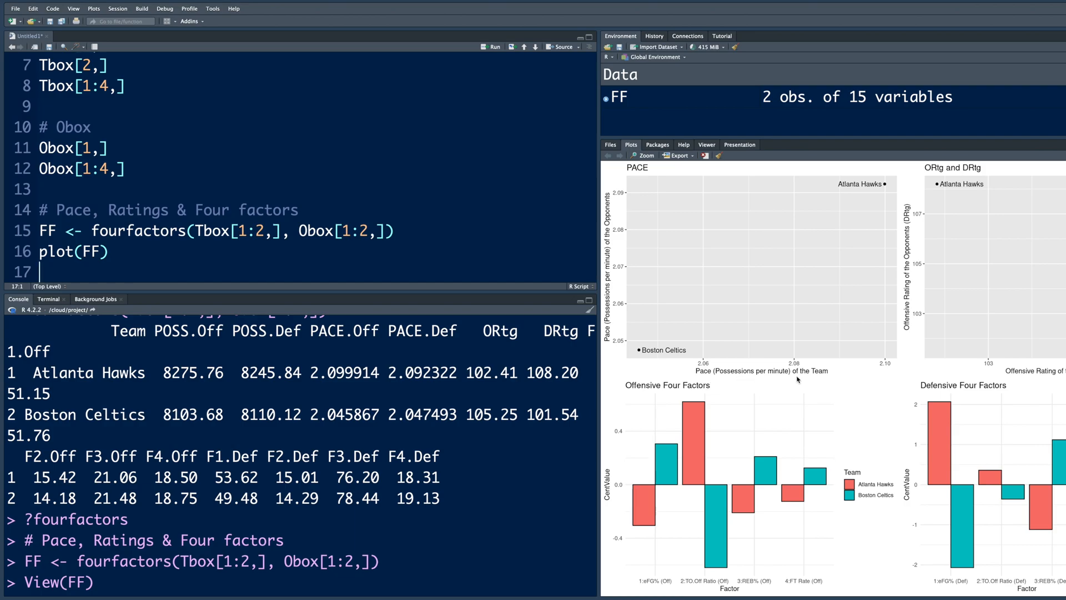
mouse_move(856, 192)
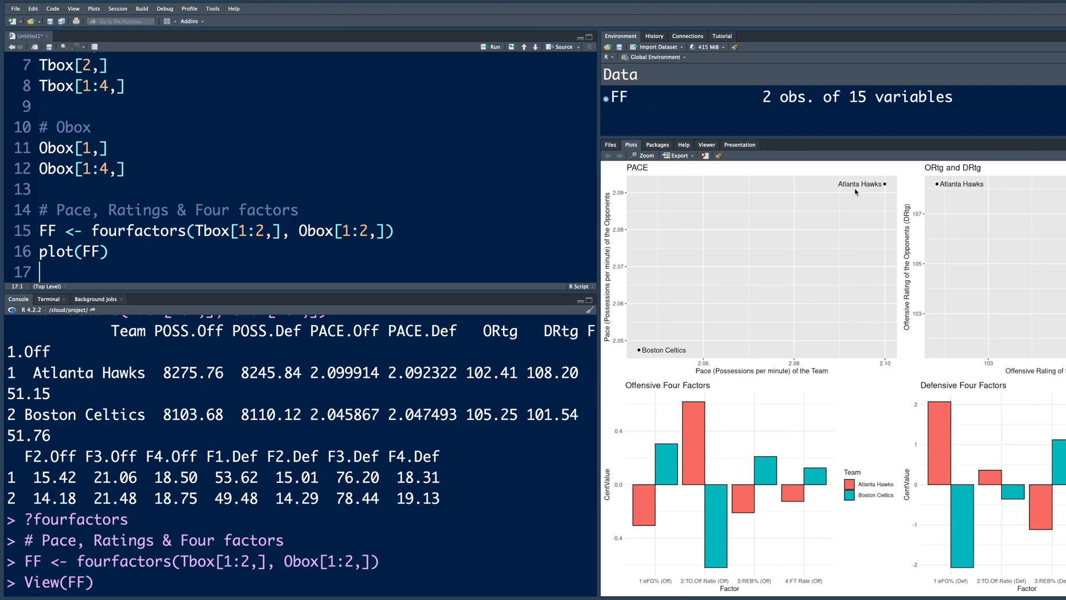
mouse_move(635, 358)
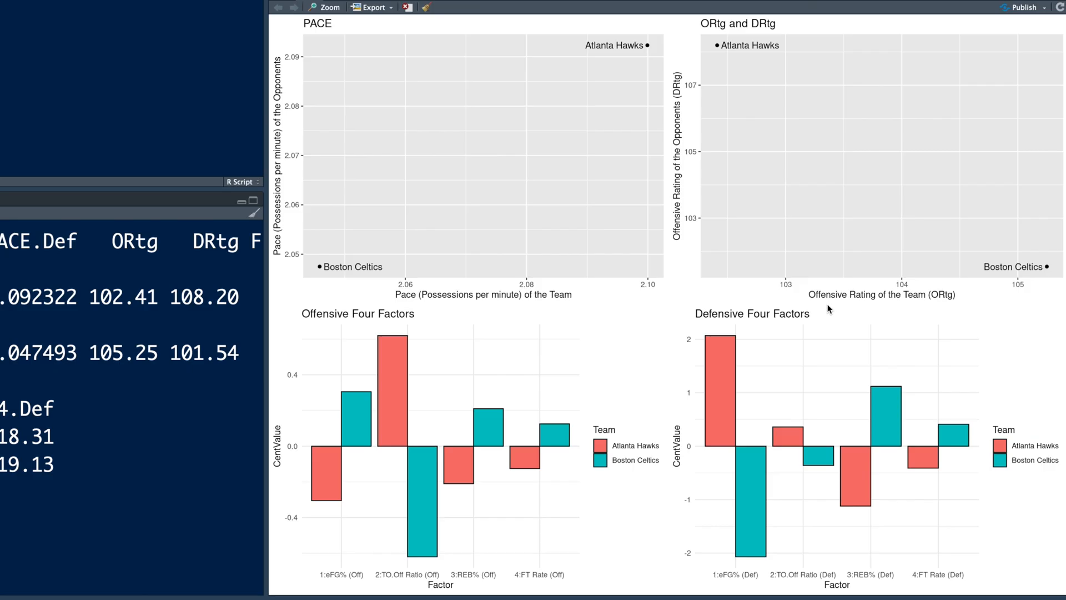
mouse_move(1008, 312)
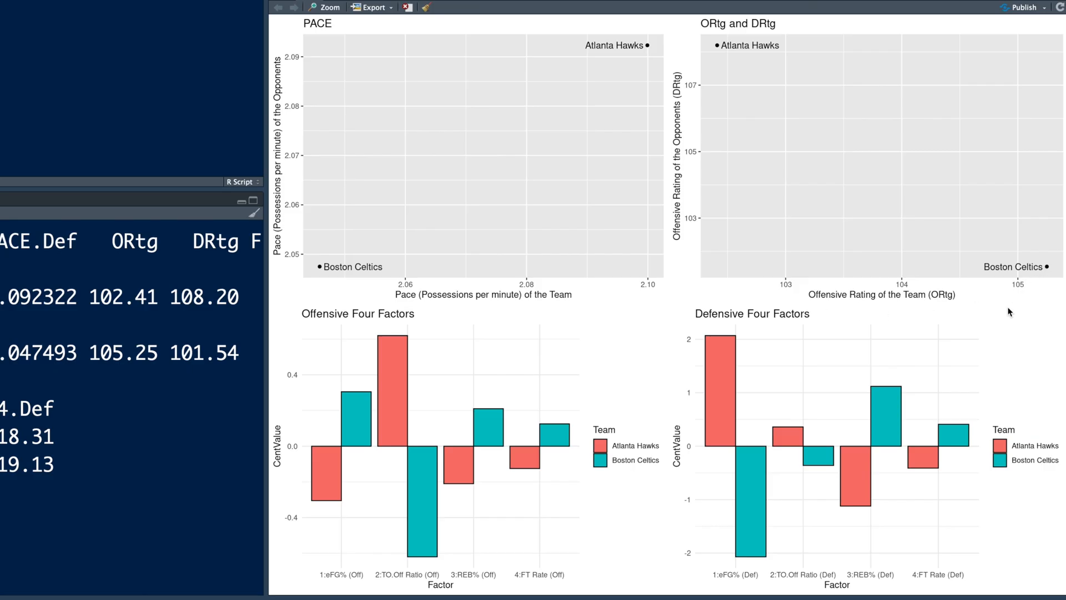
mouse_move(242, 529)
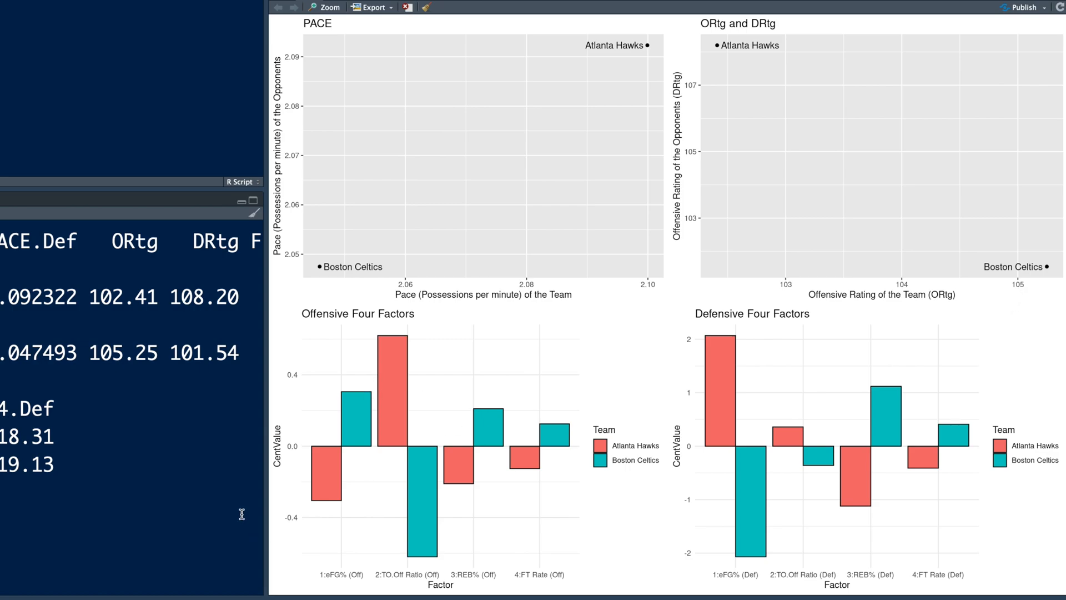
mouse_move(371, 580)
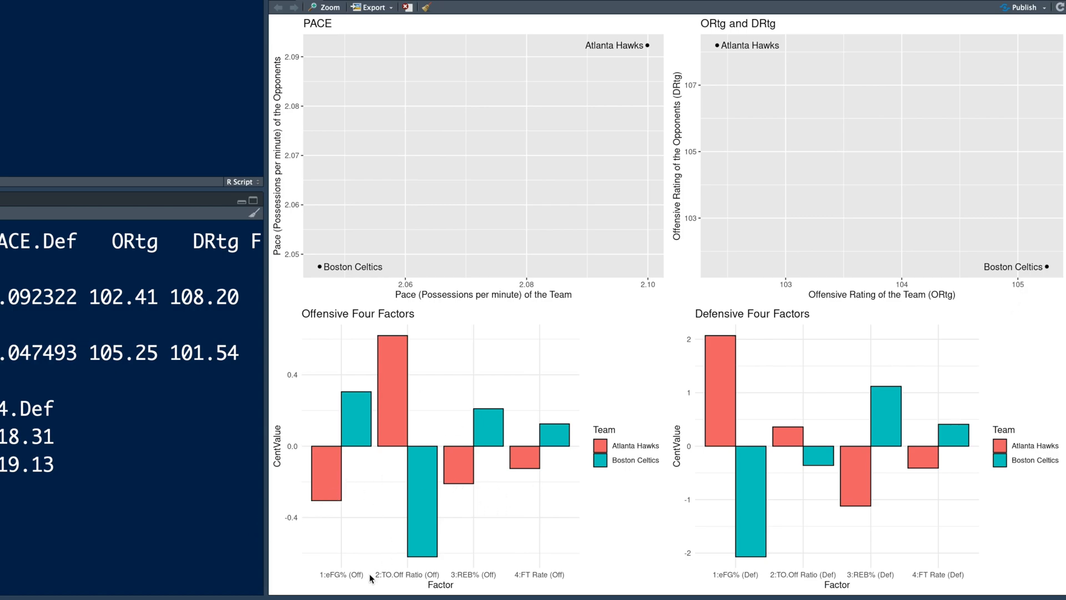
mouse_move(555, 575)
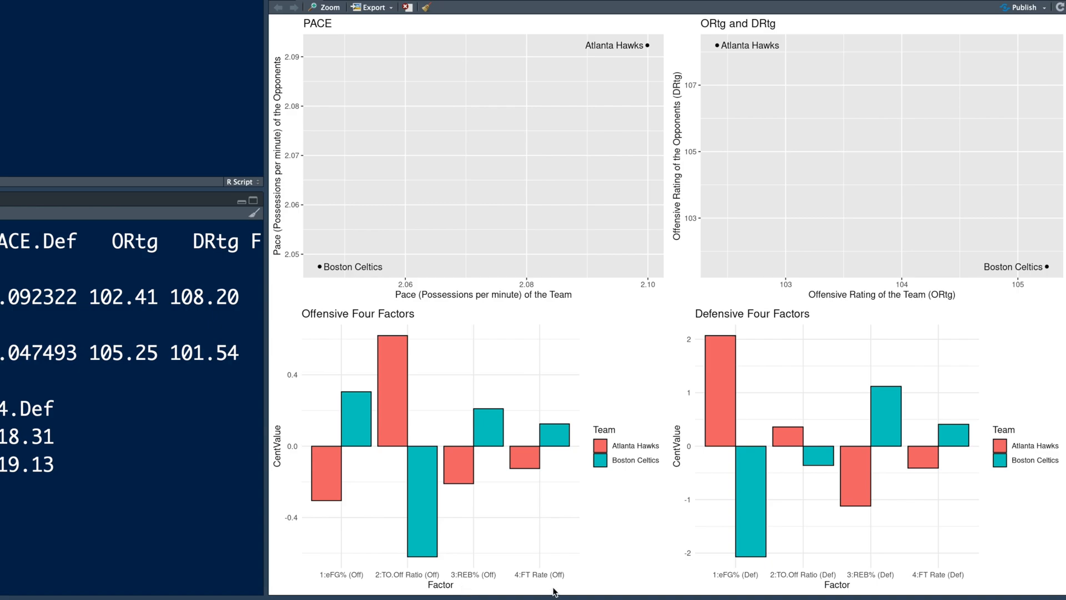
mouse_move(319, 468)
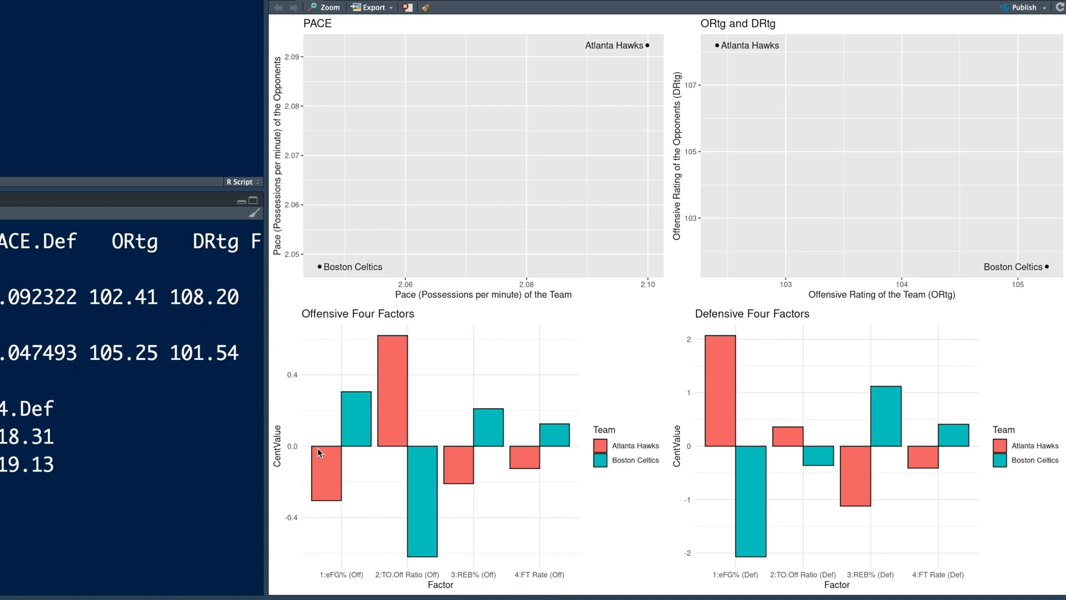
mouse_move(318, 487)
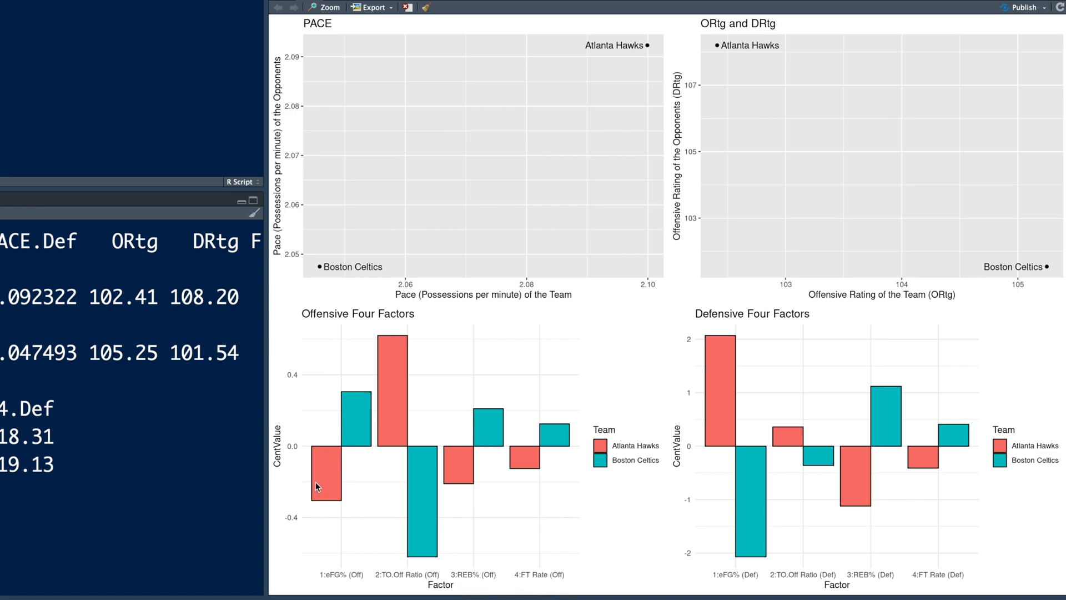
mouse_move(366, 394)
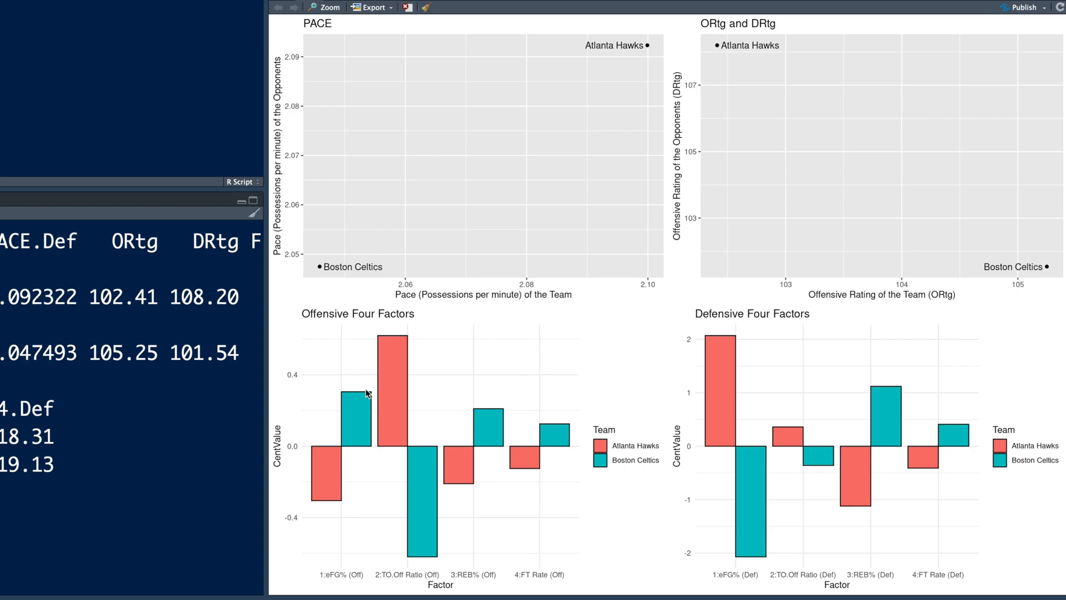
mouse_move(346, 400)
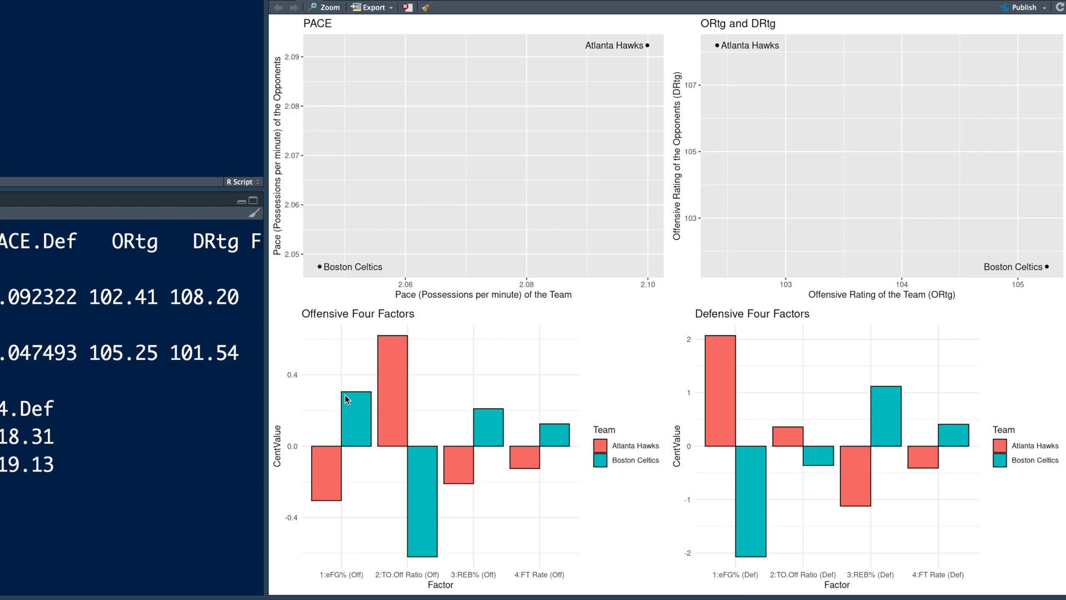
mouse_move(398, 467)
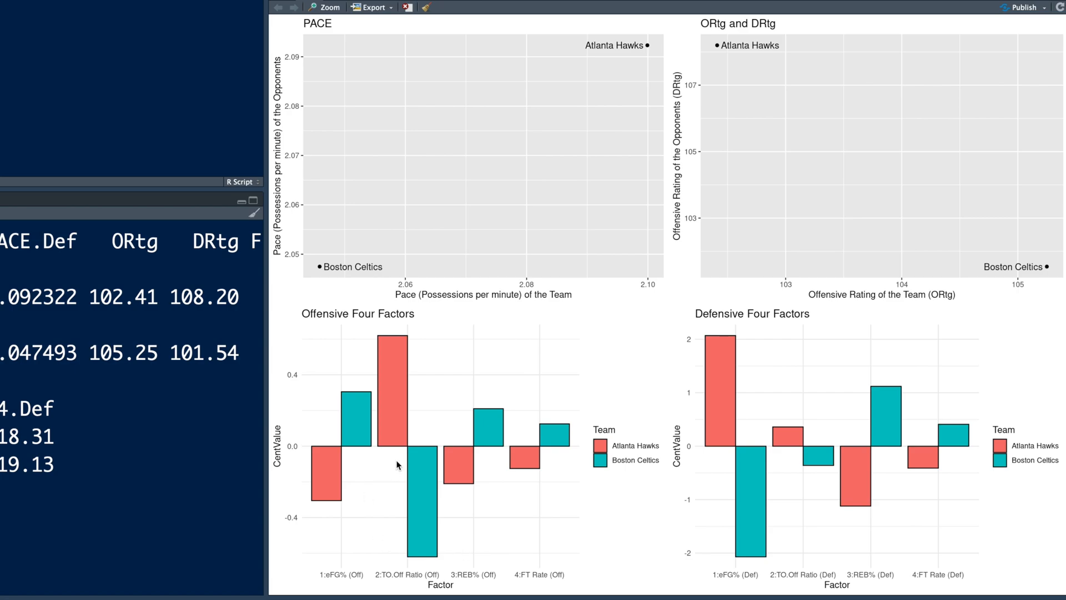
mouse_move(402, 444)
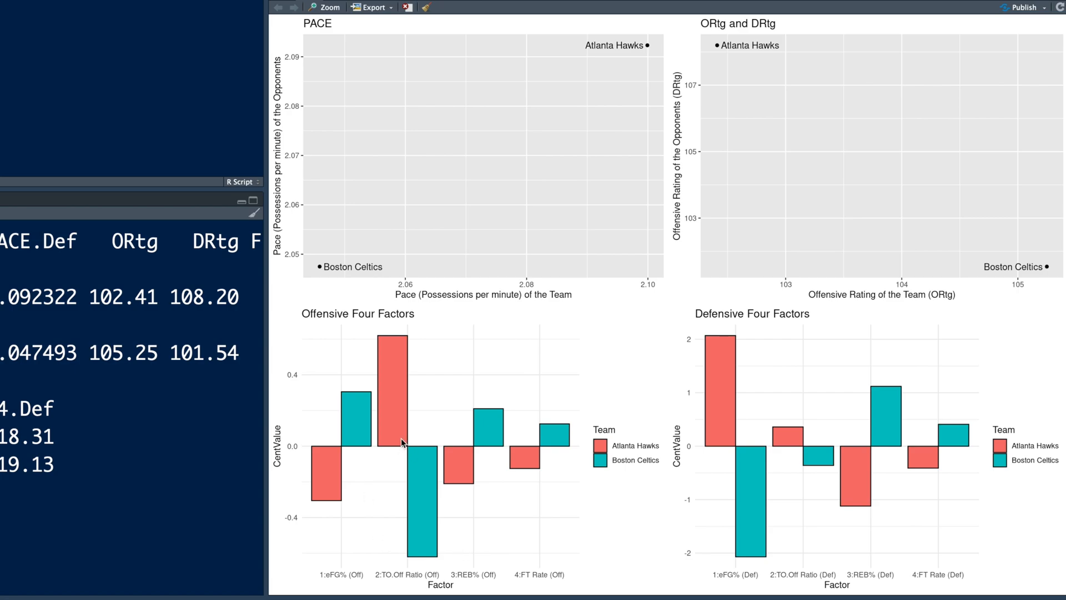
mouse_move(391, 397)
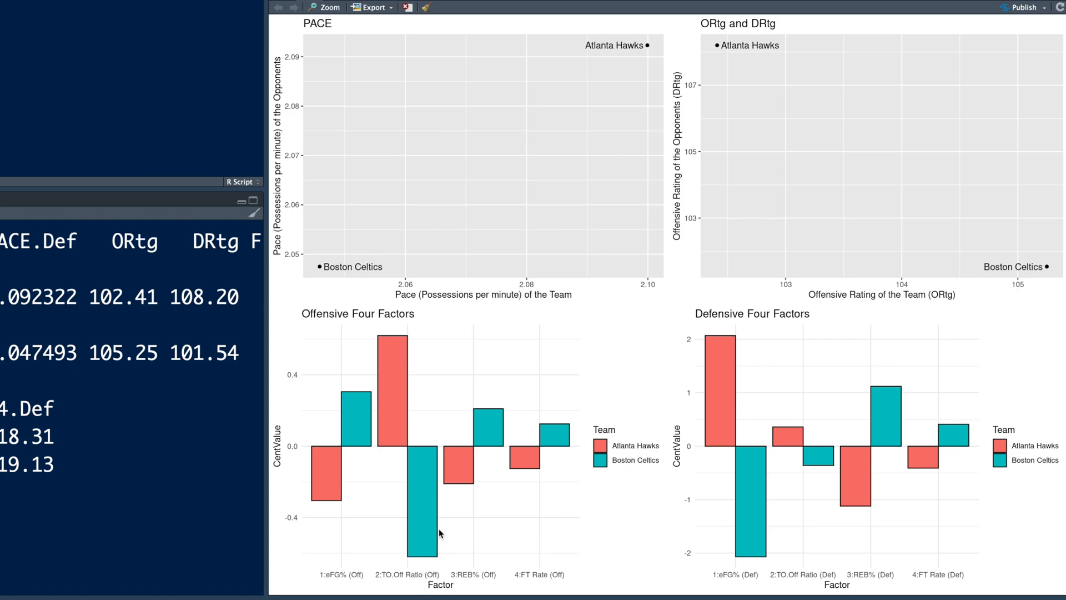
mouse_move(427, 563)
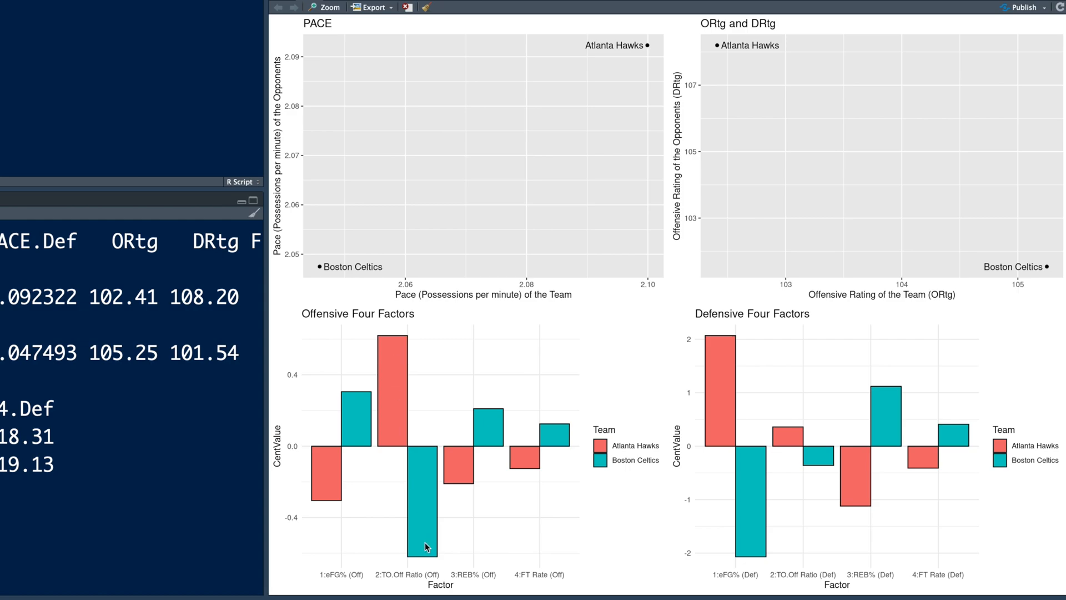
mouse_move(679, 474)
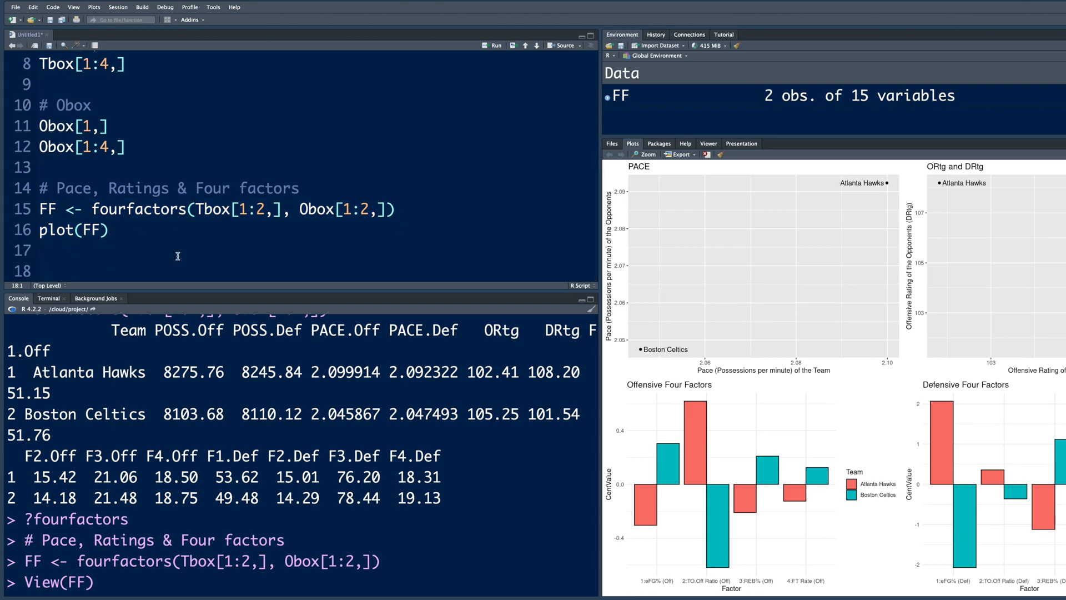
Duplicate the fourfactors call as FF <- fourfactors(Tbox[c(),], Obox[1:2,]) with an empty c()
type("FF <- fourfactors(Tbox[,], Obox[1:2,])")
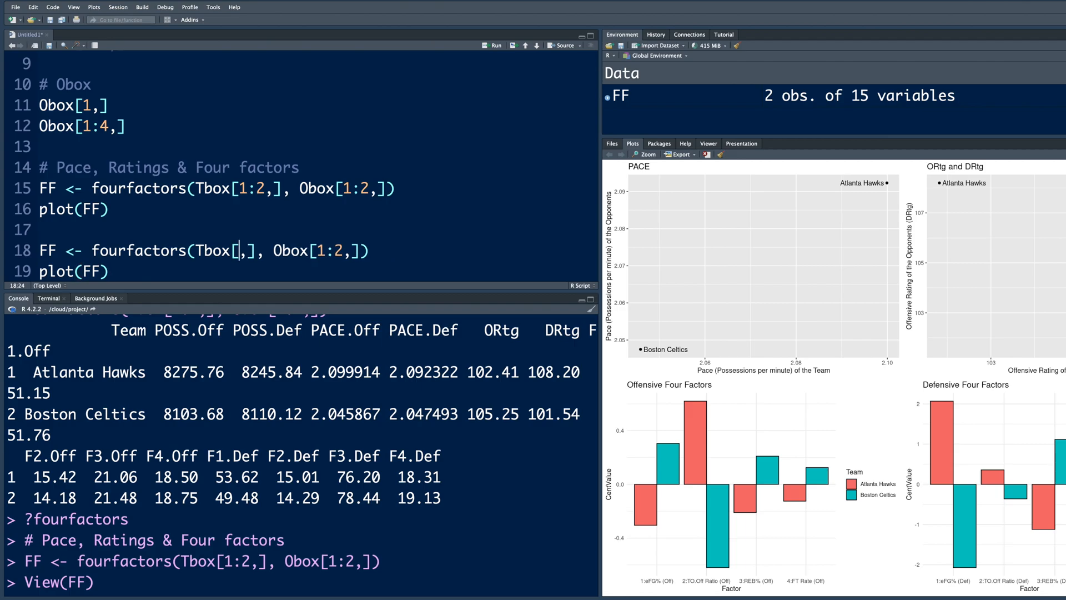
type("c")
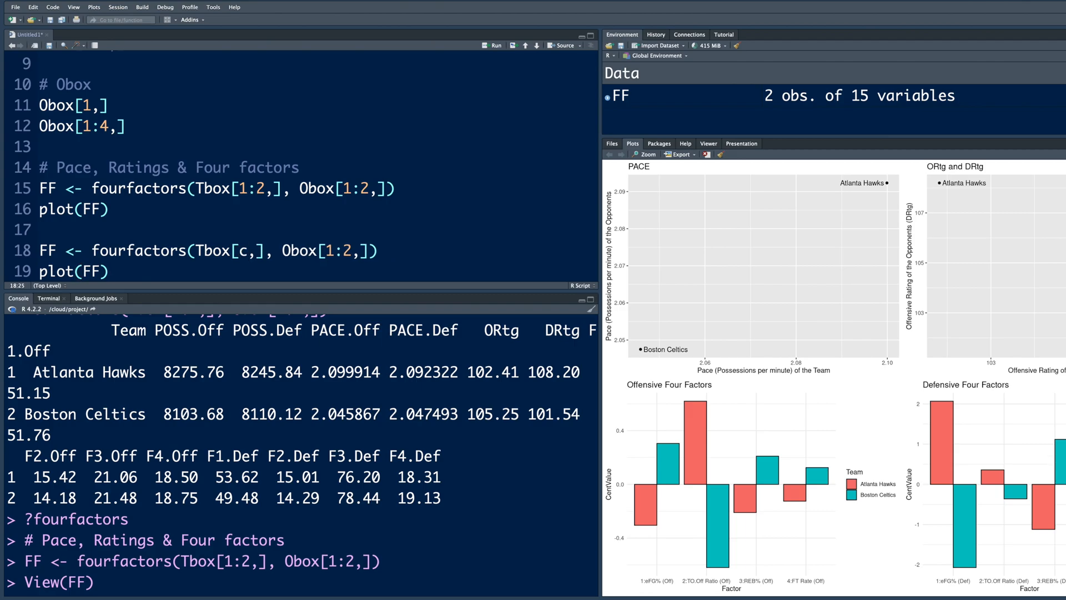
type("()")
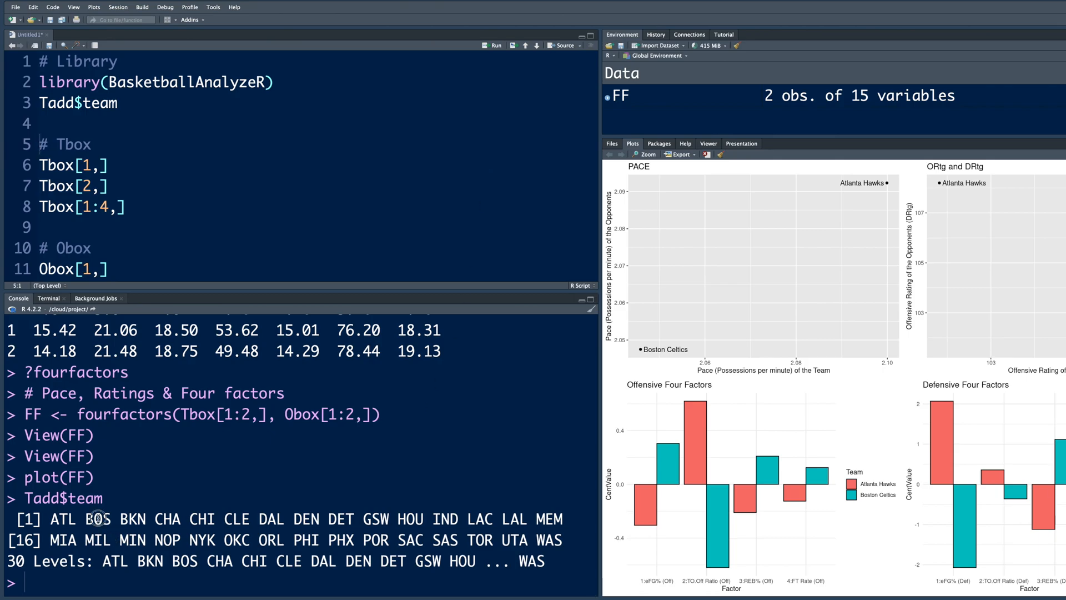
Pick out BOS, CLE and GSW among the 30 team abbreviations to find their row positions
double_click(98, 519)
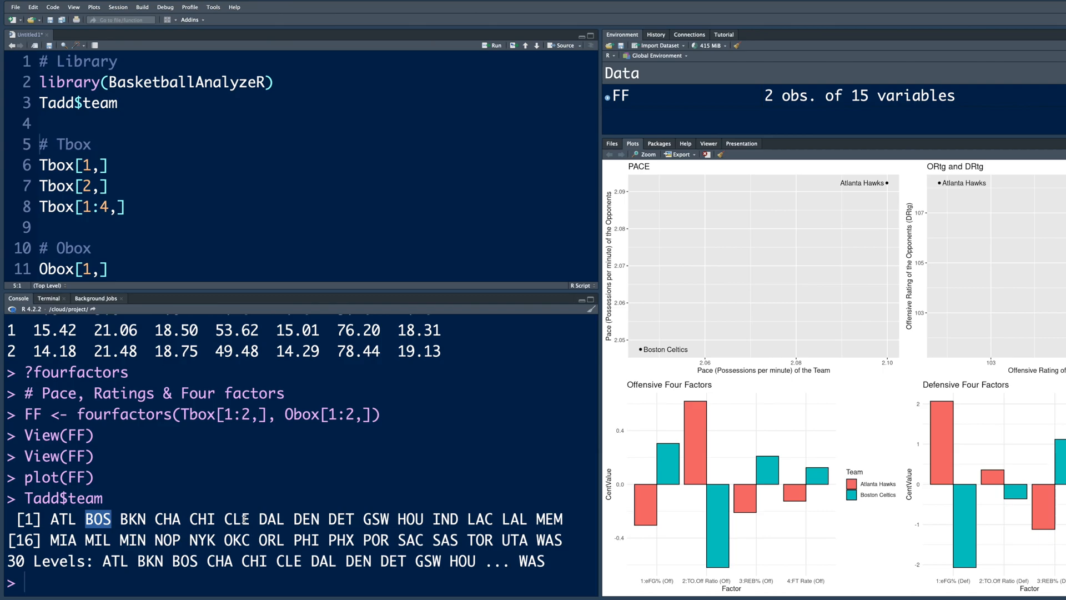
double_click(239, 520)
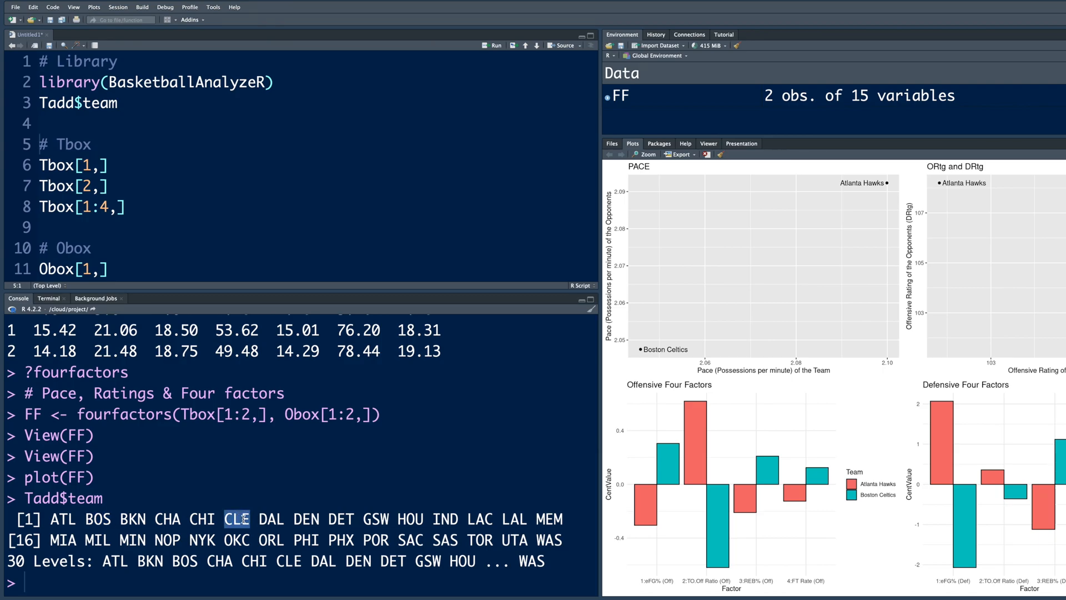
mouse_move(361, 522)
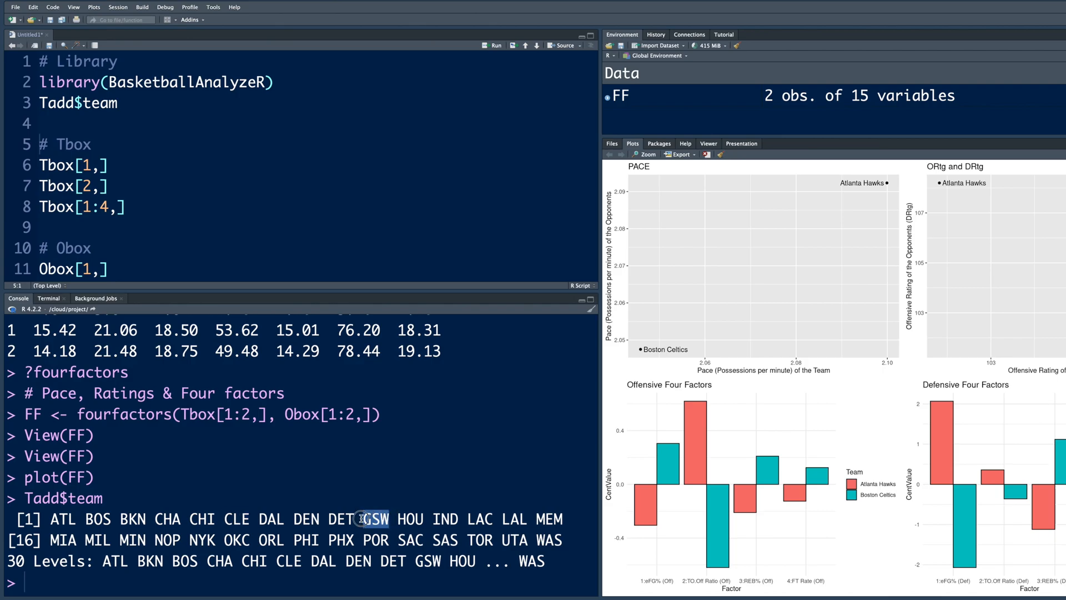
double_click(377, 518)
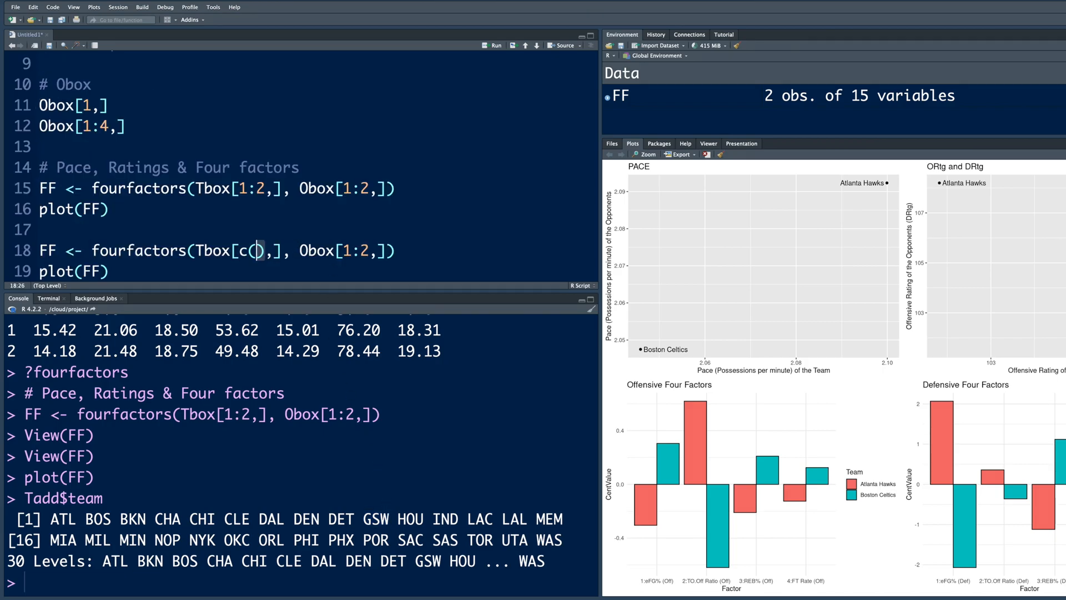
Recompute FF from rows c(2, 6, 10) of Tbox and Obox, view it and plot the three teams
type("2, 6")
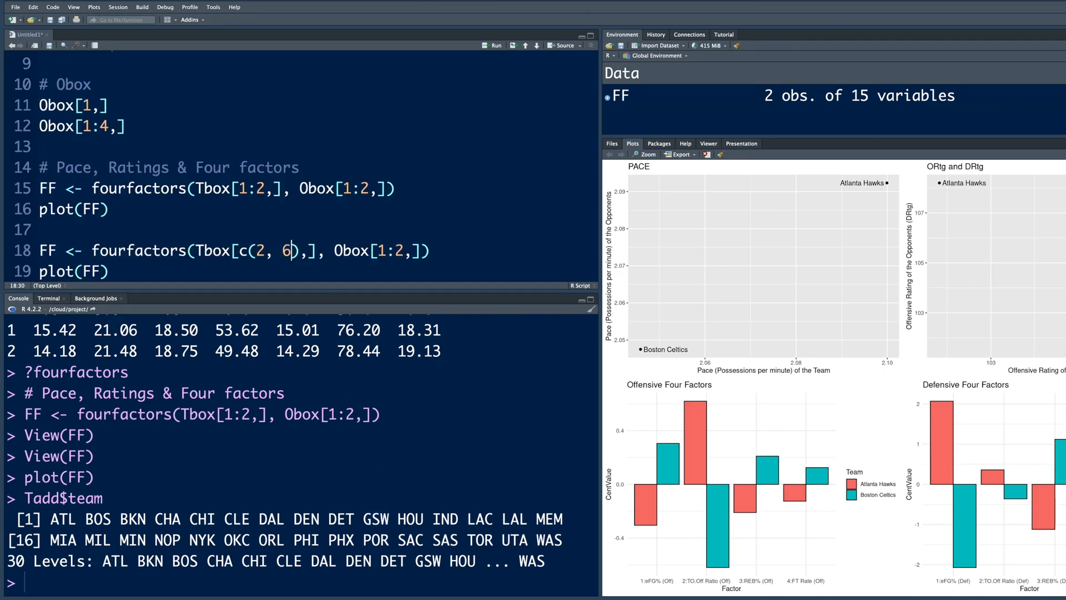
type(", 10")
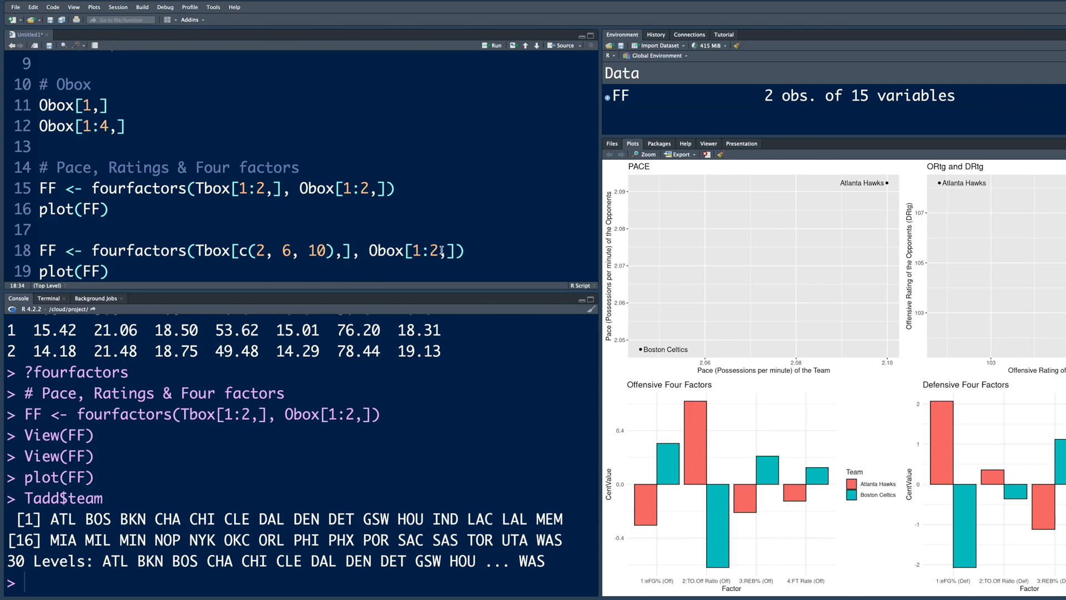
type("c()")
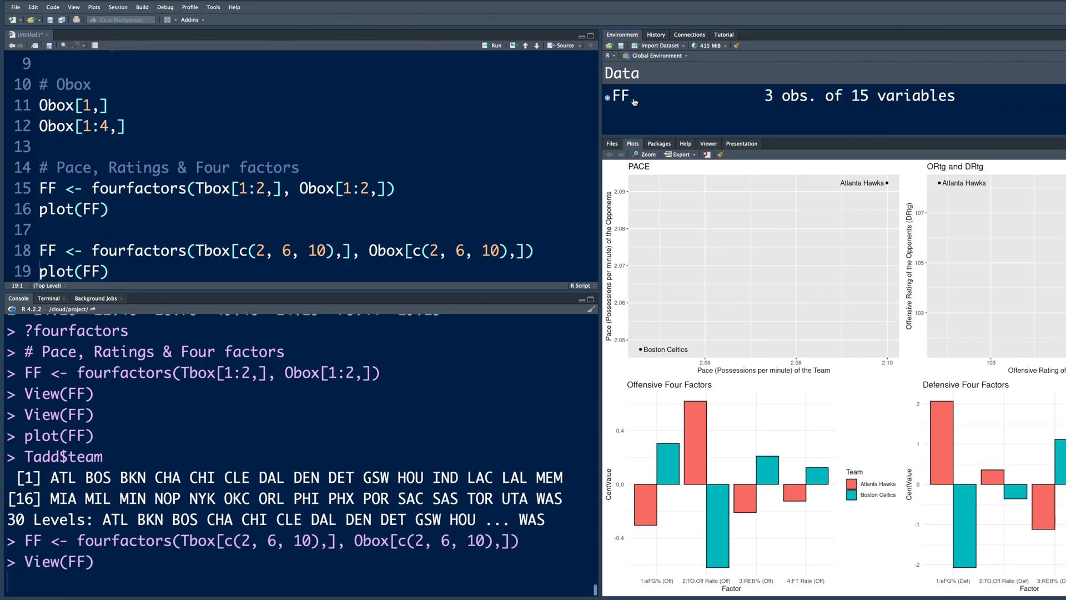
left_click(620, 96)
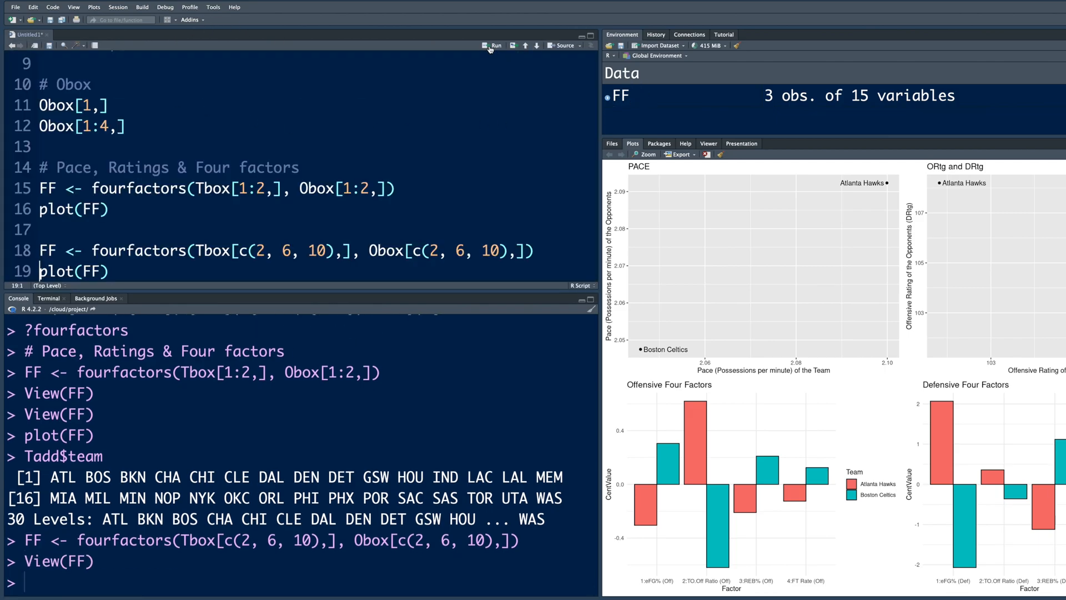
left_click(493, 46)
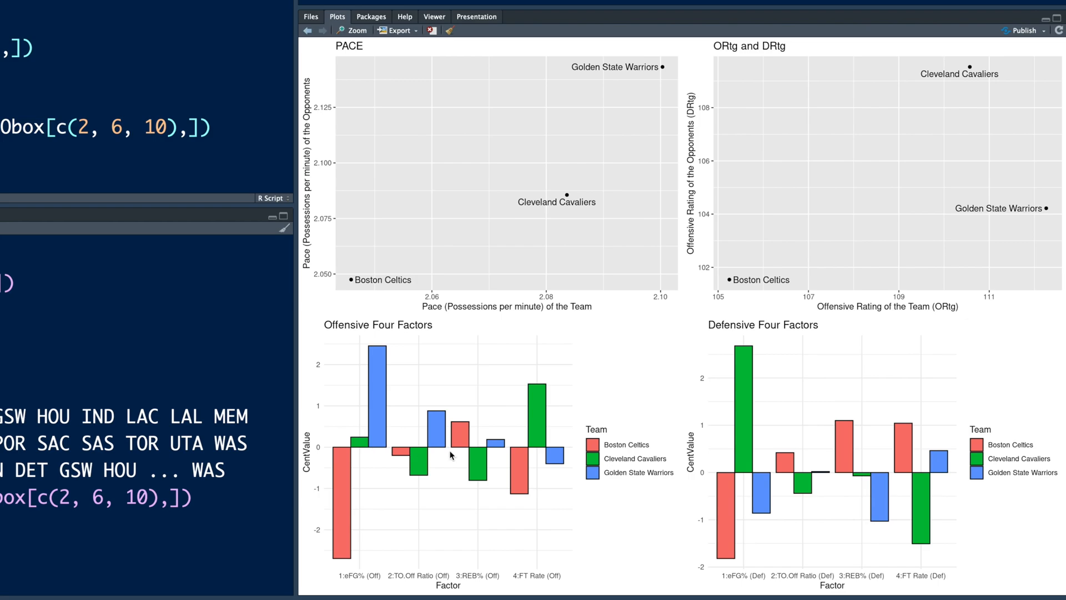
mouse_move(361, 466)
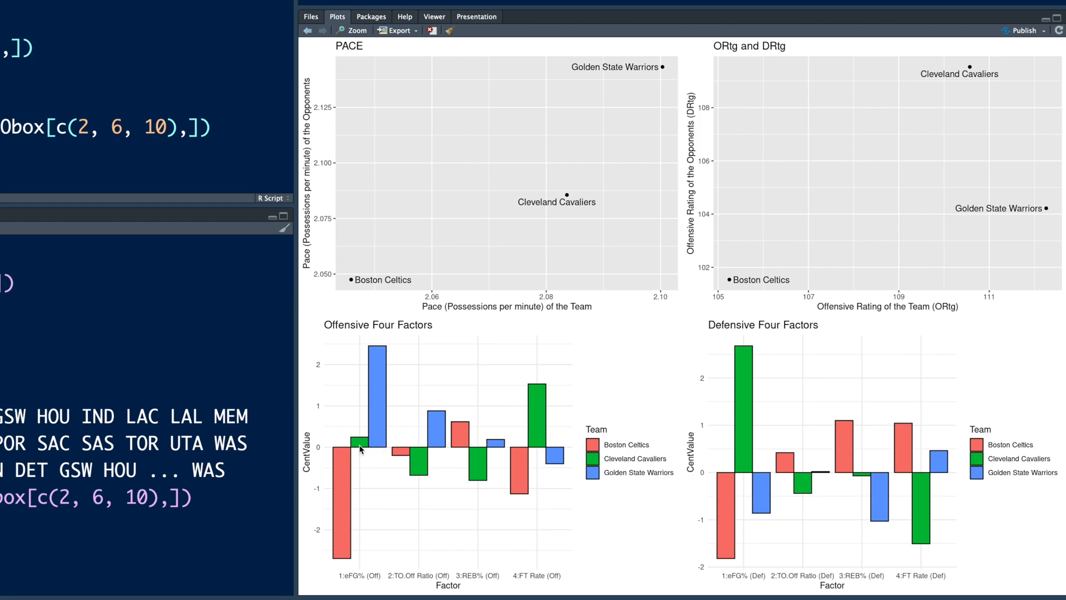